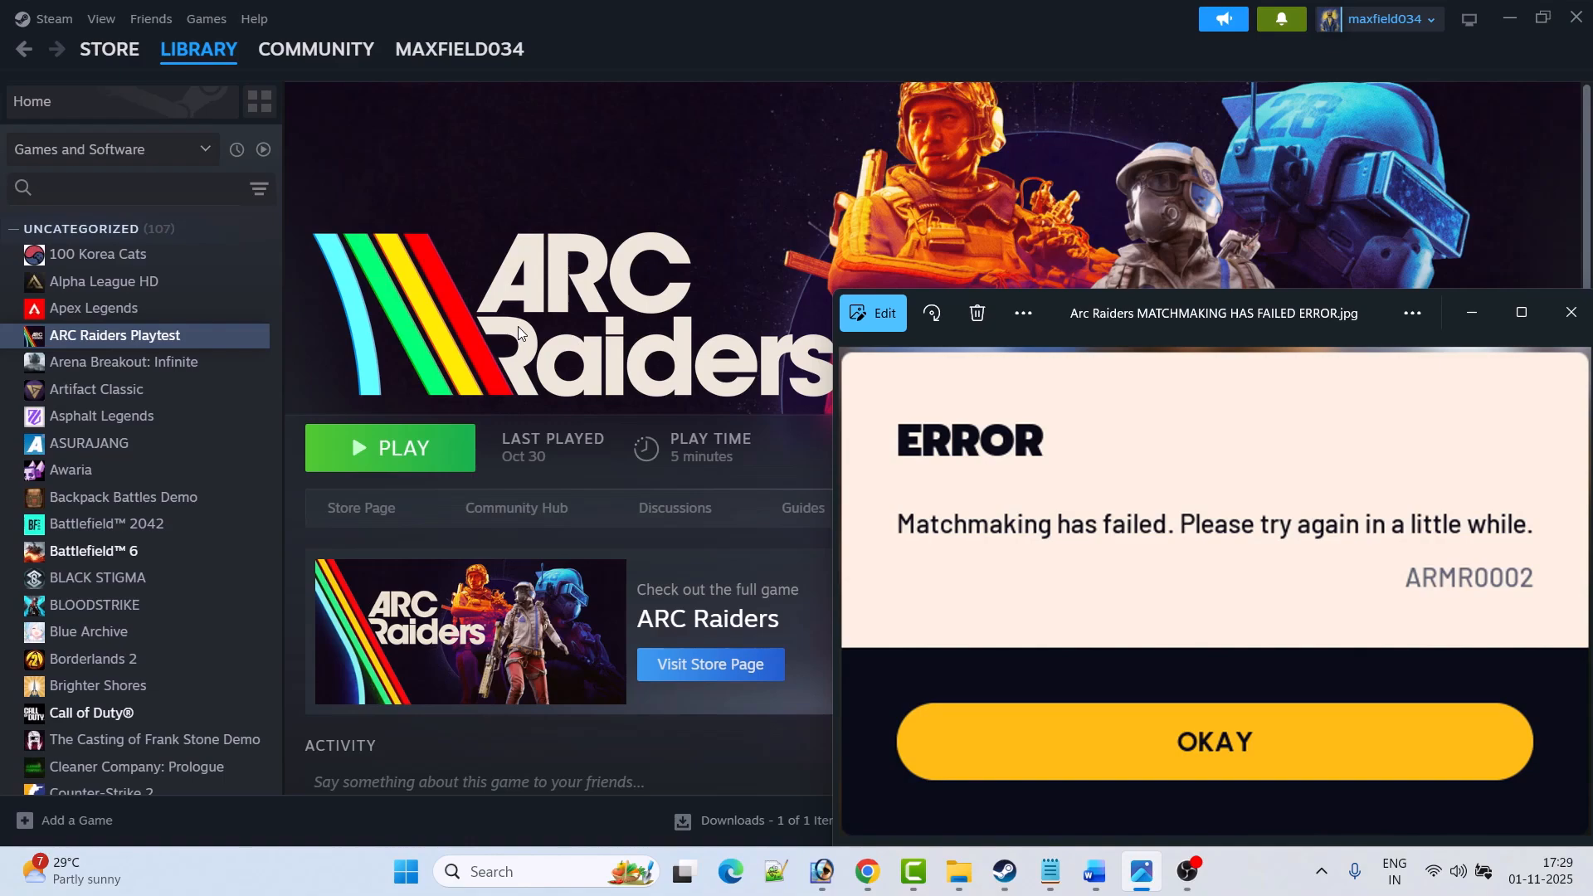
{"action": "mouse_move", "coordinate": [620, 295]}
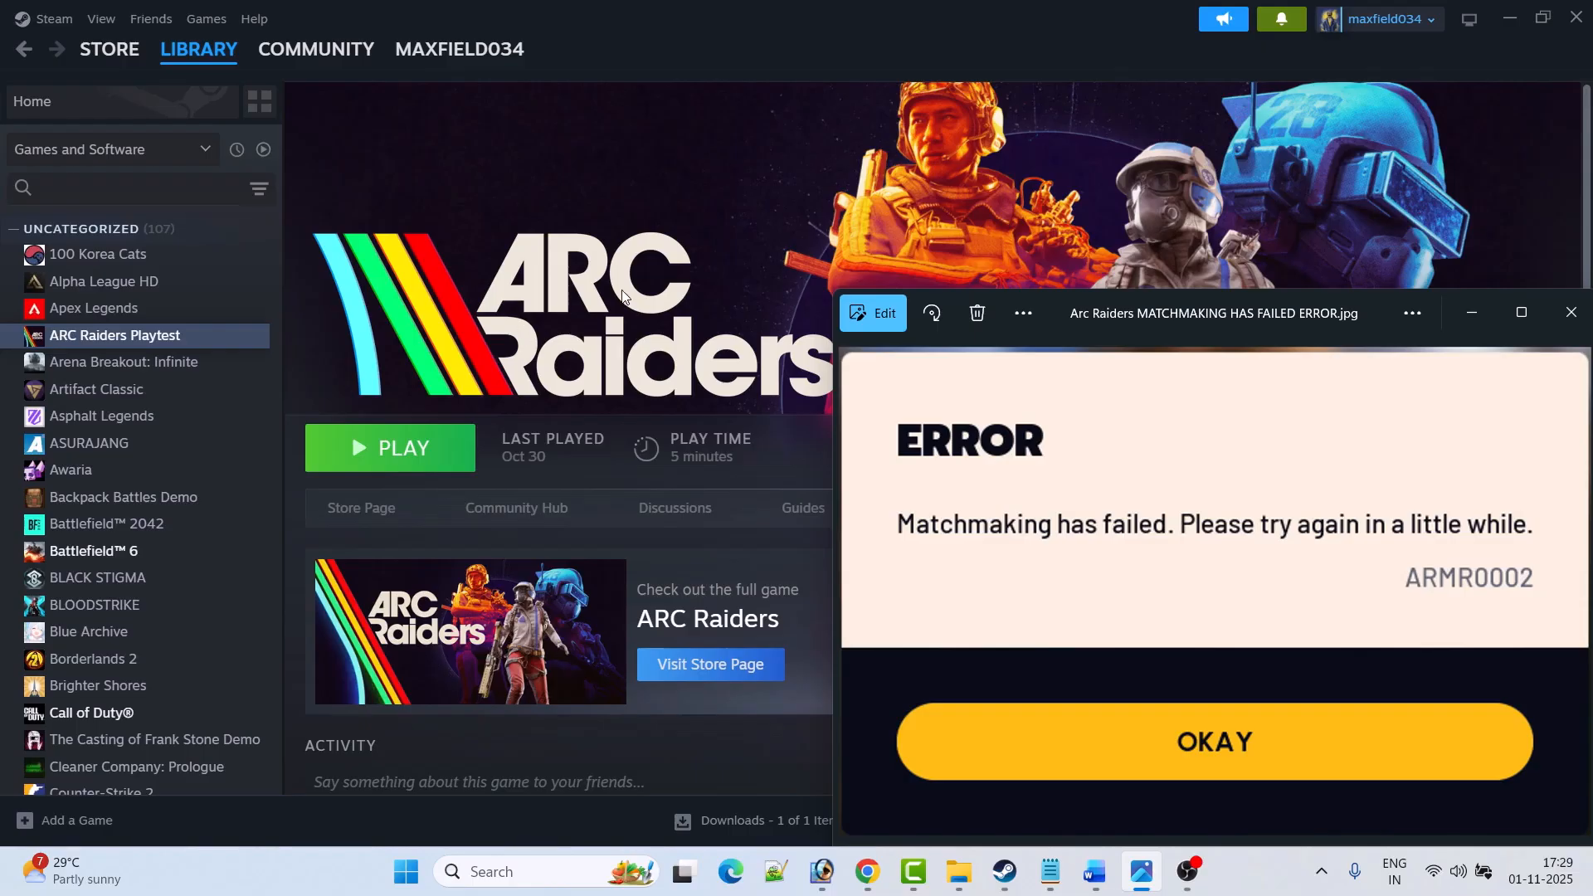
{"action": "mouse_move", "coordinate": [1005, 552]}
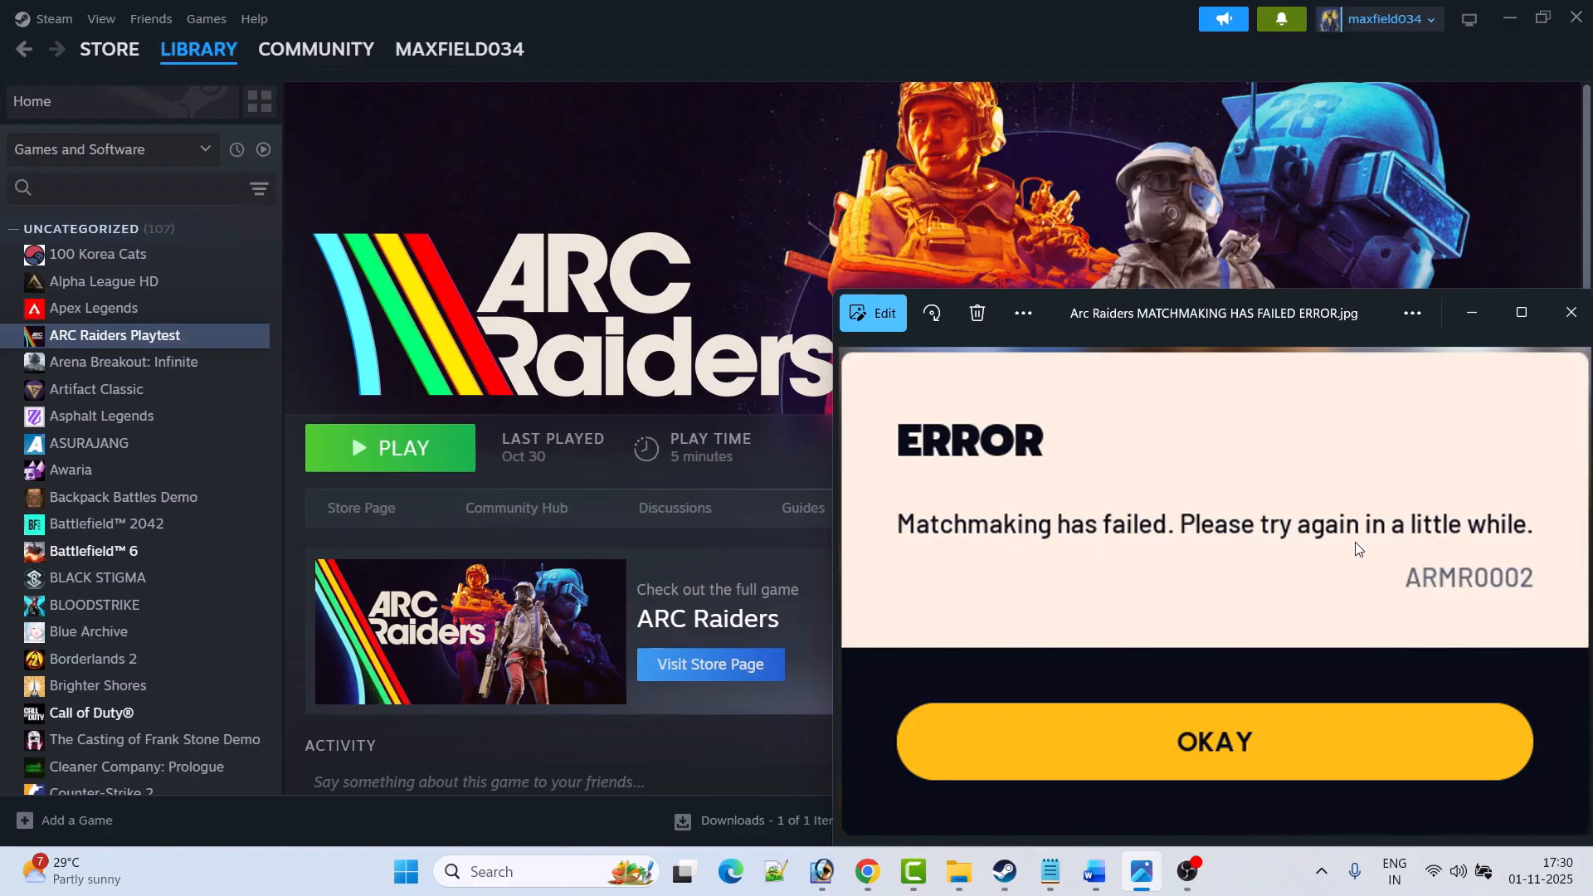
{"action": "mouse_move", "coordinate": [1413, 596]}
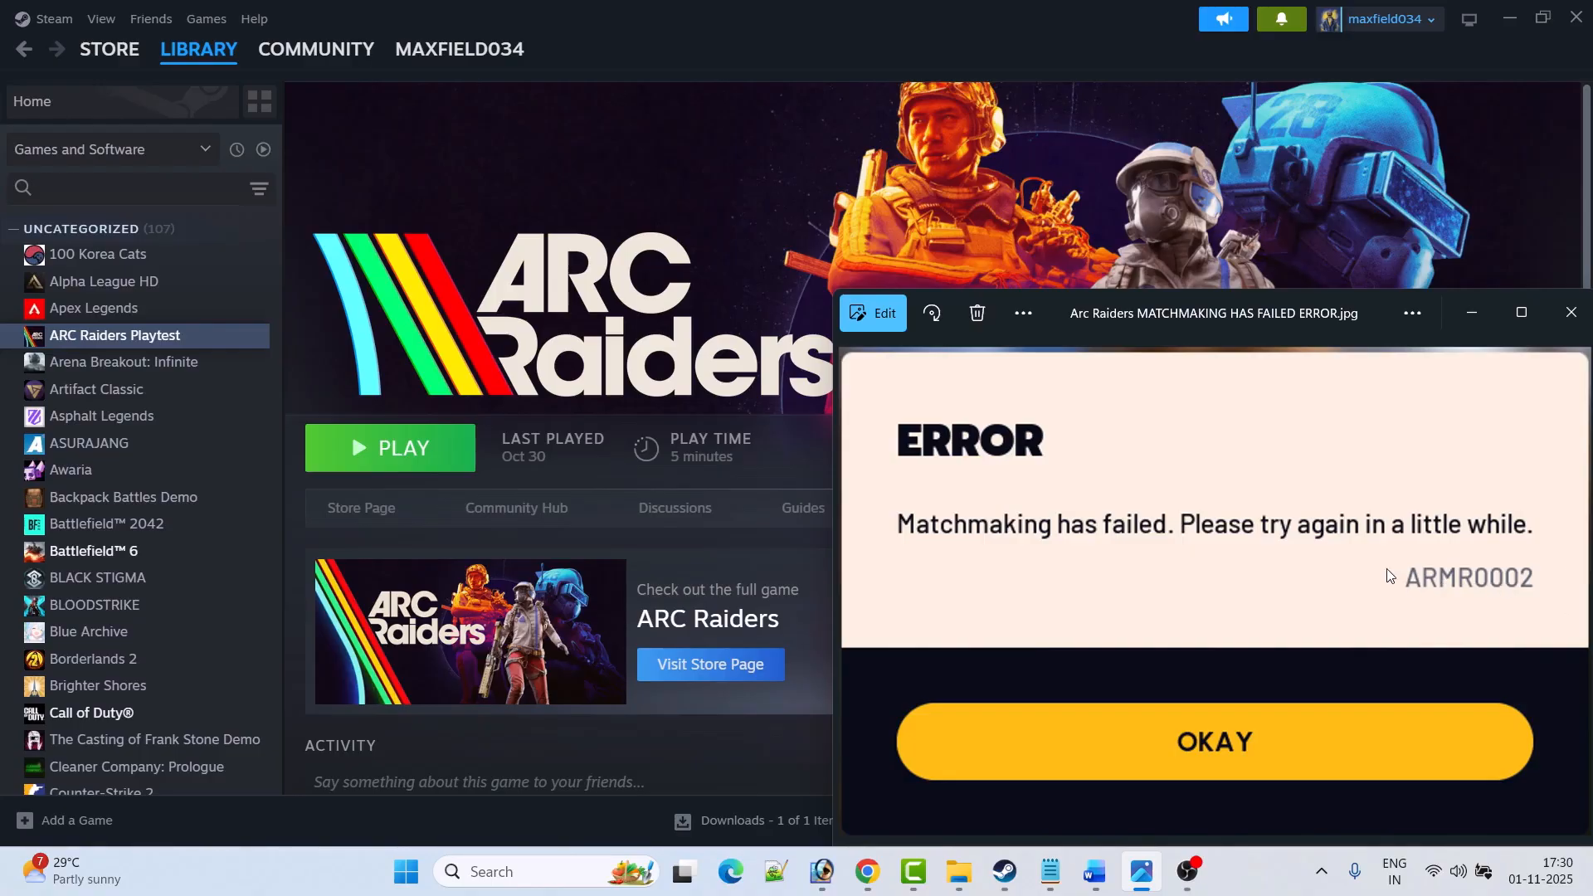
{"action": "mouse_move", "coordinate": [1168, 547]}
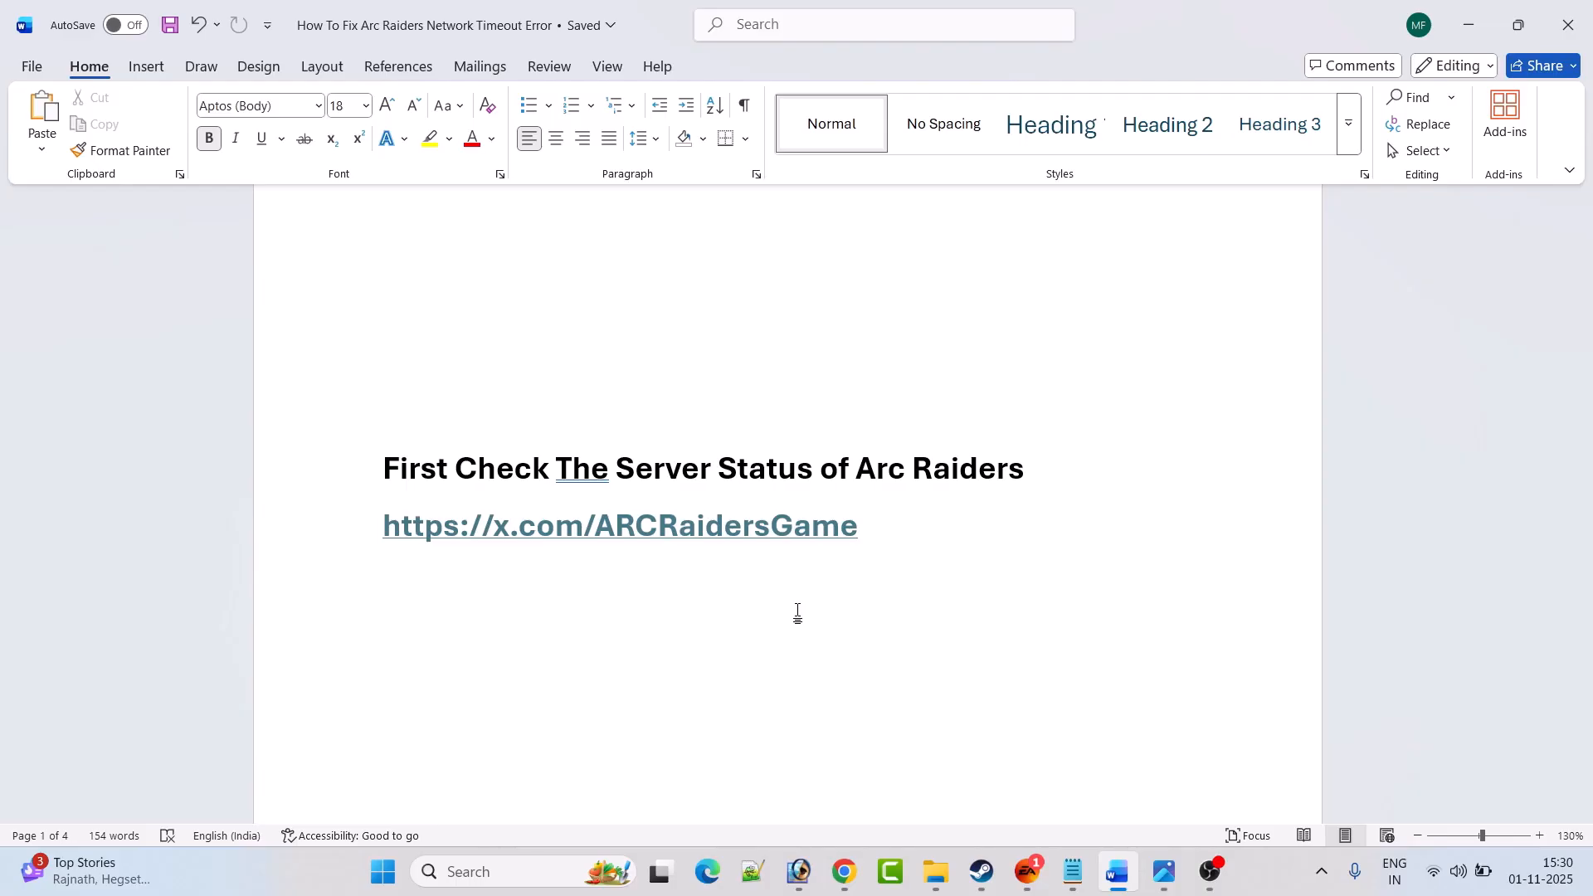
- Scroll the guide past Fix 1 (restart game/launcher) and Fix 2 (router) to Fix 3's reset commands
{"action": "scroll", "scroll_direction": "down", "scroll_amount": 3}
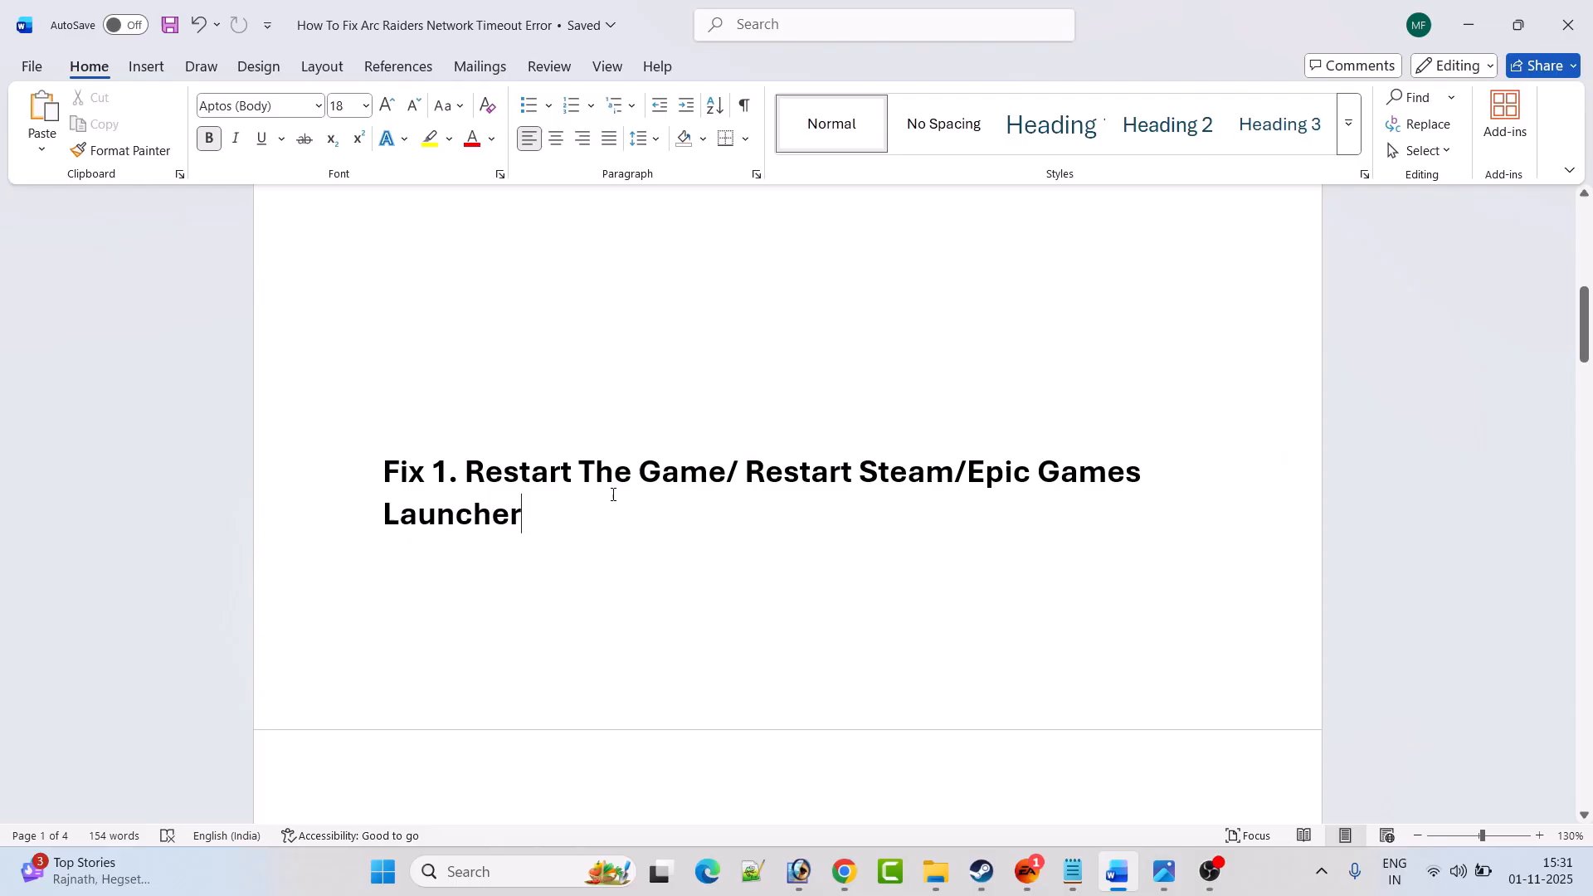
{"action": "double_click", "coordinate": [786, 471]}
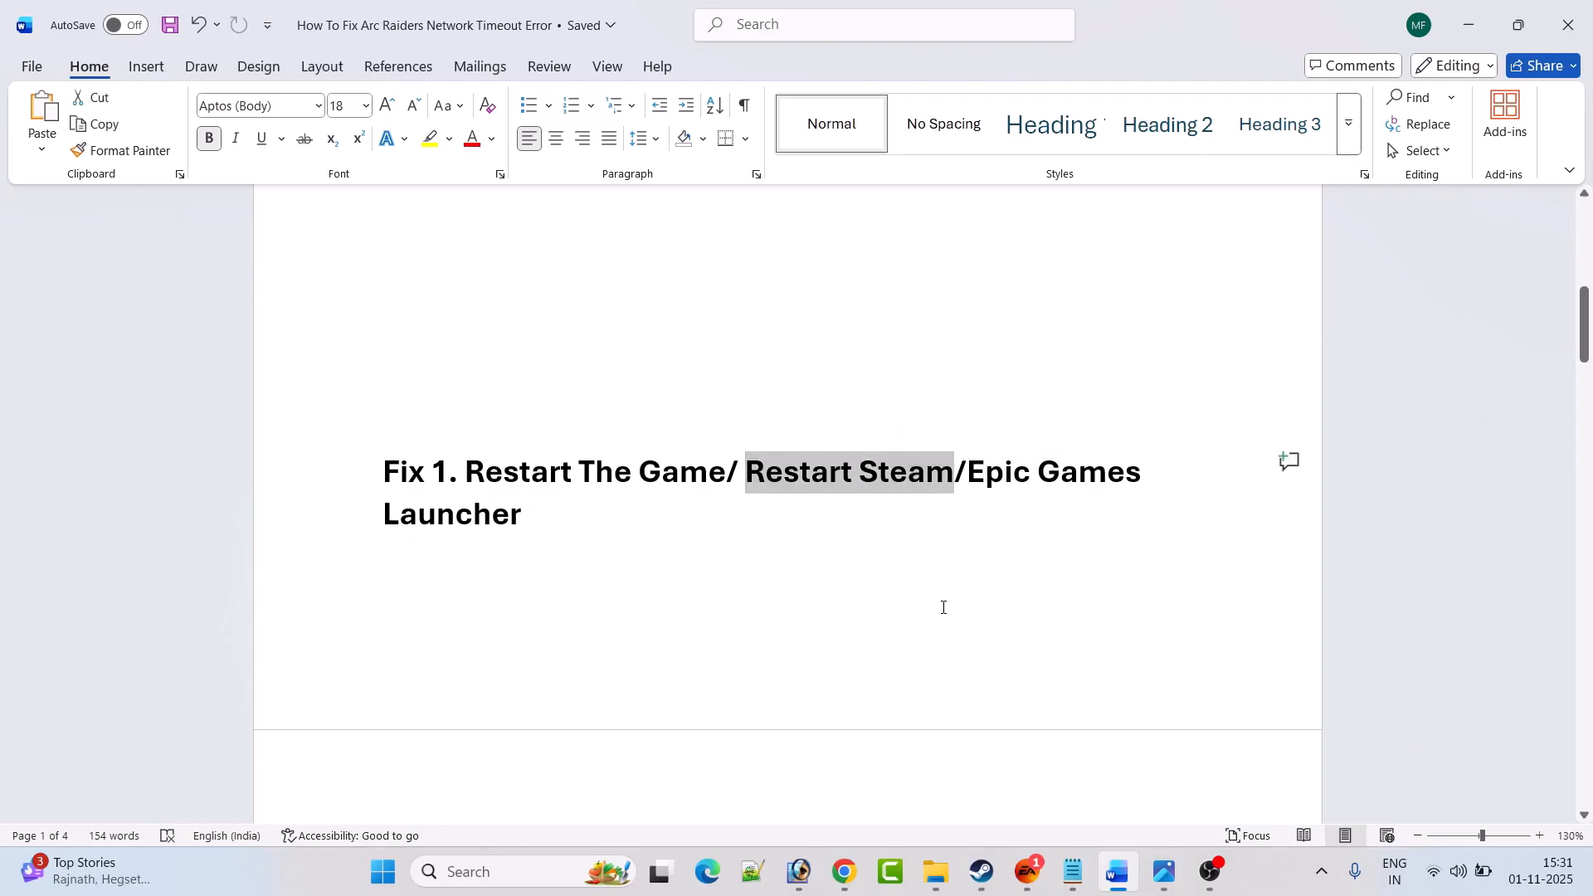
{"action": "left_click", "coordinate": [1320, 872]}
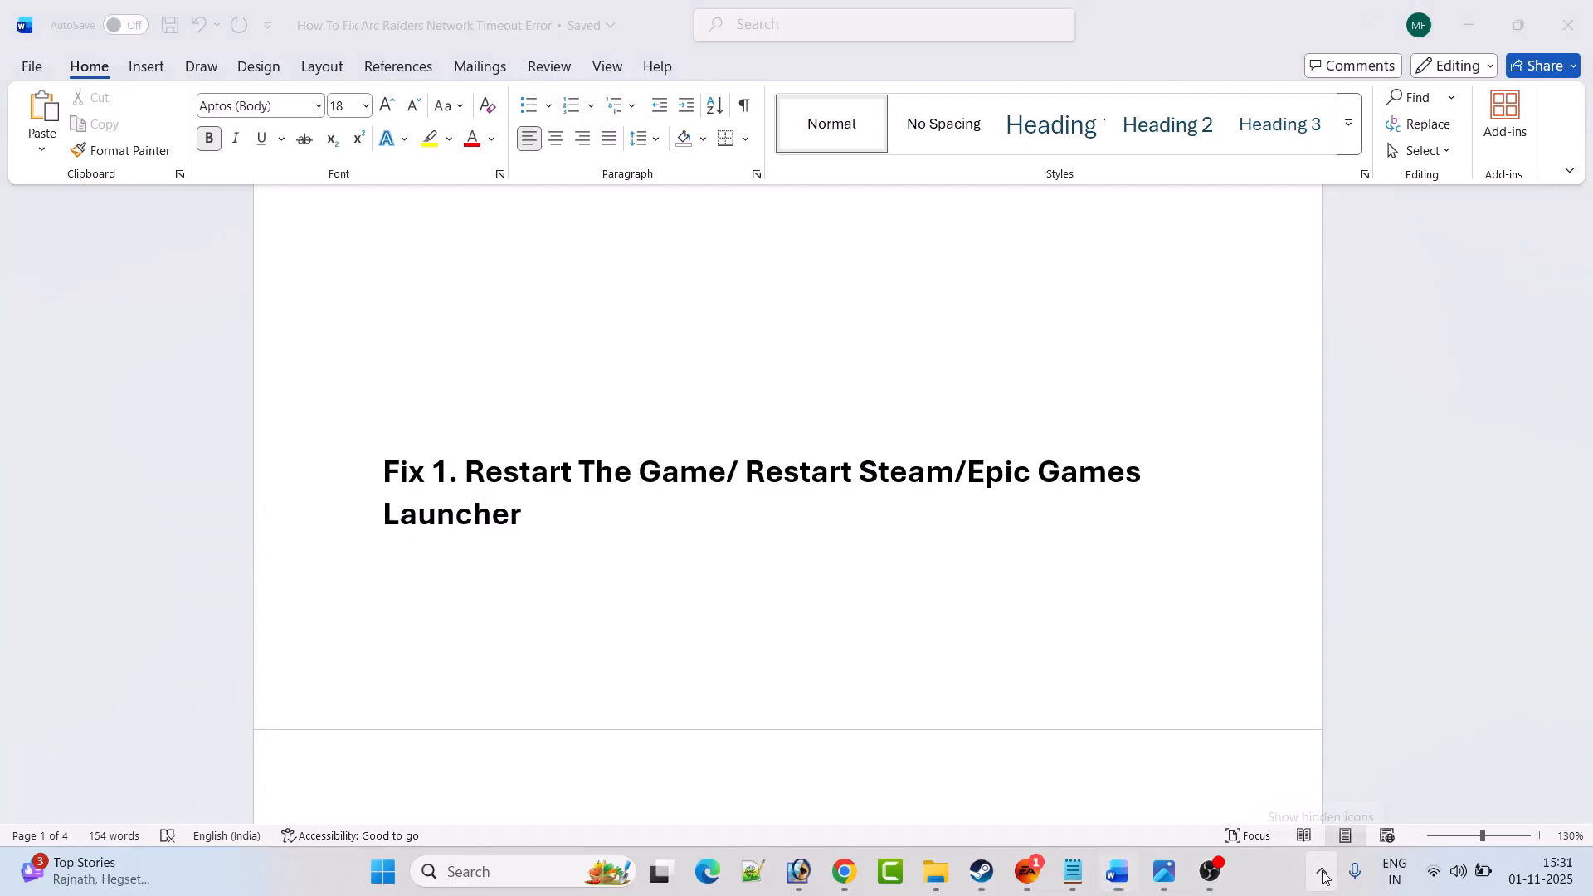
{"action": "left_click", "coordinate": [1322, 874]}
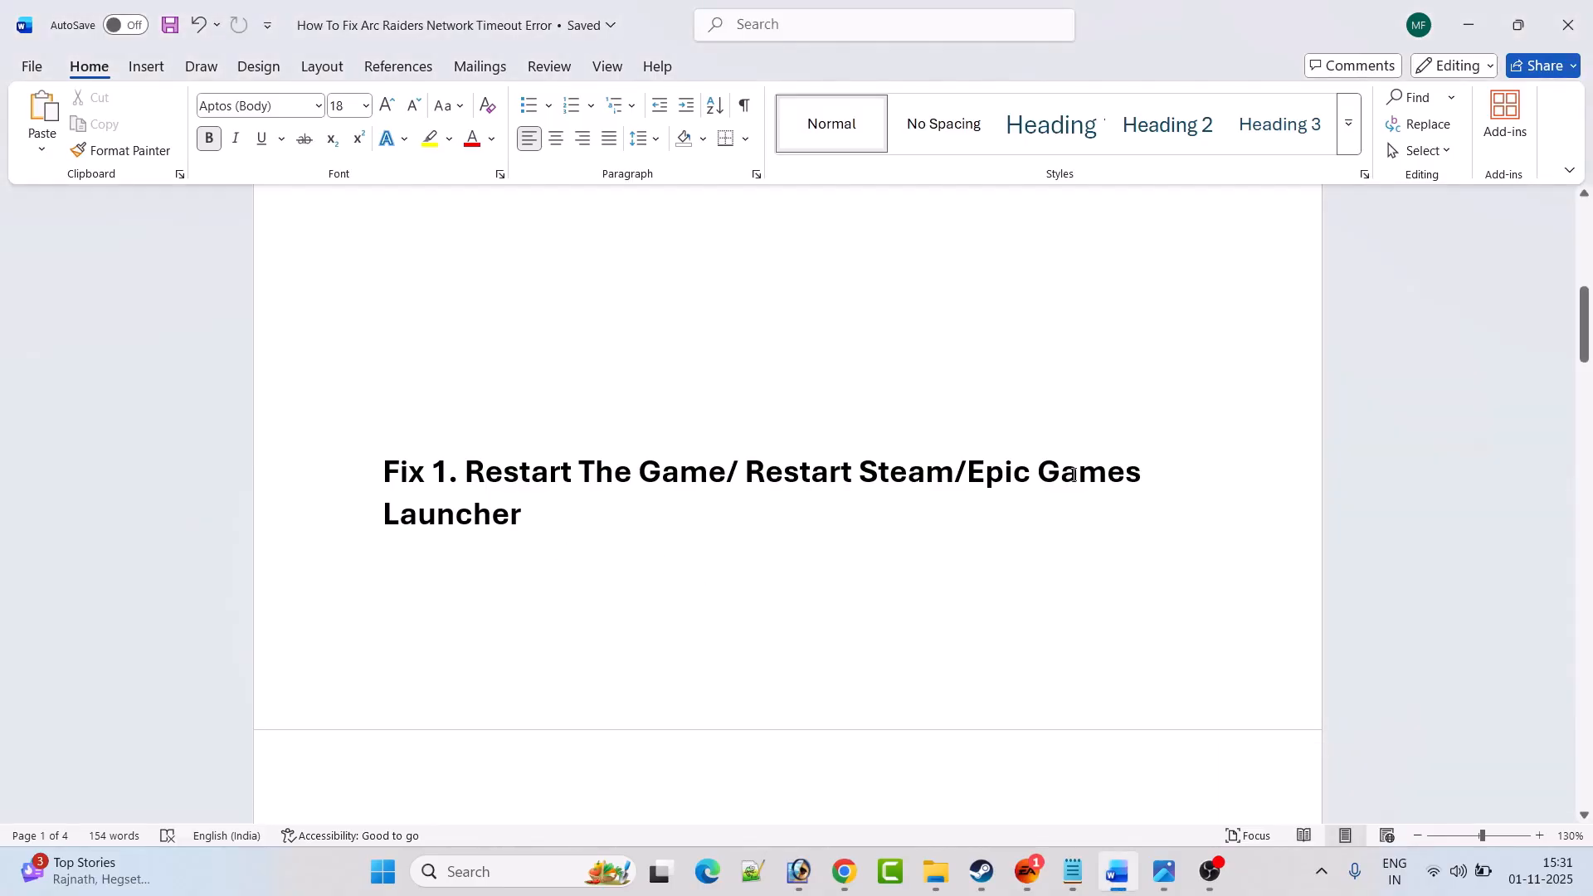
{"action": "mouse_move", "coordinate": [828, 524]}
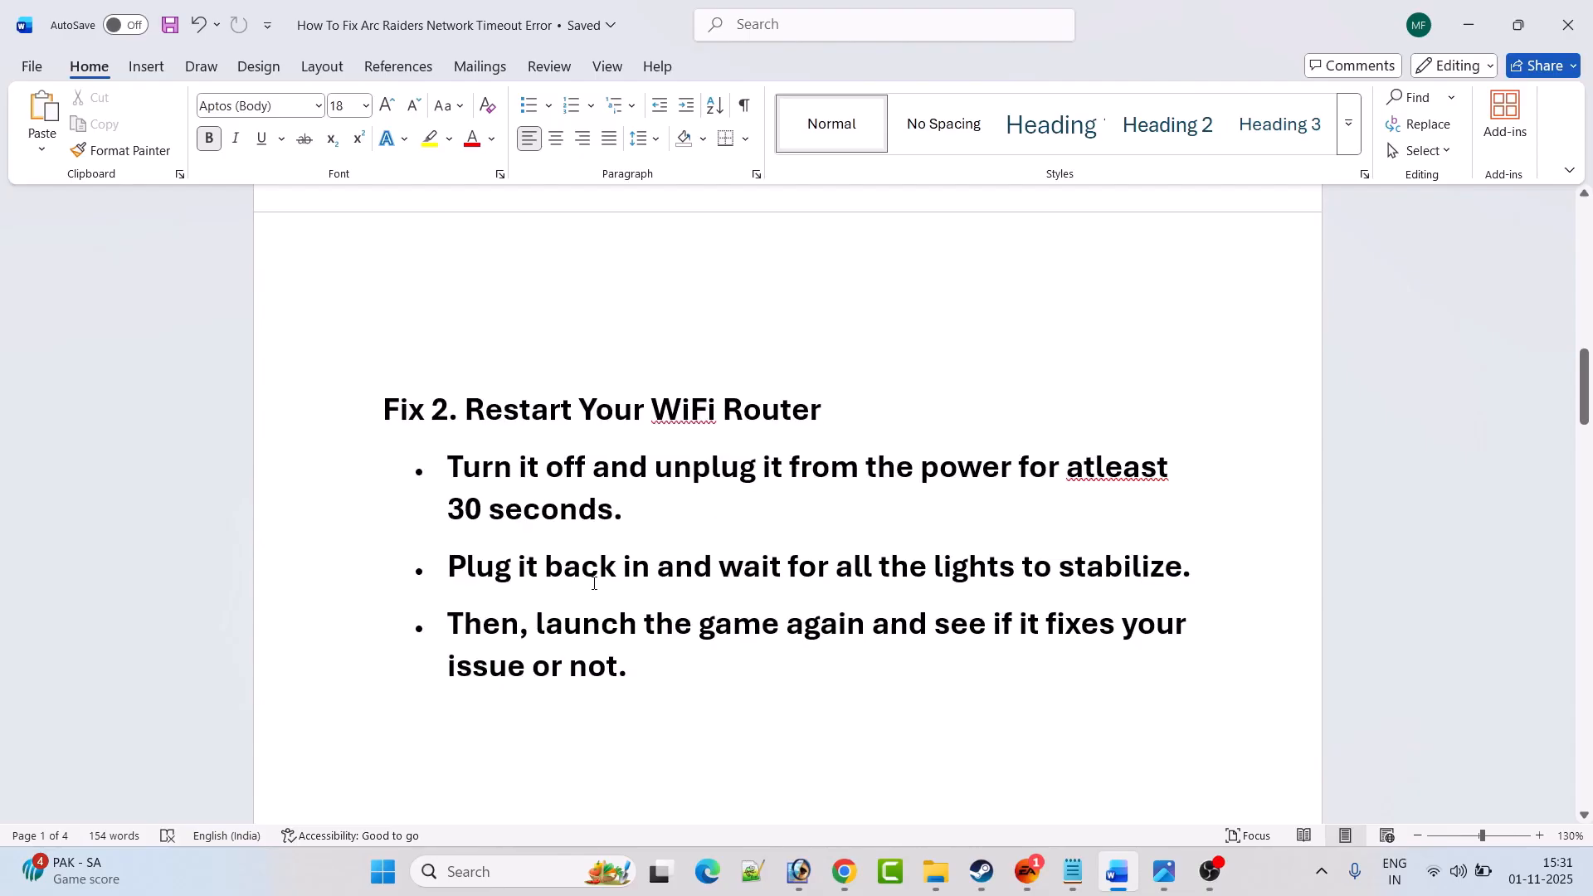
{"action": "mouse_move", "coordinate": [1064, 566]}
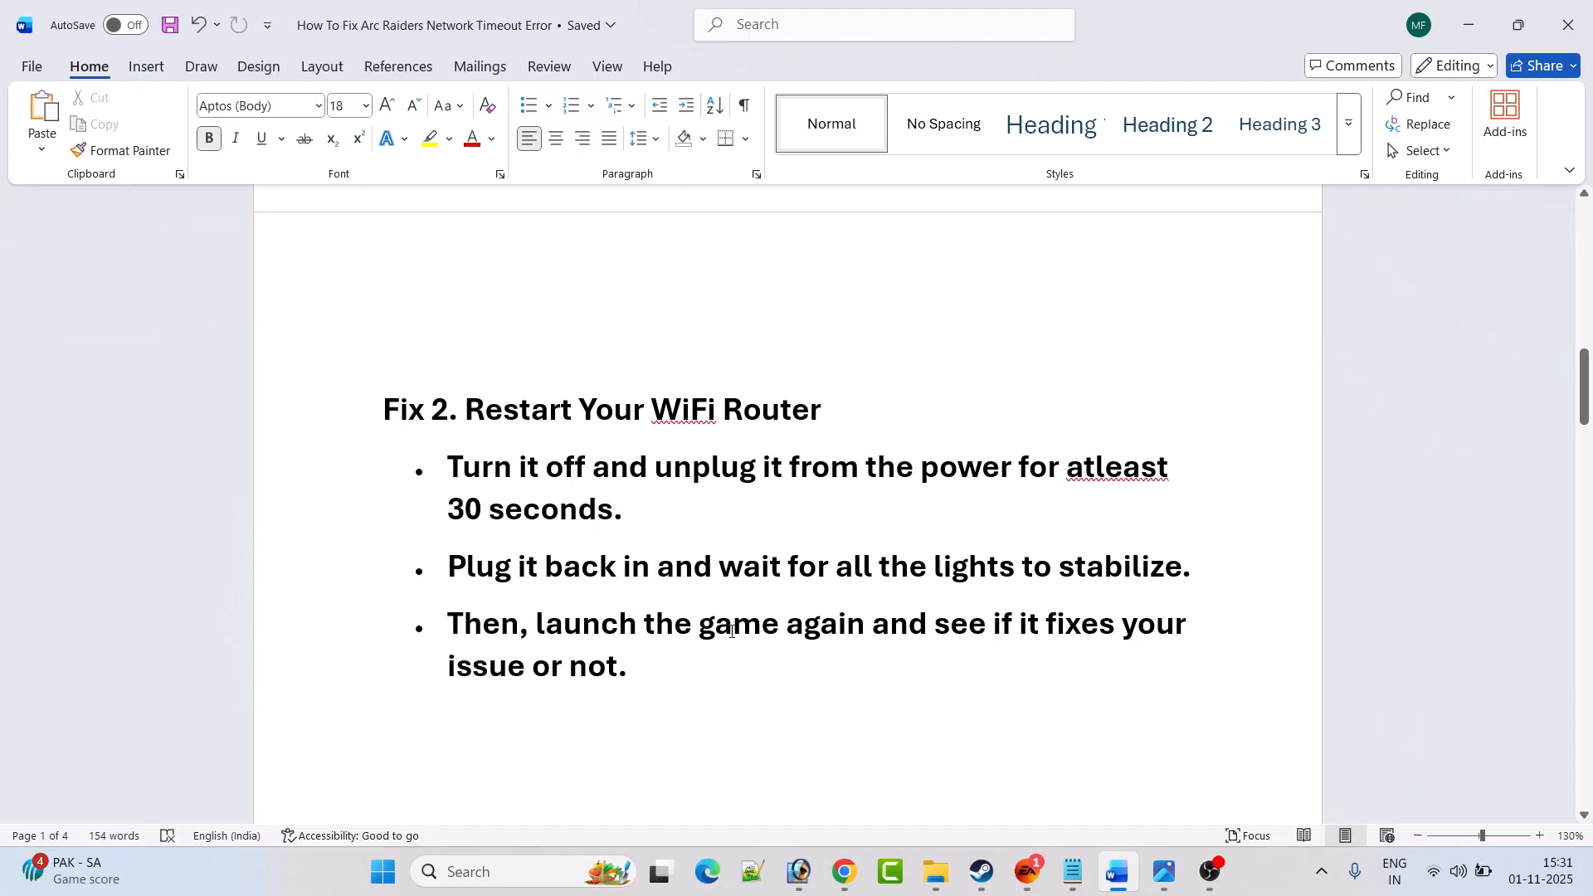
{"action": "mouse_move", "coordinate": [757, 664]}
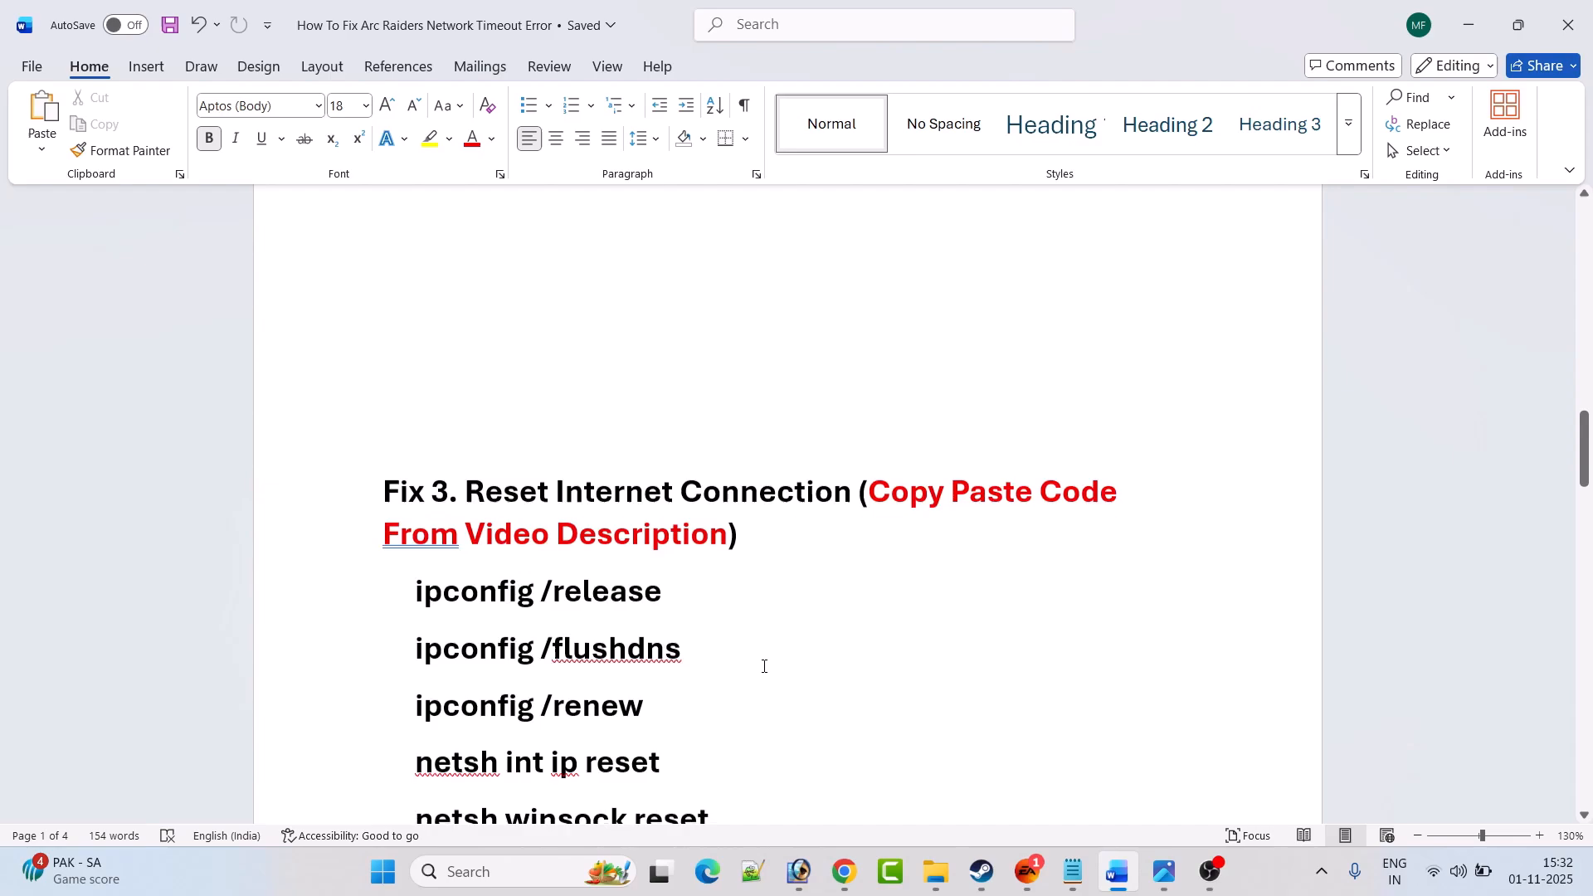
{"action": "scroll", "scroll_direction": "down", "scroll_amount": 3}
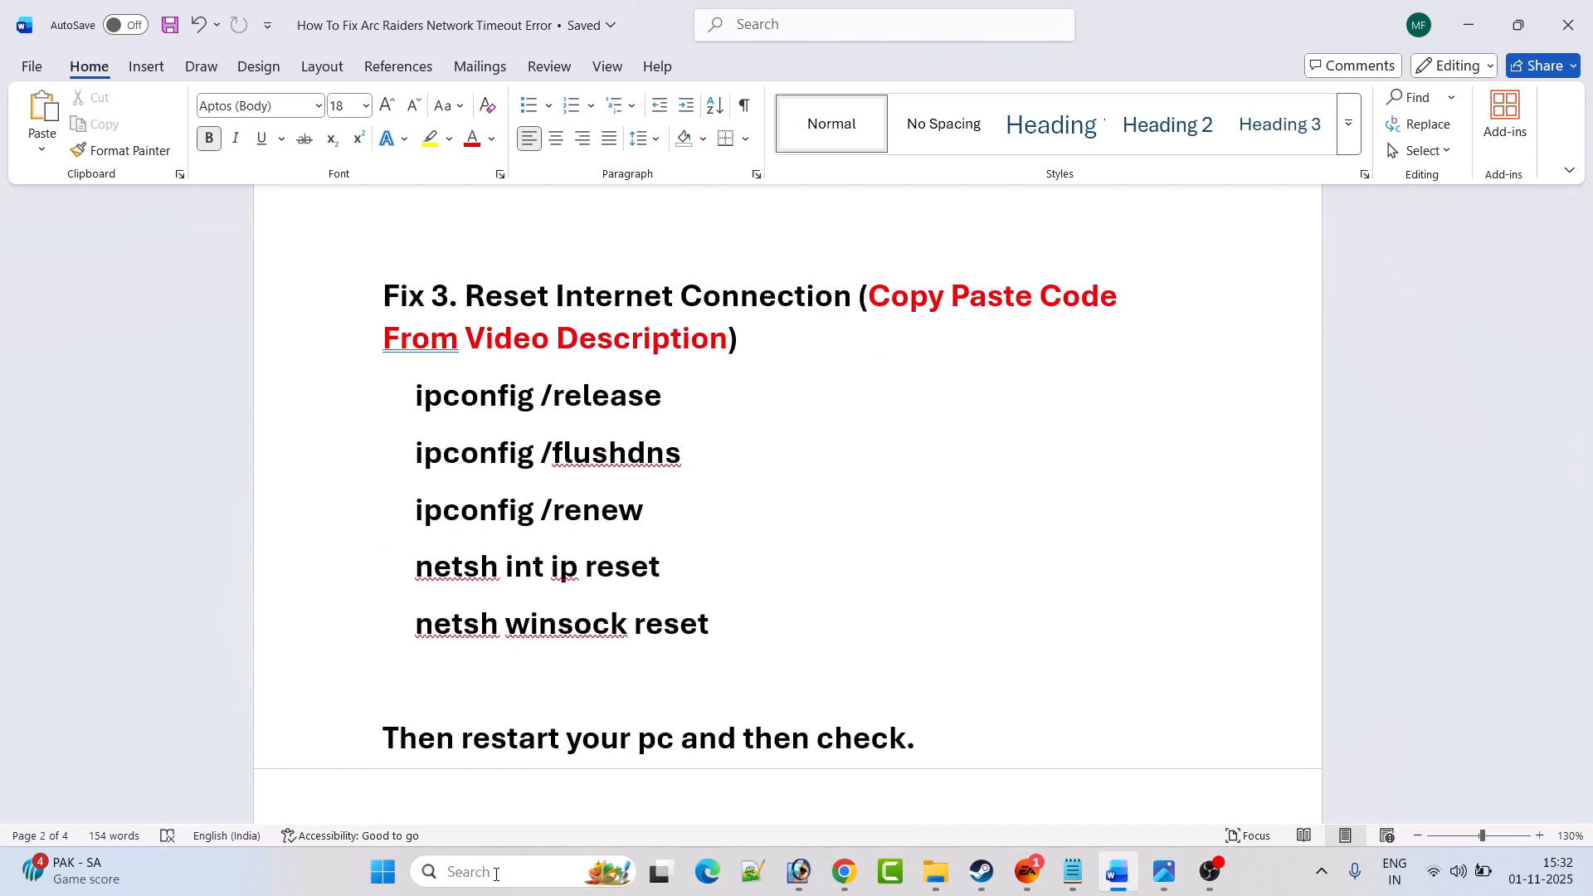
- Search for cmd and run Command Prompt as administrator for the ipconfig and netsh resets
{"action": "type", "text": "cmd"}
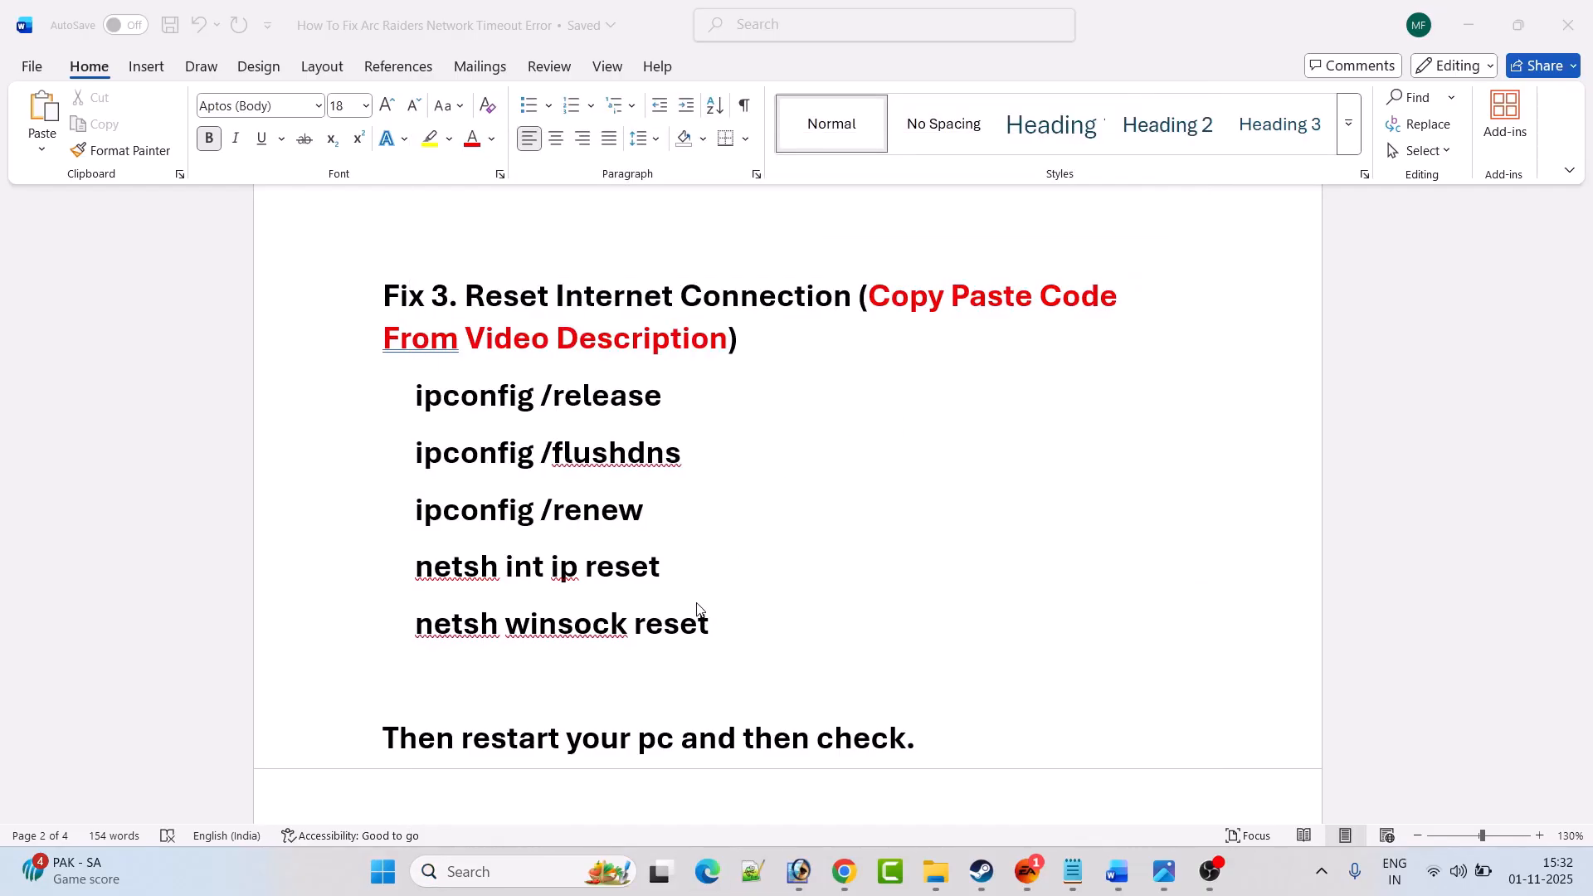
{"action": "left_click", "coordinate": [1220, 870]}
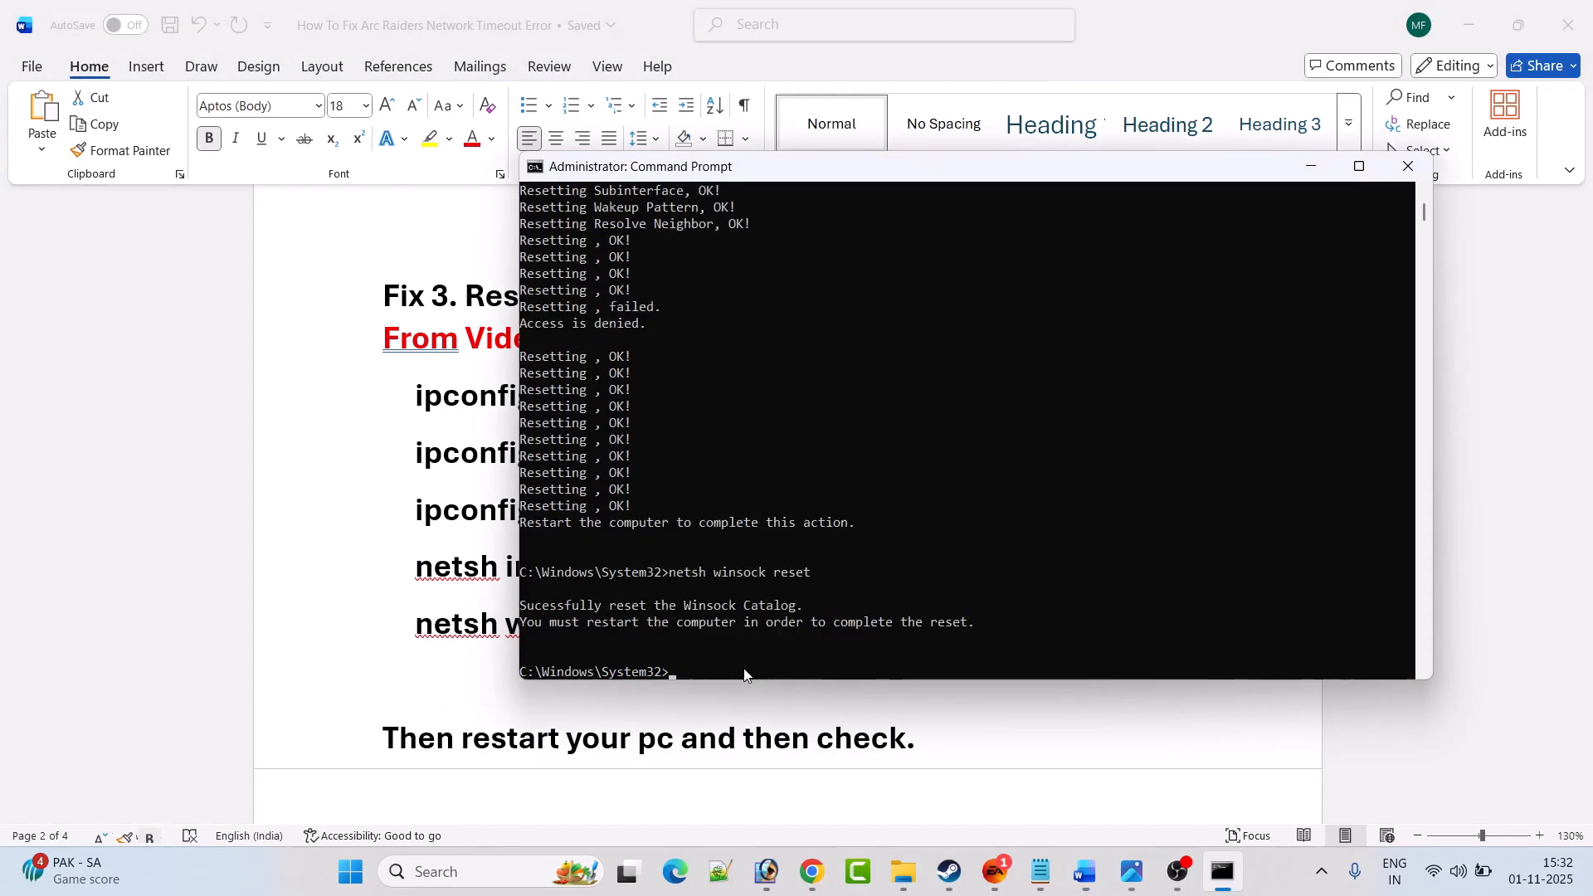
{"action": "mouse_move", "coordinate": [706, 640]}
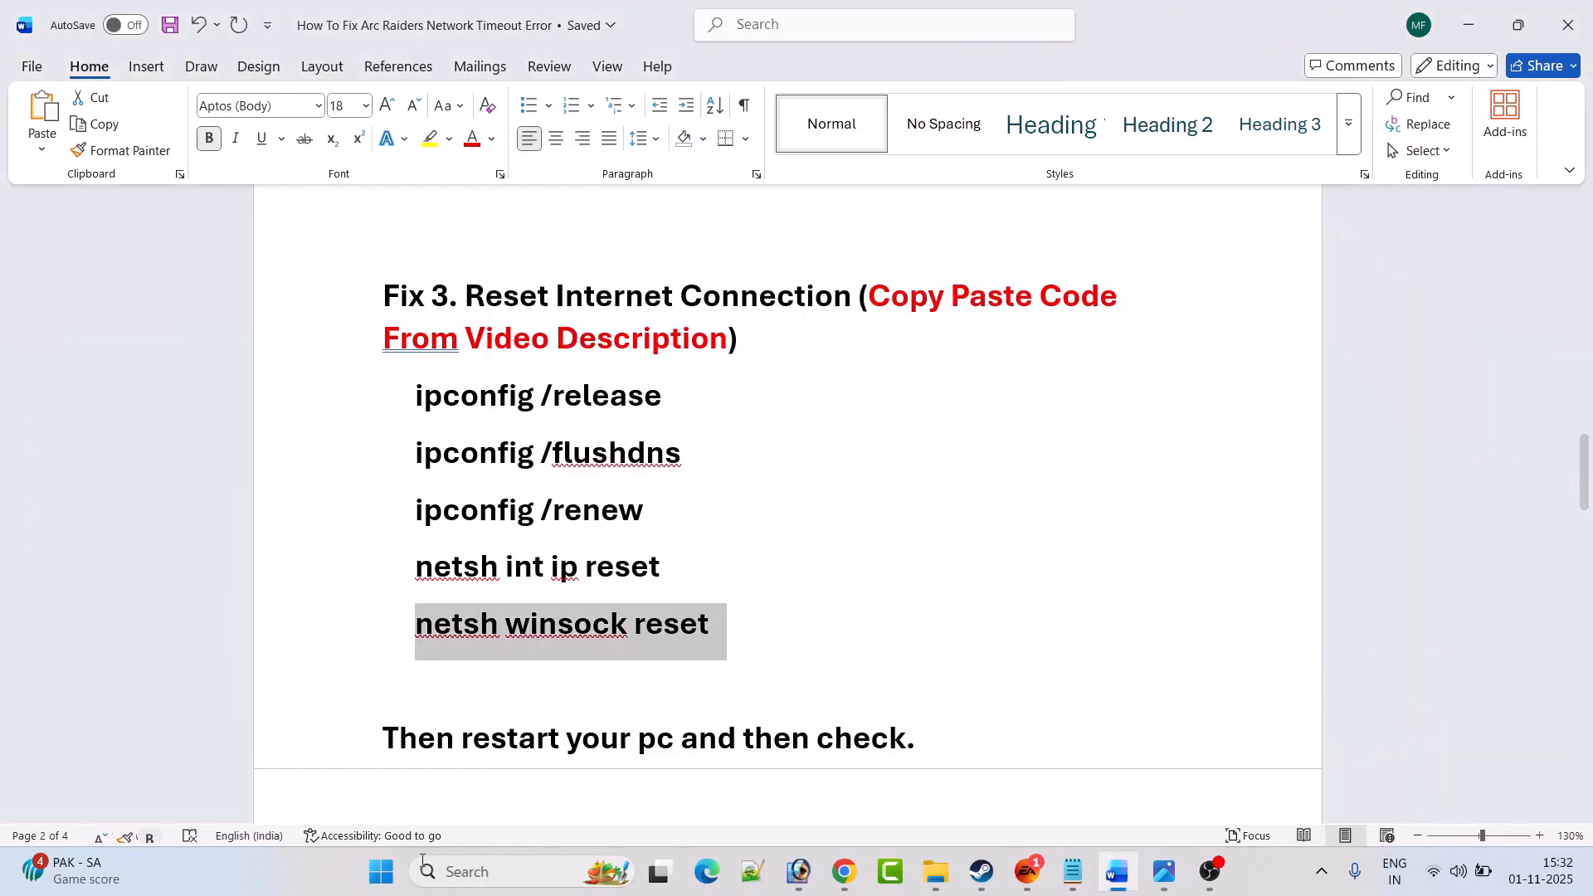
- Scroll the guide to the antivirus fix and search for Windows Security
{"action": "left_click", "coordinate": [381, 872]}
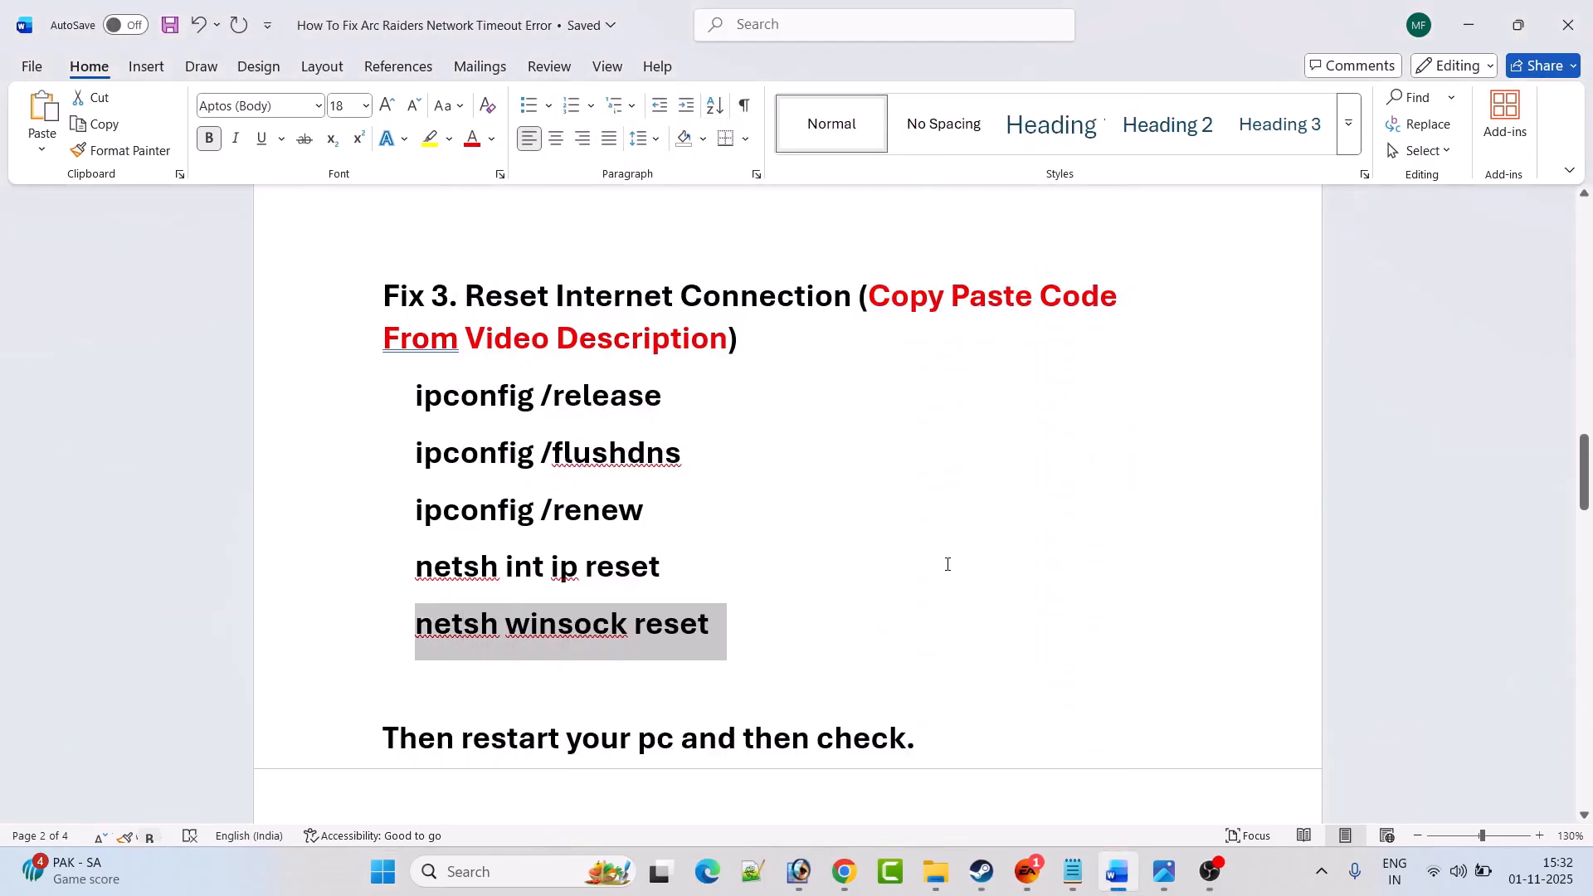
{"action": "scroll", "scroll_direction": "down", "scroll_amount": 3}
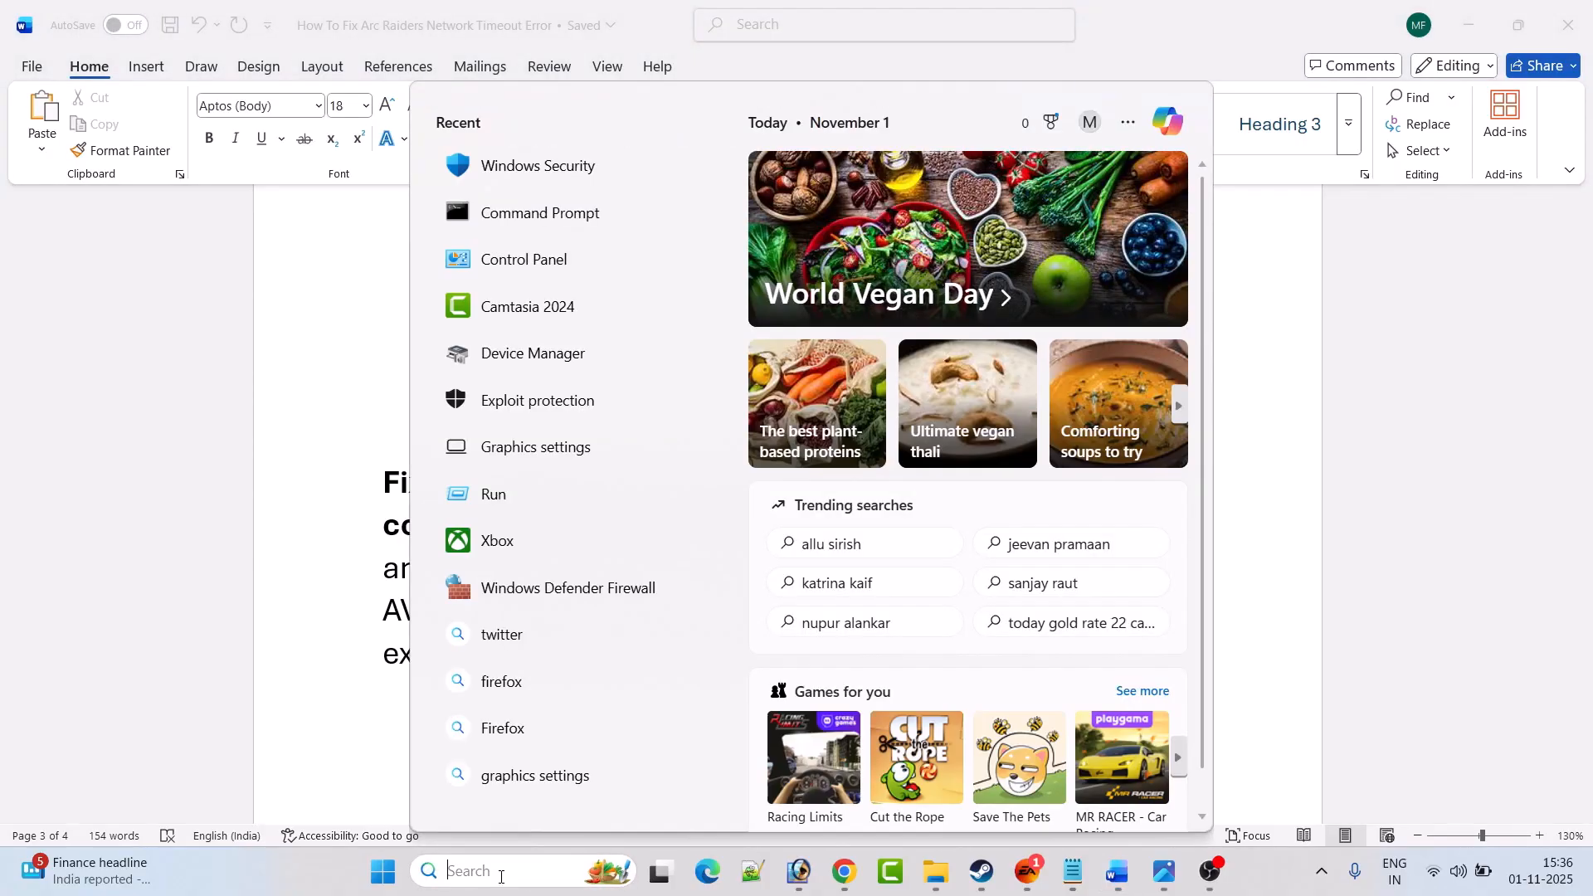
{"action": "type", "text": "windows Security"}
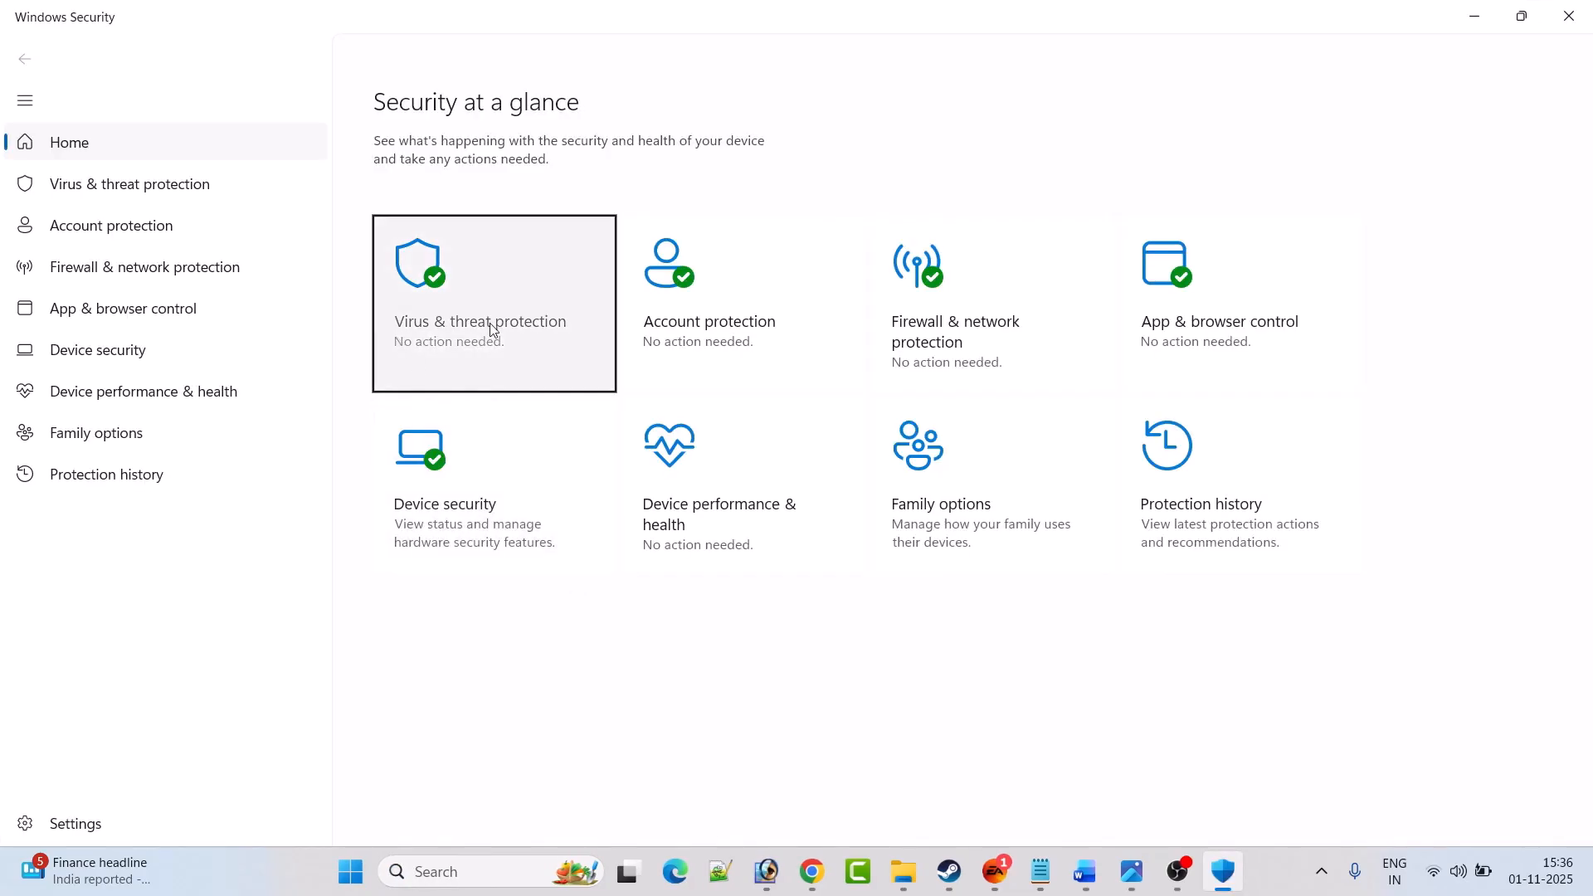
- Add an allowed app under Virus & threat protection's Controlled folder access, browsing all apps
{"action": "left_click", "coordinate": [494, 303]}
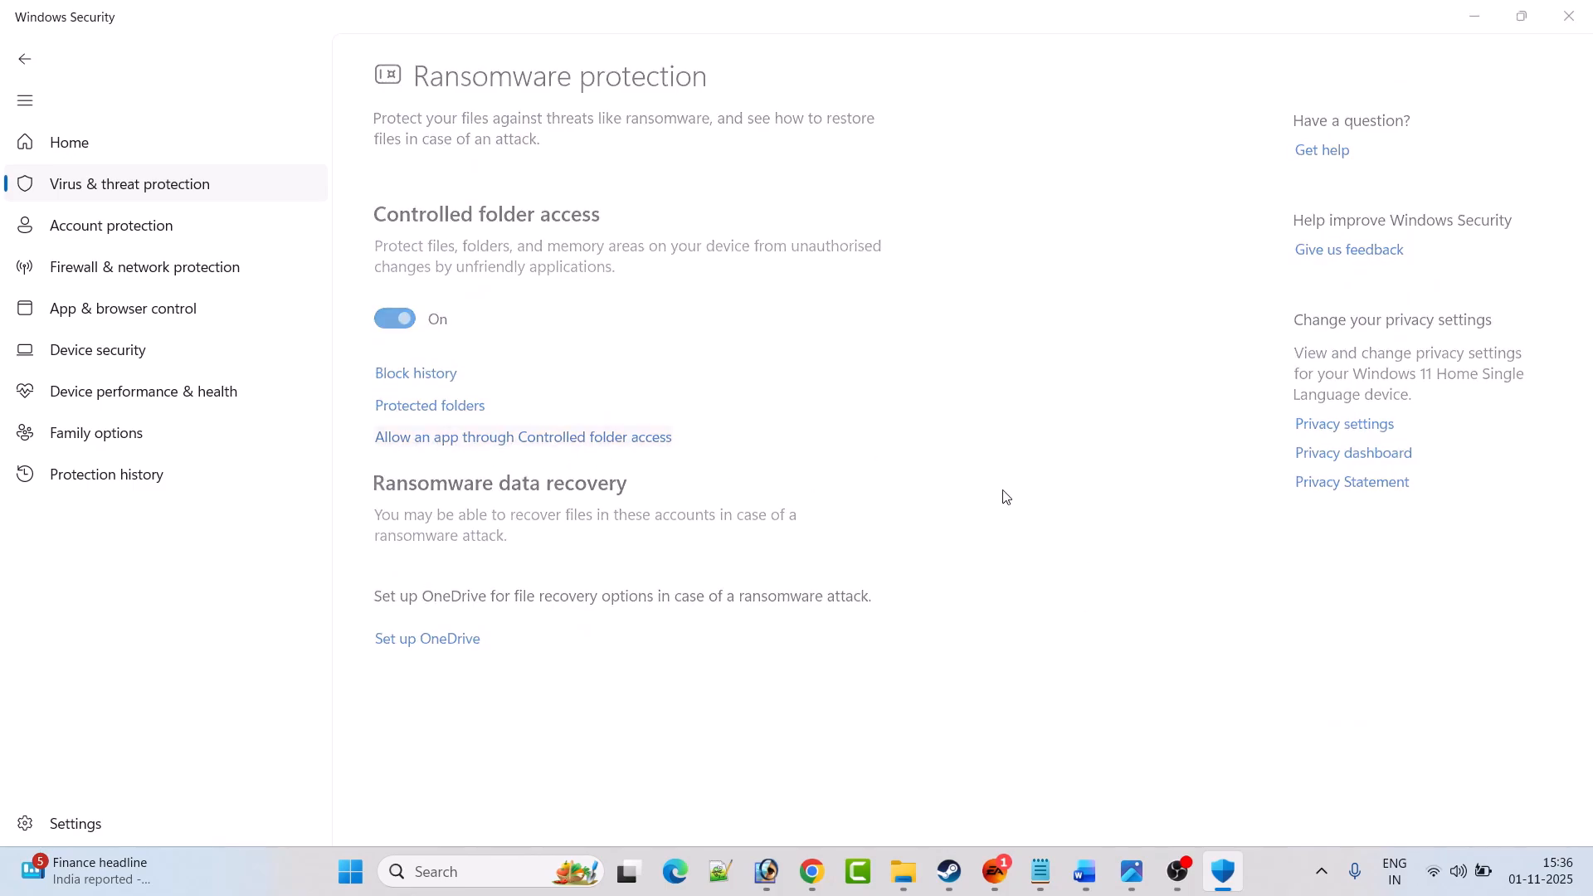
{"action": "left_click", "coordinate": [522, 437]}
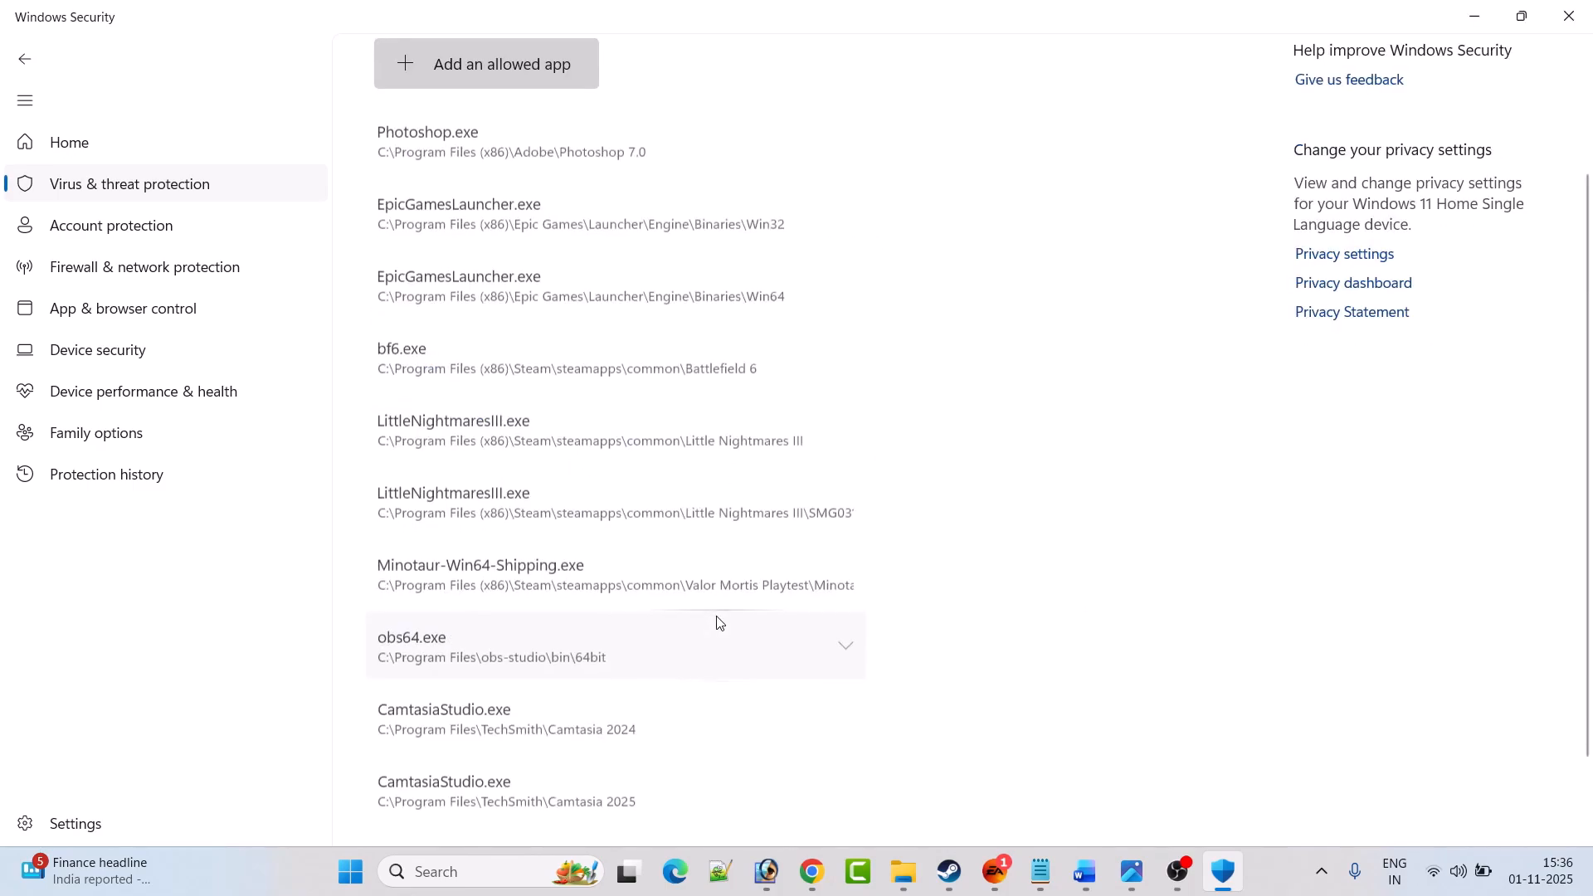
{"action": "left_click", "coordinate": [485, 63]}
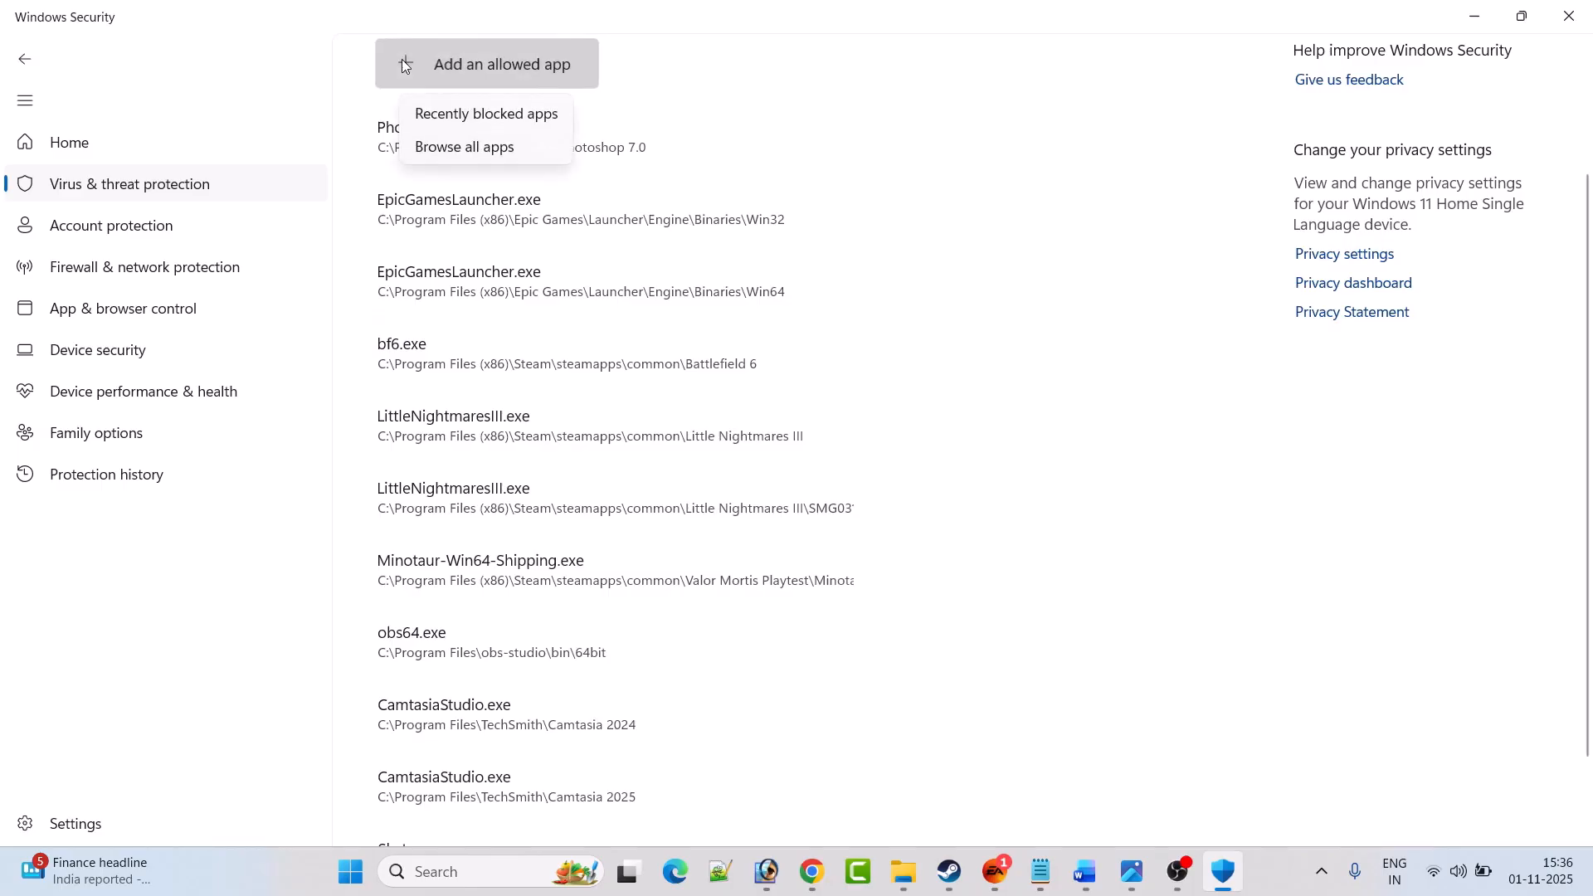
{"action": "left_click", "coordinate": [463, 146]}
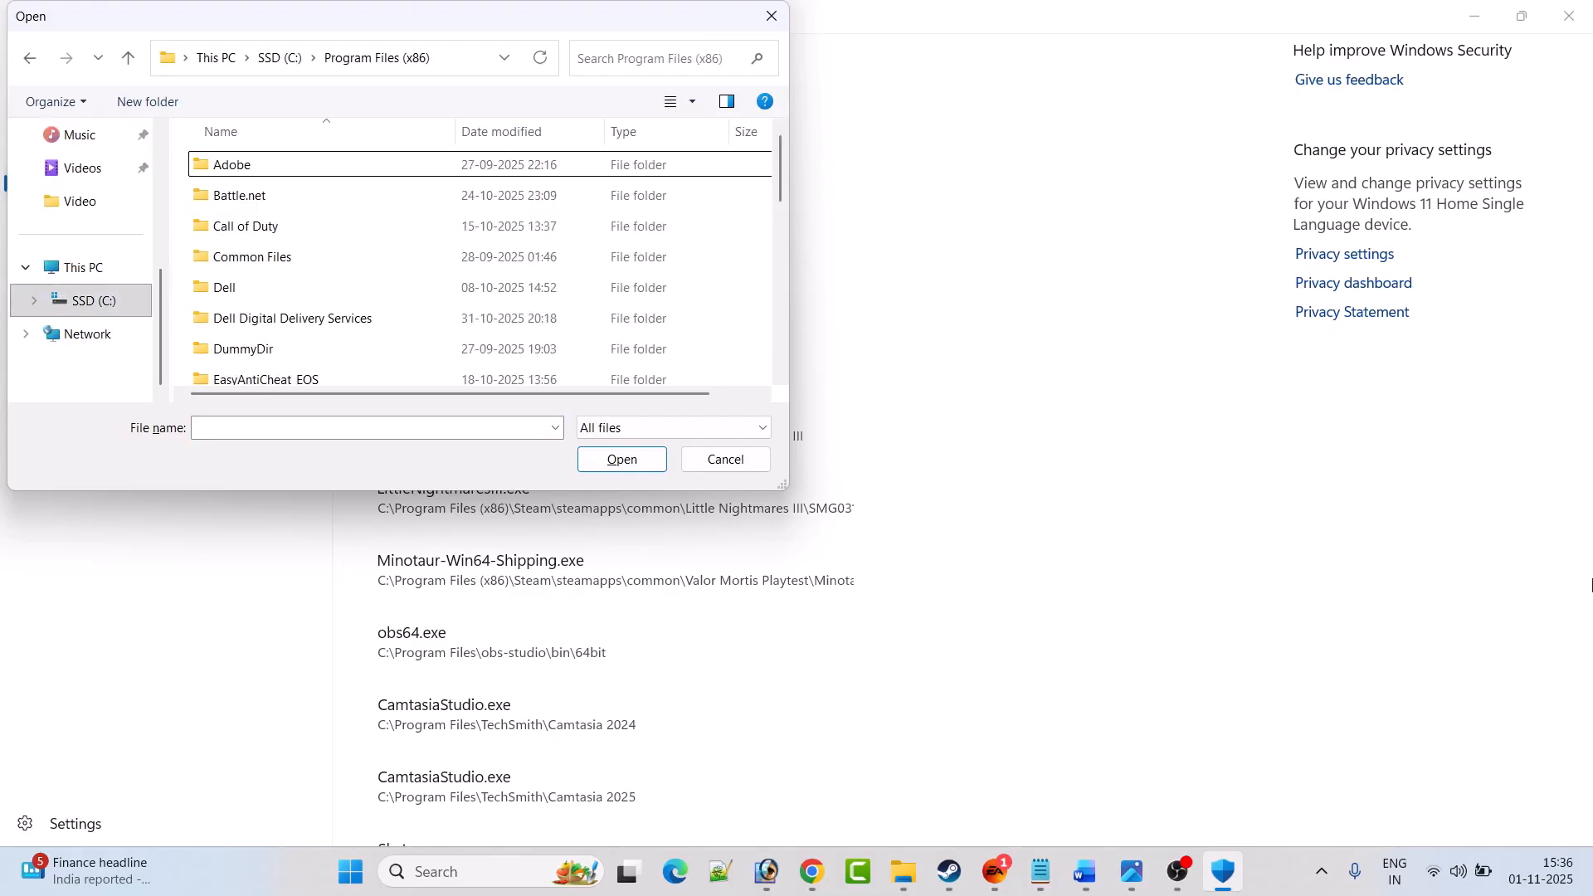
- Allow Arc Raiders Playtest's PioneerGame, then start adding the Binaries\Win64 PioneerGame too
{"action": "double_click", "coordinate": [241, 159]}
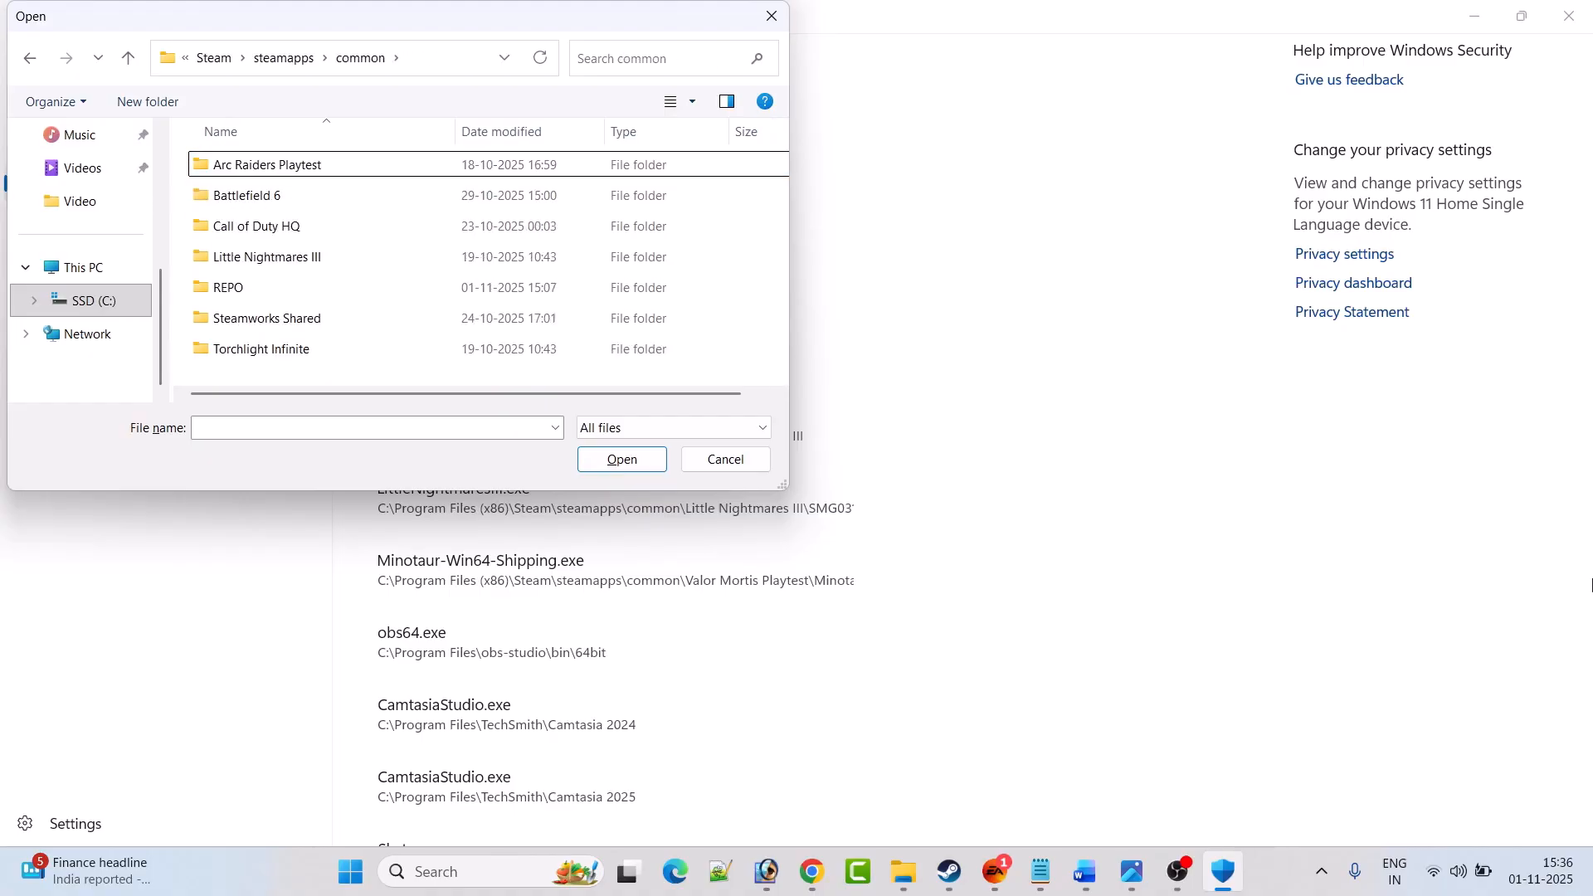
{"action": "double_click", "coordinate": [268, 163]}
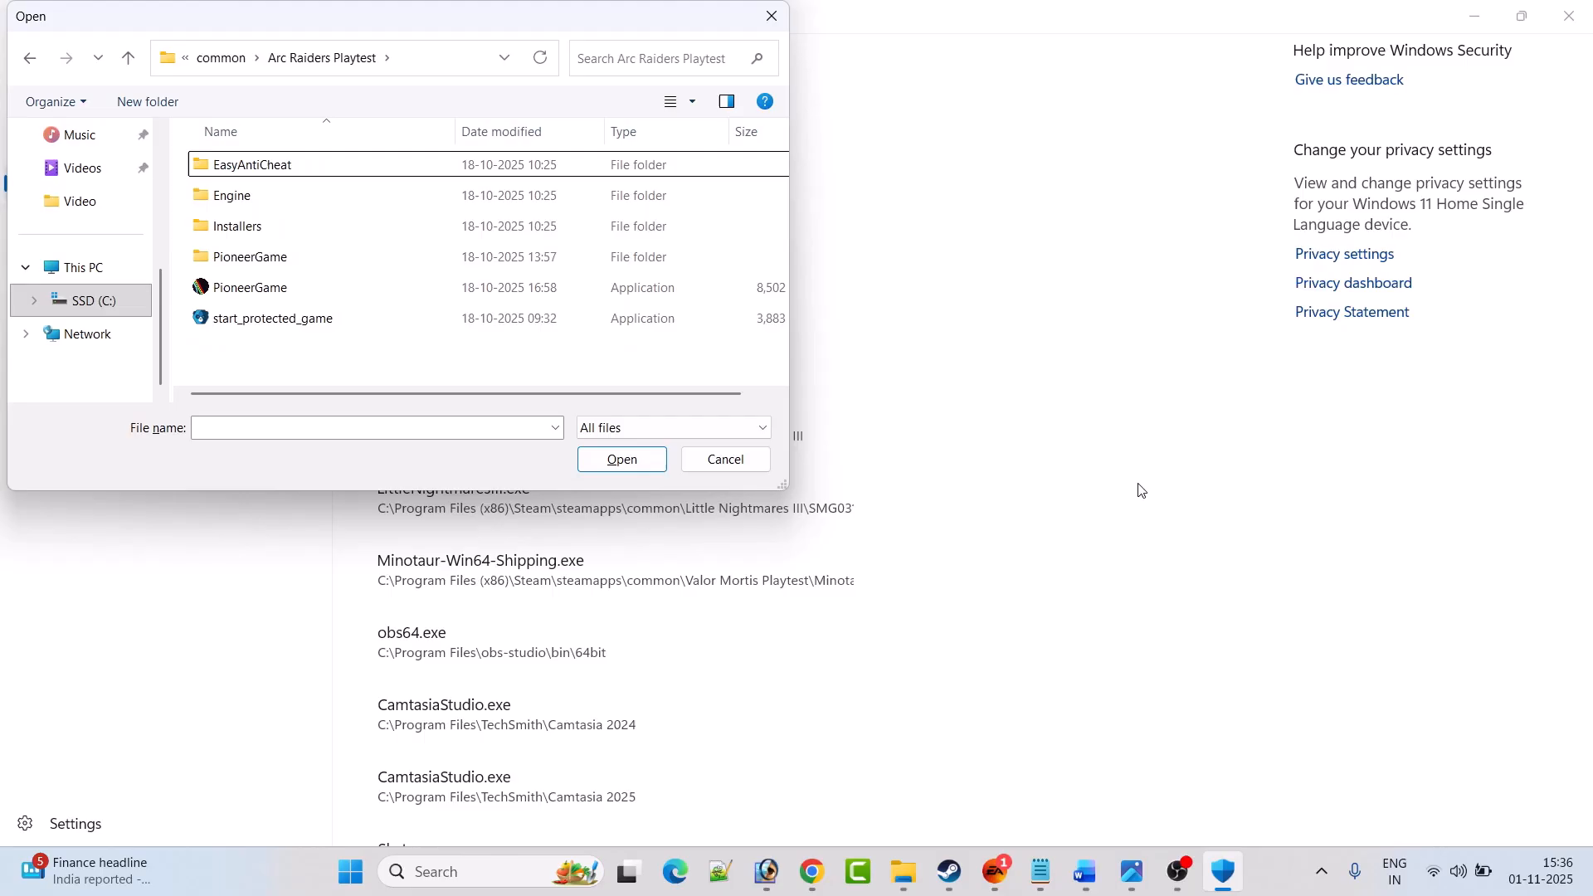
{"action": "left_click", "coordinate": [249, 286]}
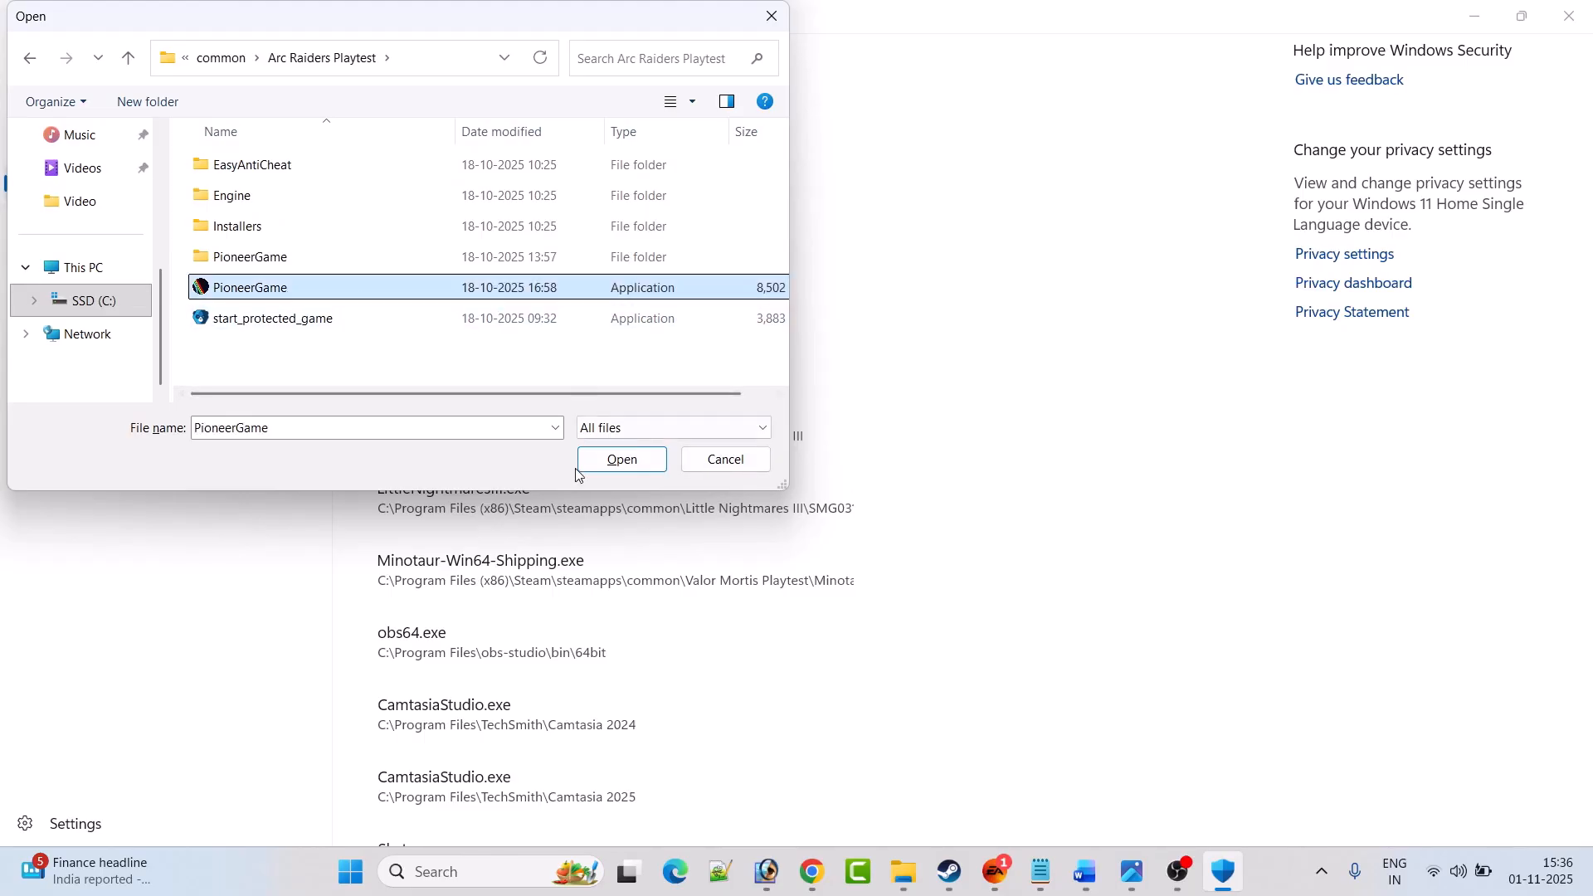
{"action": "left_click", "coordinate": [621, 459]}
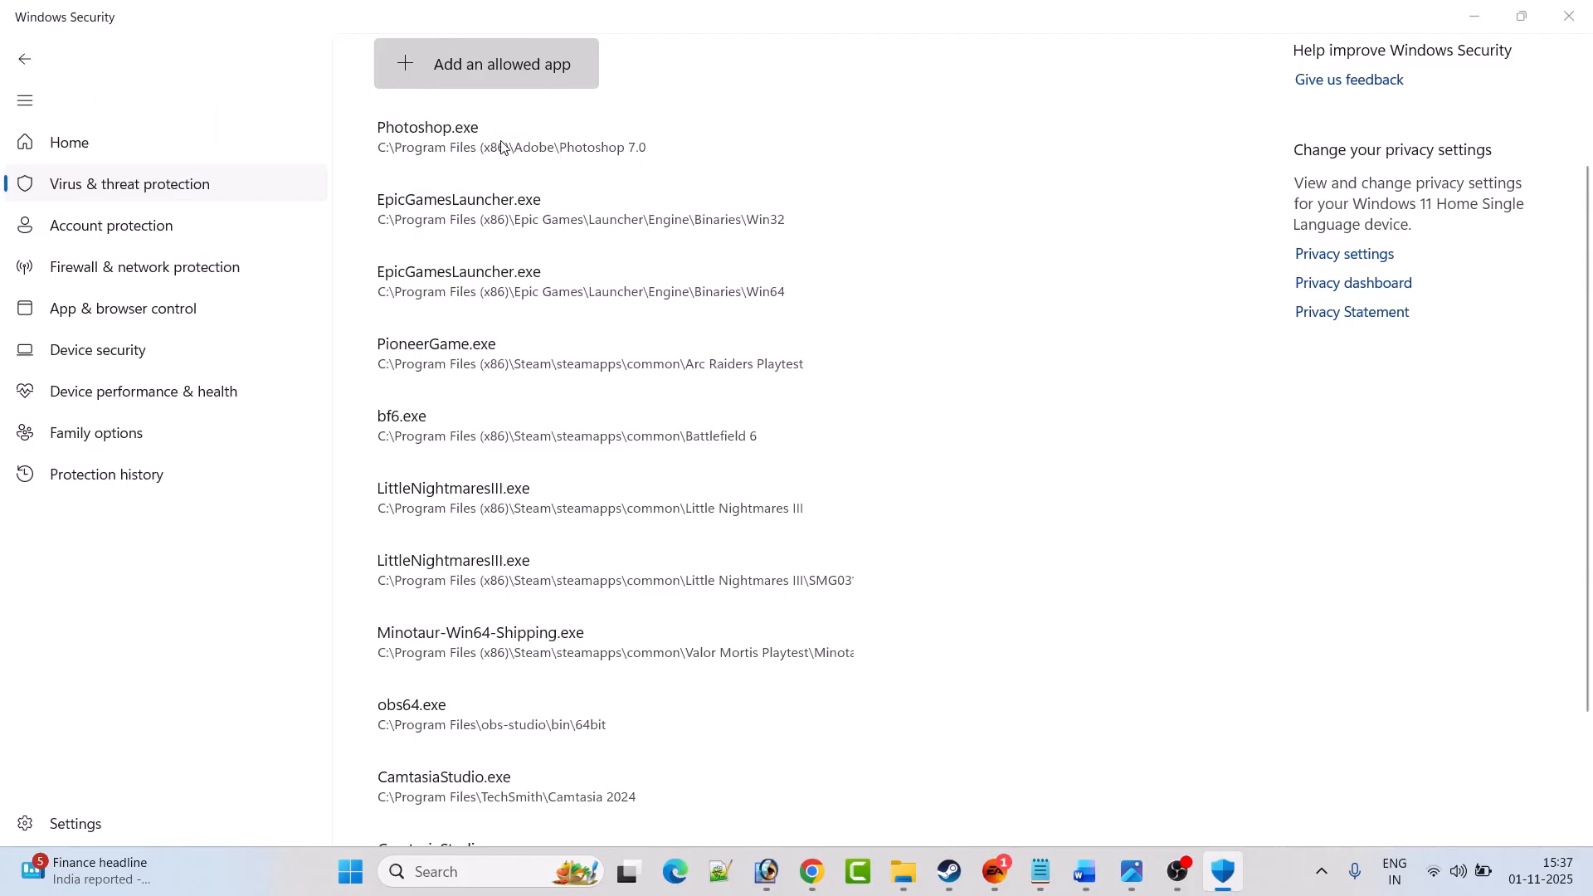
{"action": "left_click", "coordinate": [486, 63]}
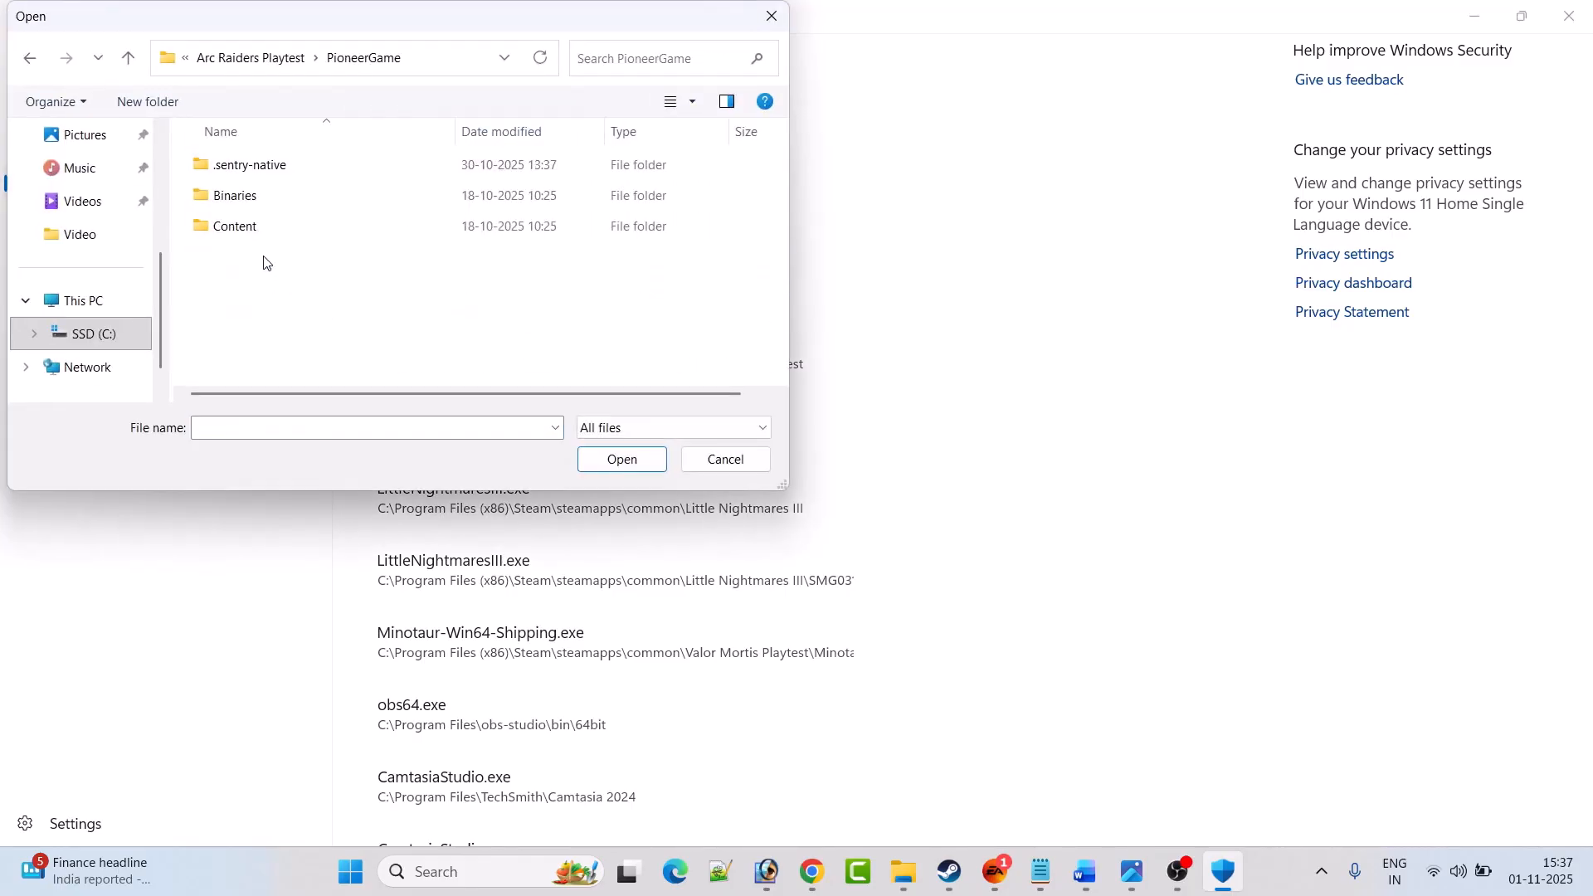
{"action": "double_click", "coordinate": [234, 195]}
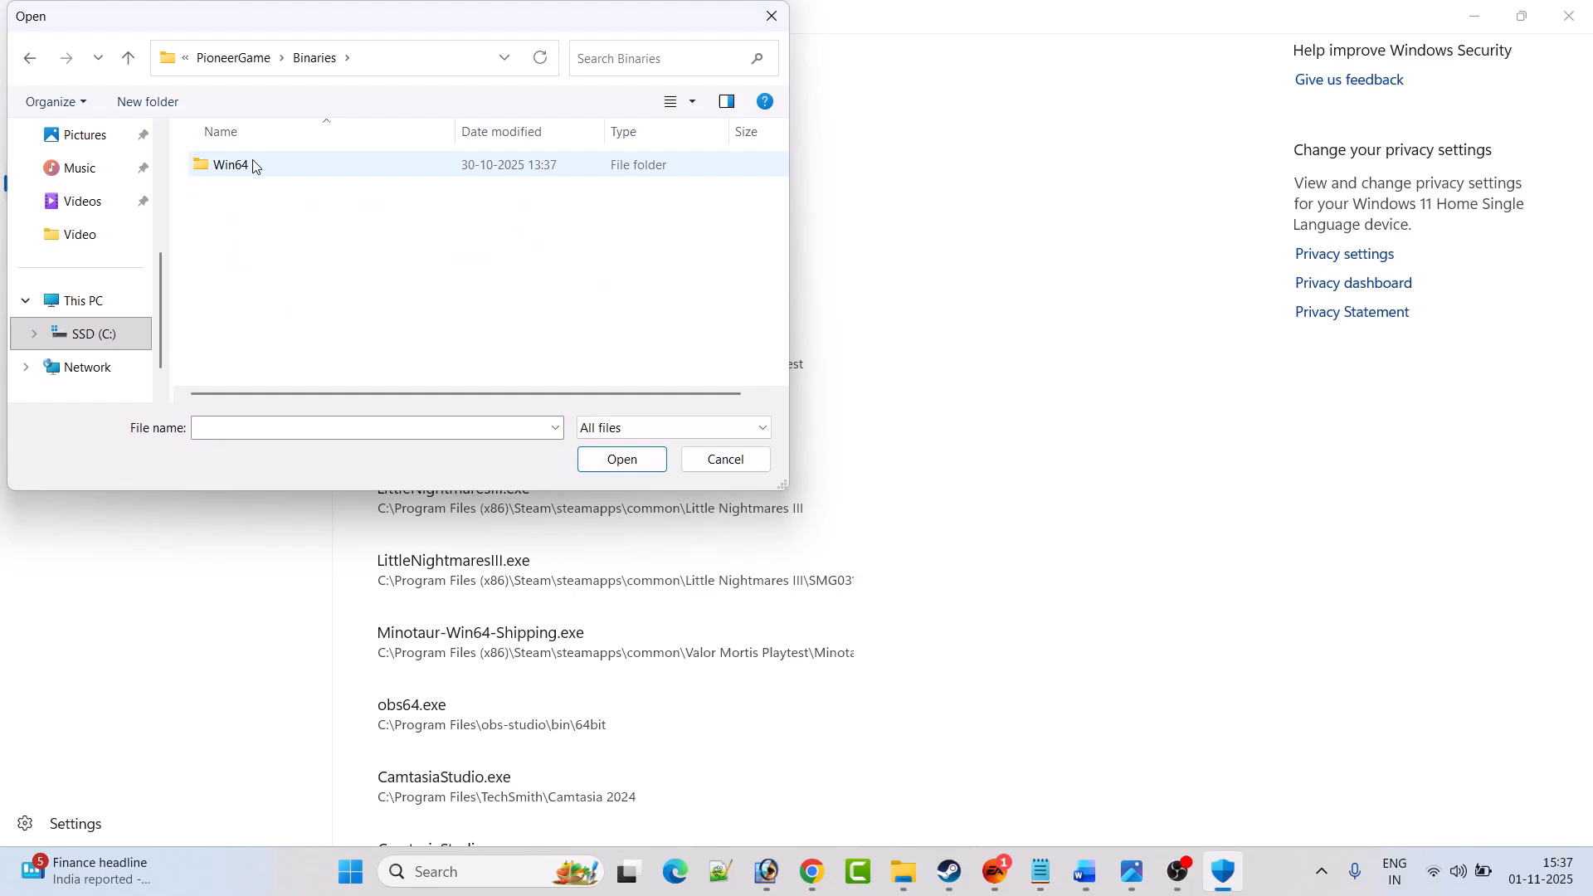
{"action": "double_click", "coordinate": [231, 163]}
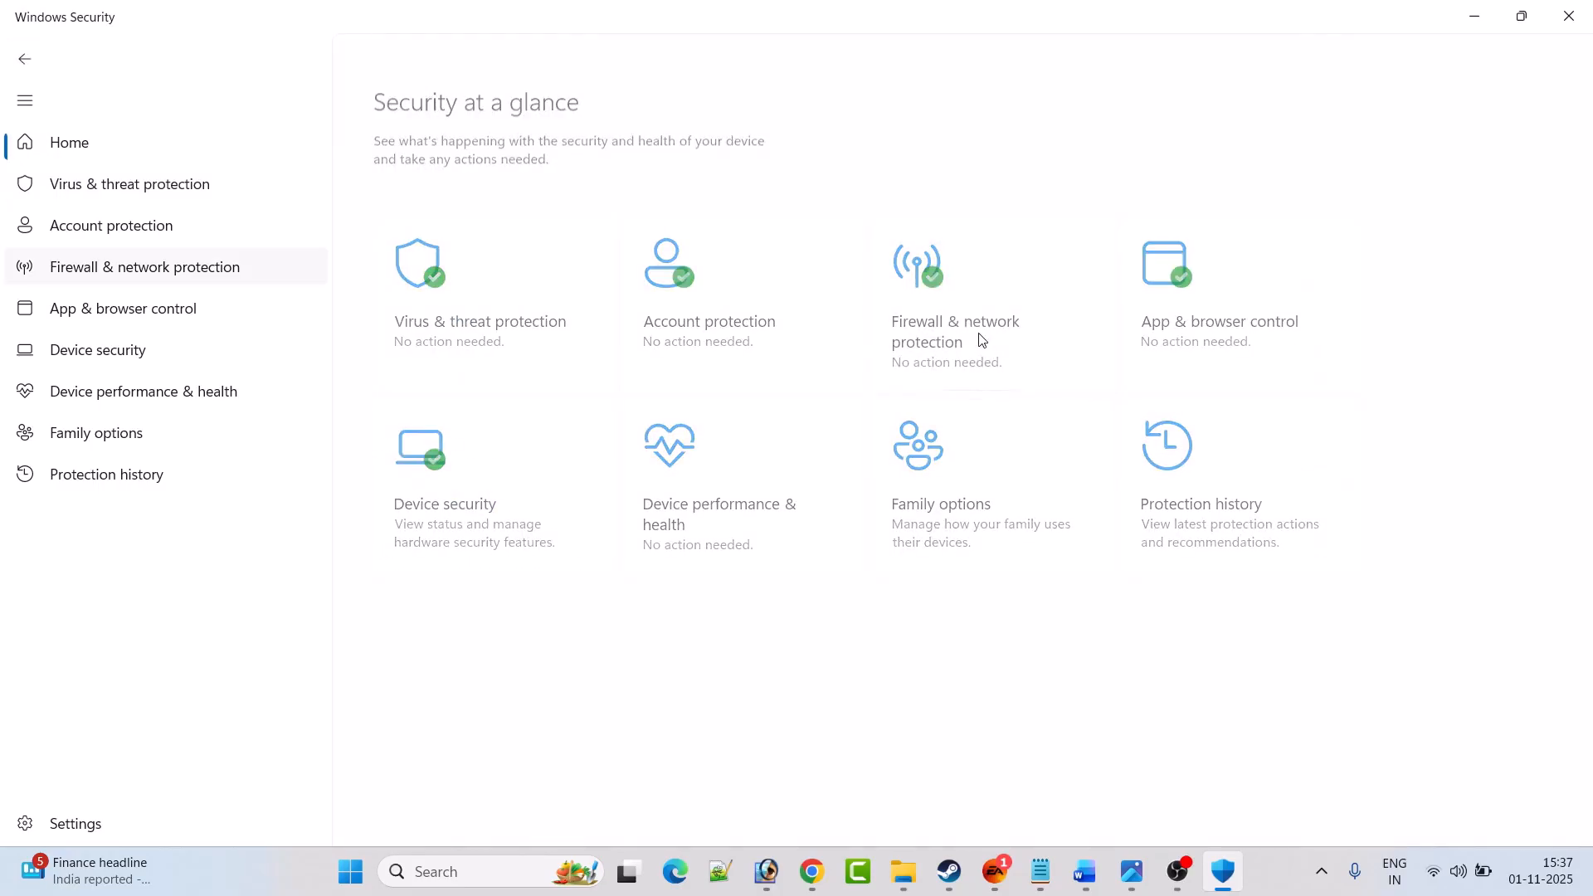
- In Firewall allowed apps, browse to and select PioneerGame from Arc Raiders Playtest
{"action": "left_click", "coordinate": [955, 331]}
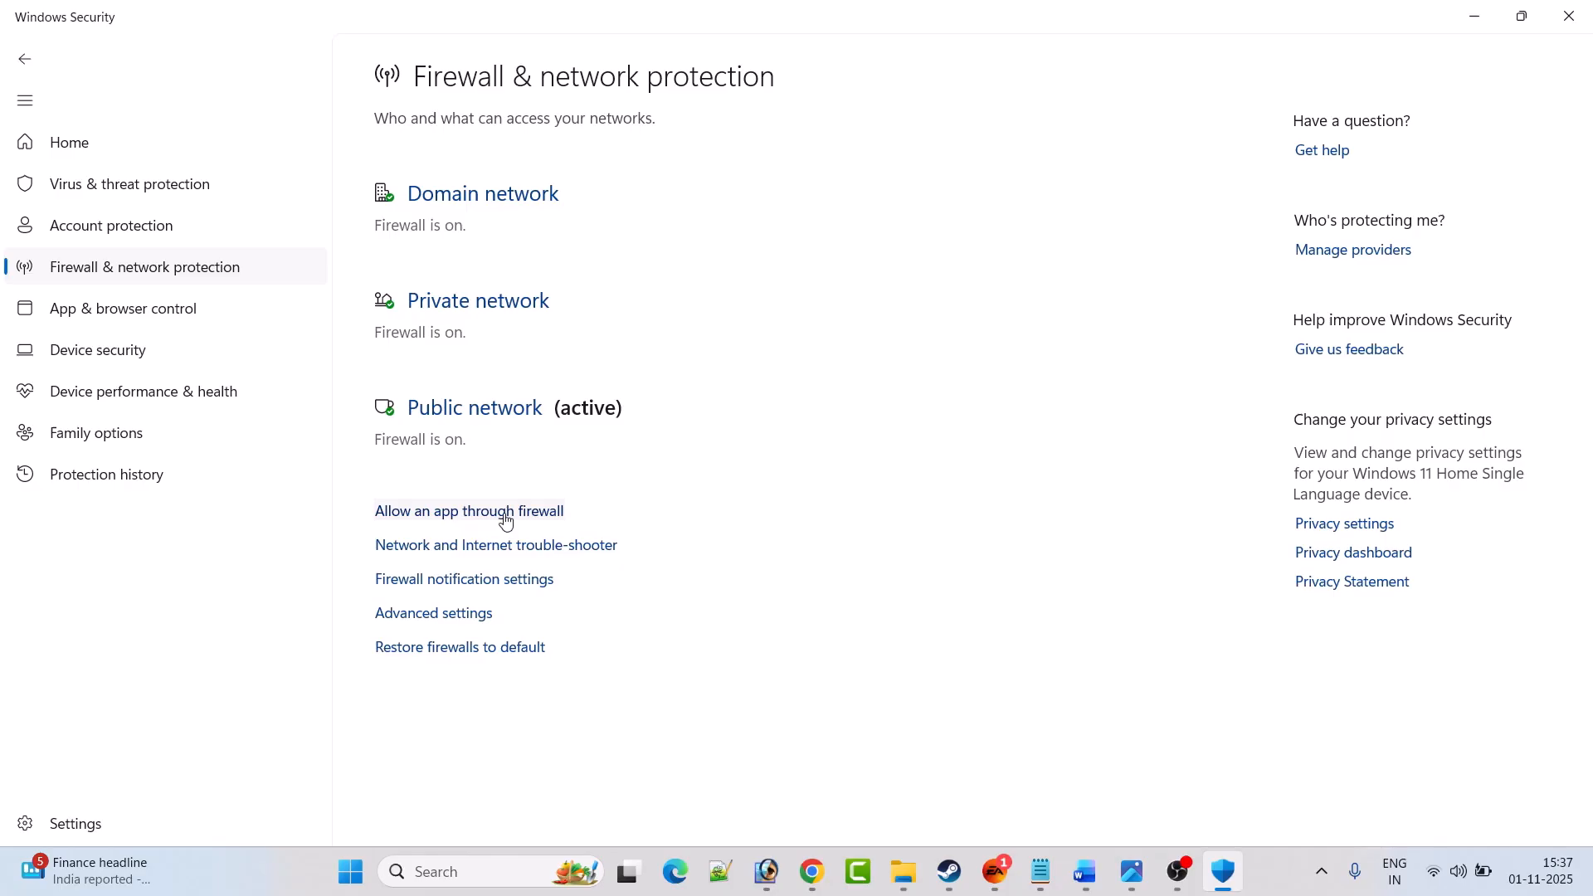
{"action": "left_click", "coordinate": [467, 511]}
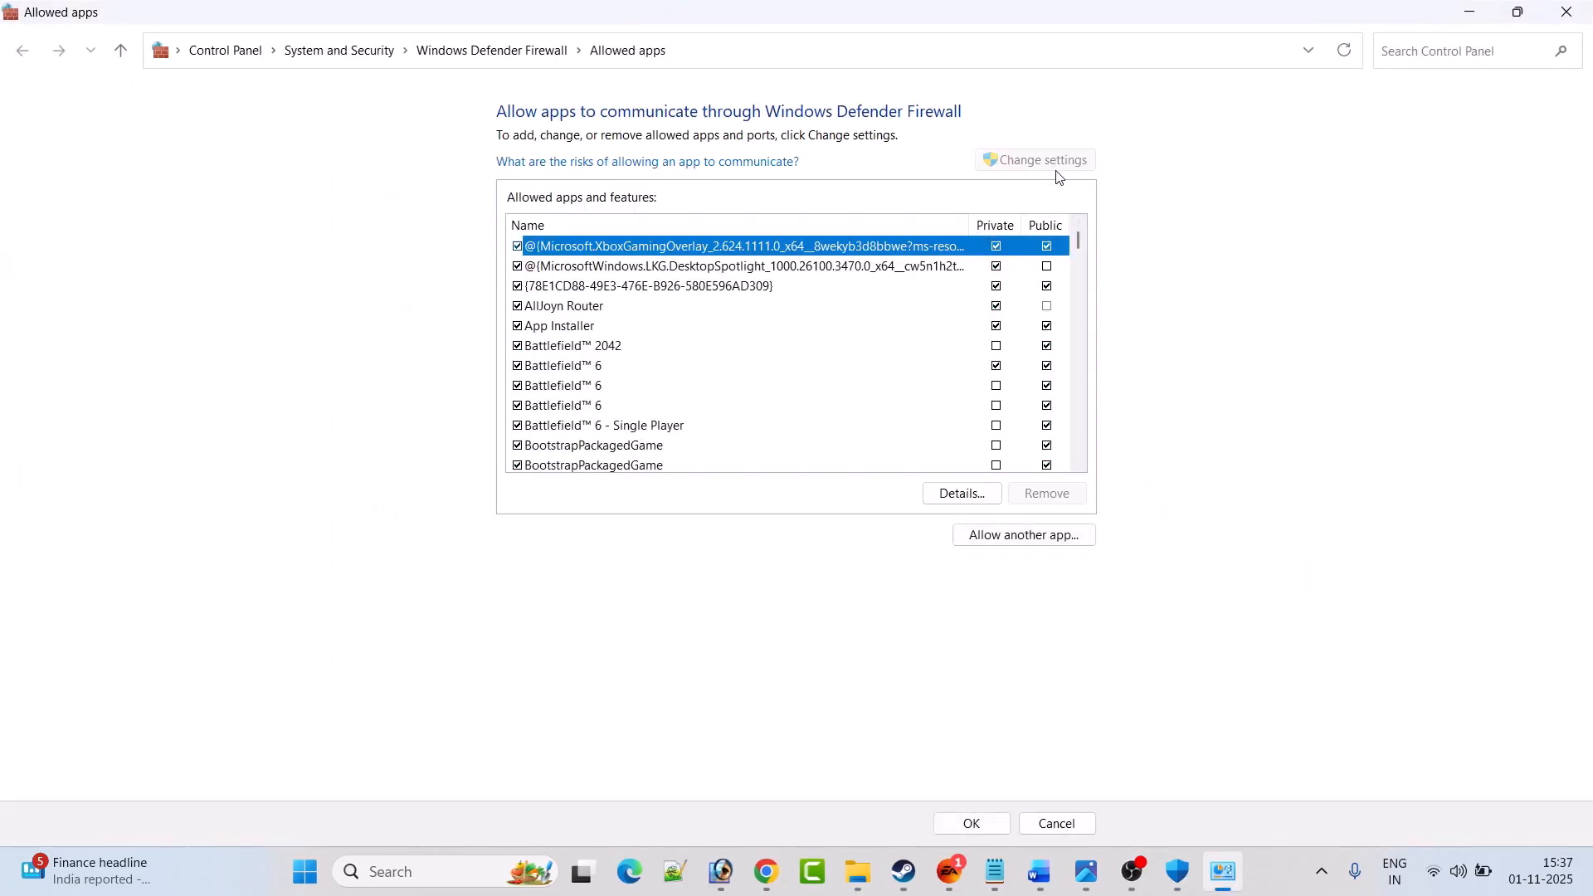
{"action": "left_click", "coordinate": [1023, 534]}
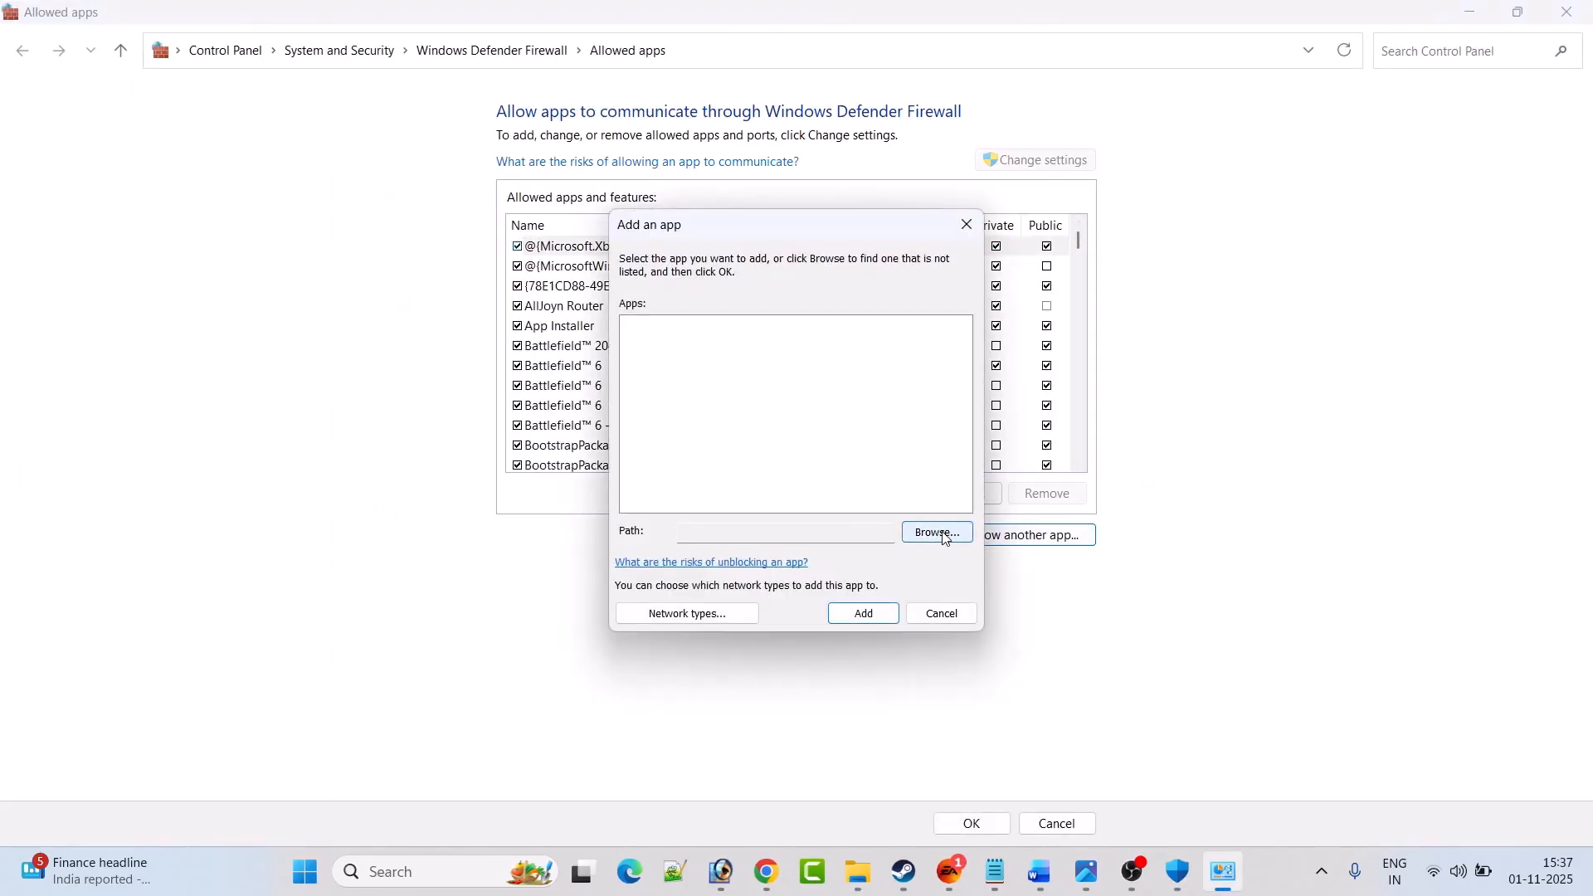
{"action": "left_click", "coordinate": [935, 533]}
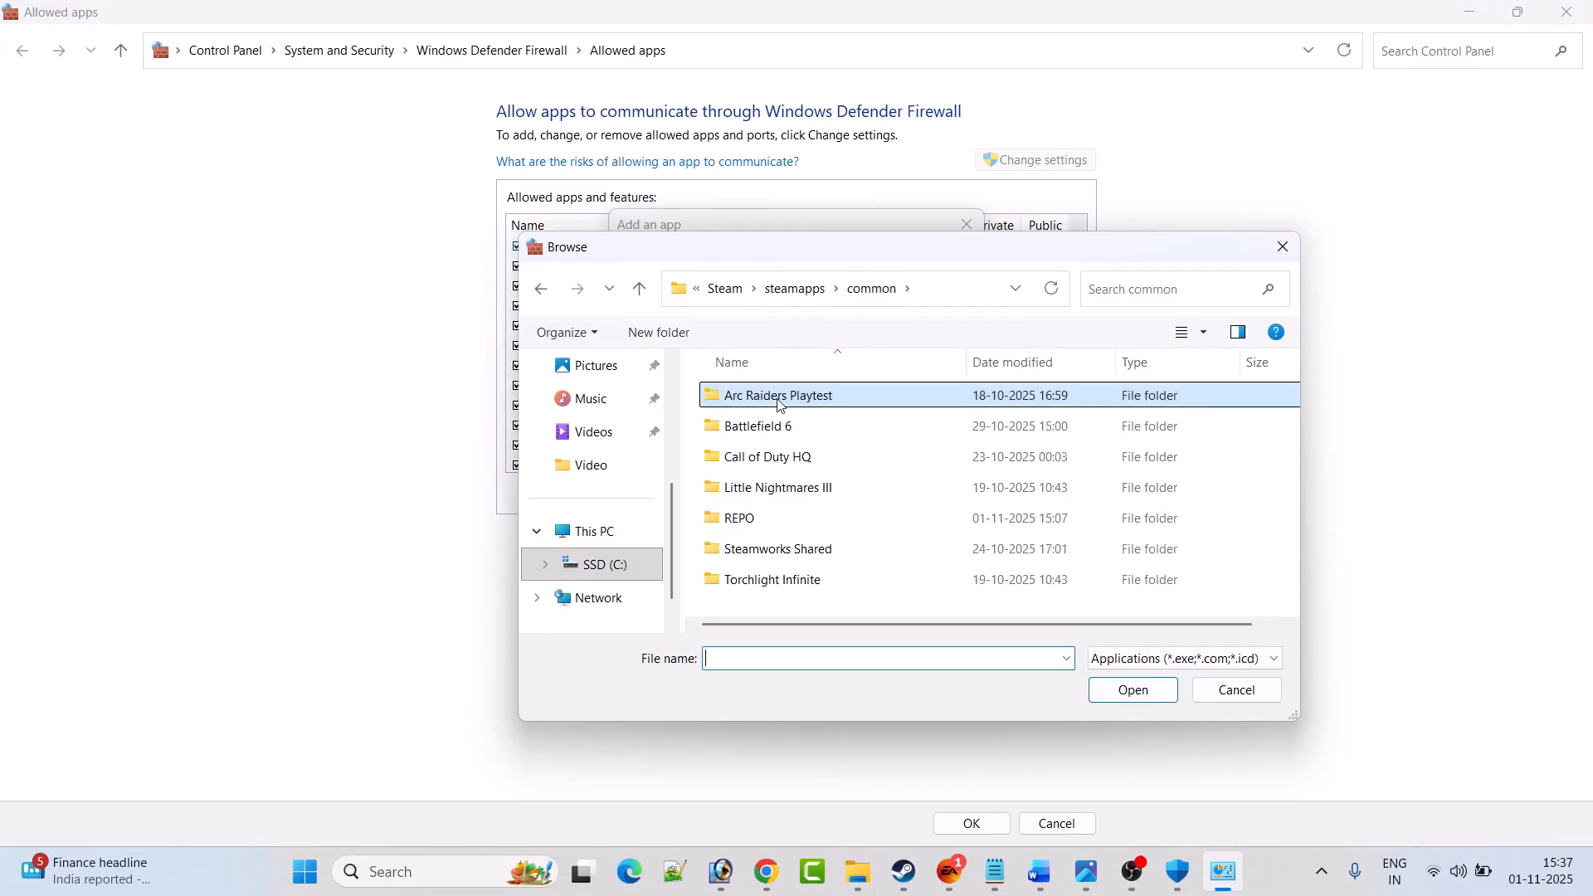
{"action": "double_click", "coordinate": [778, 394]}
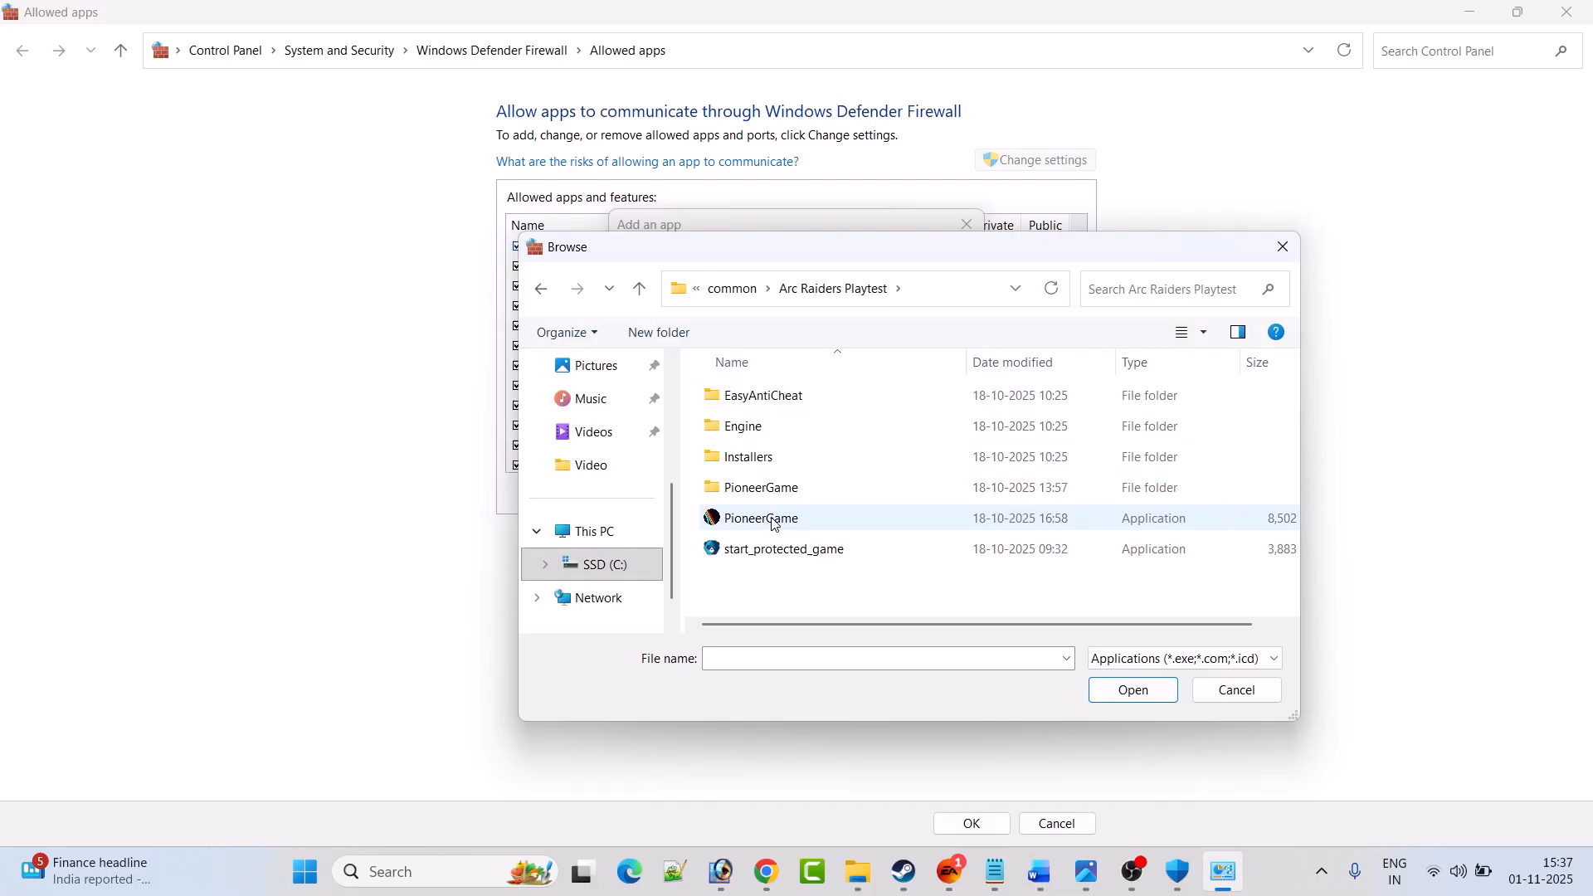
{"action": "left_click", "coordinate": [760, 518]}
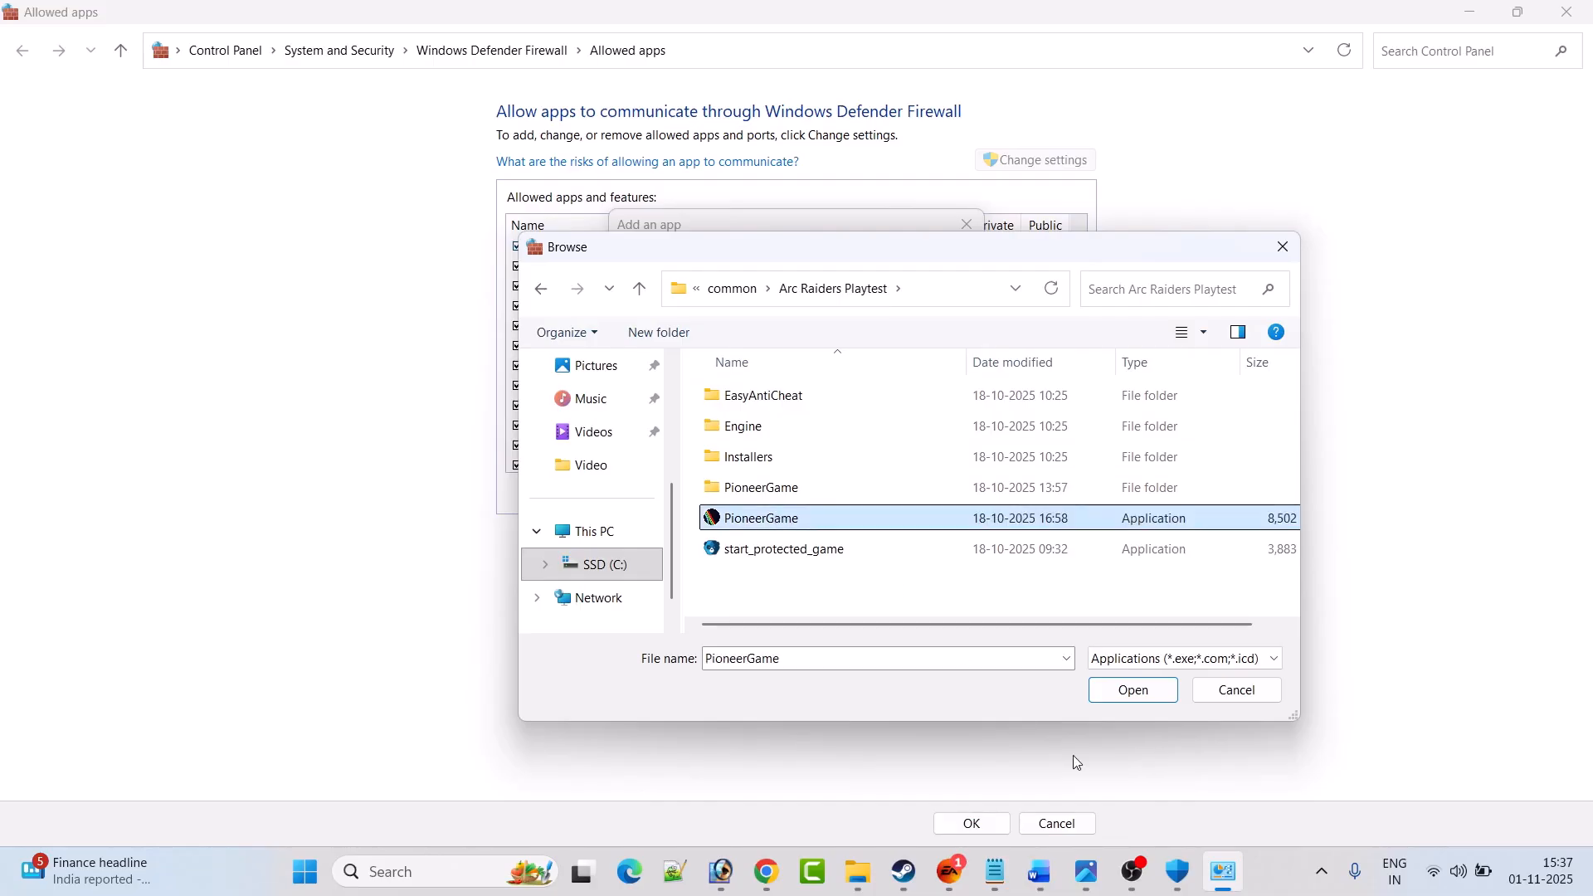
{"action": "left_click", "coordinate": [1131, 689]}
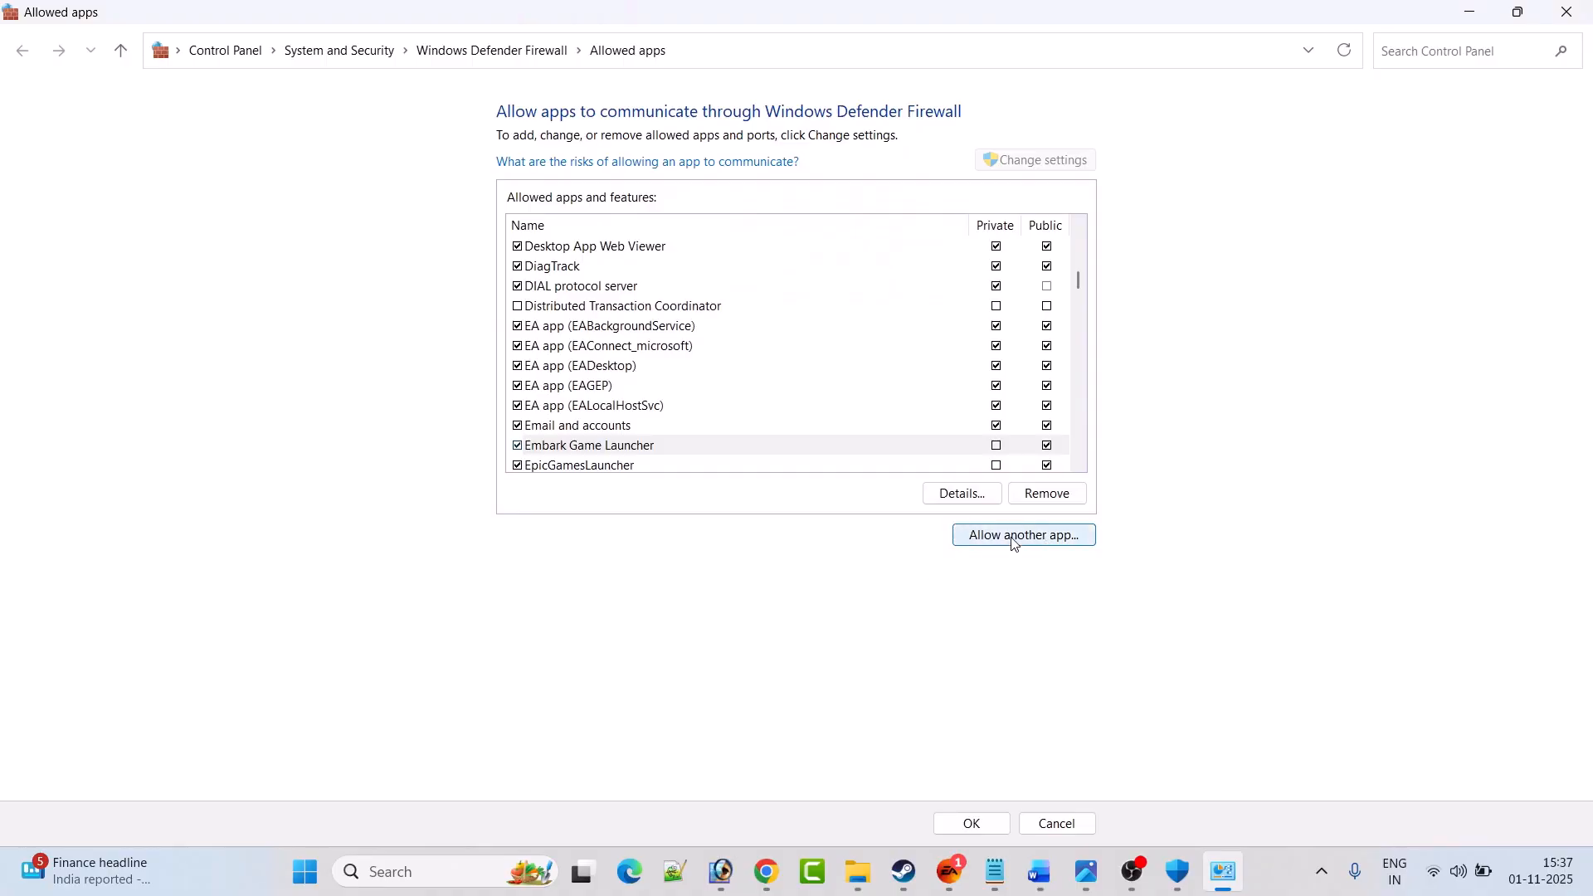
- Choose the Win64 PioneerGame file and add ARC Raiders to the firewall's allowed apps
{"action": "left_click", "coordinate": [1023, 535]}
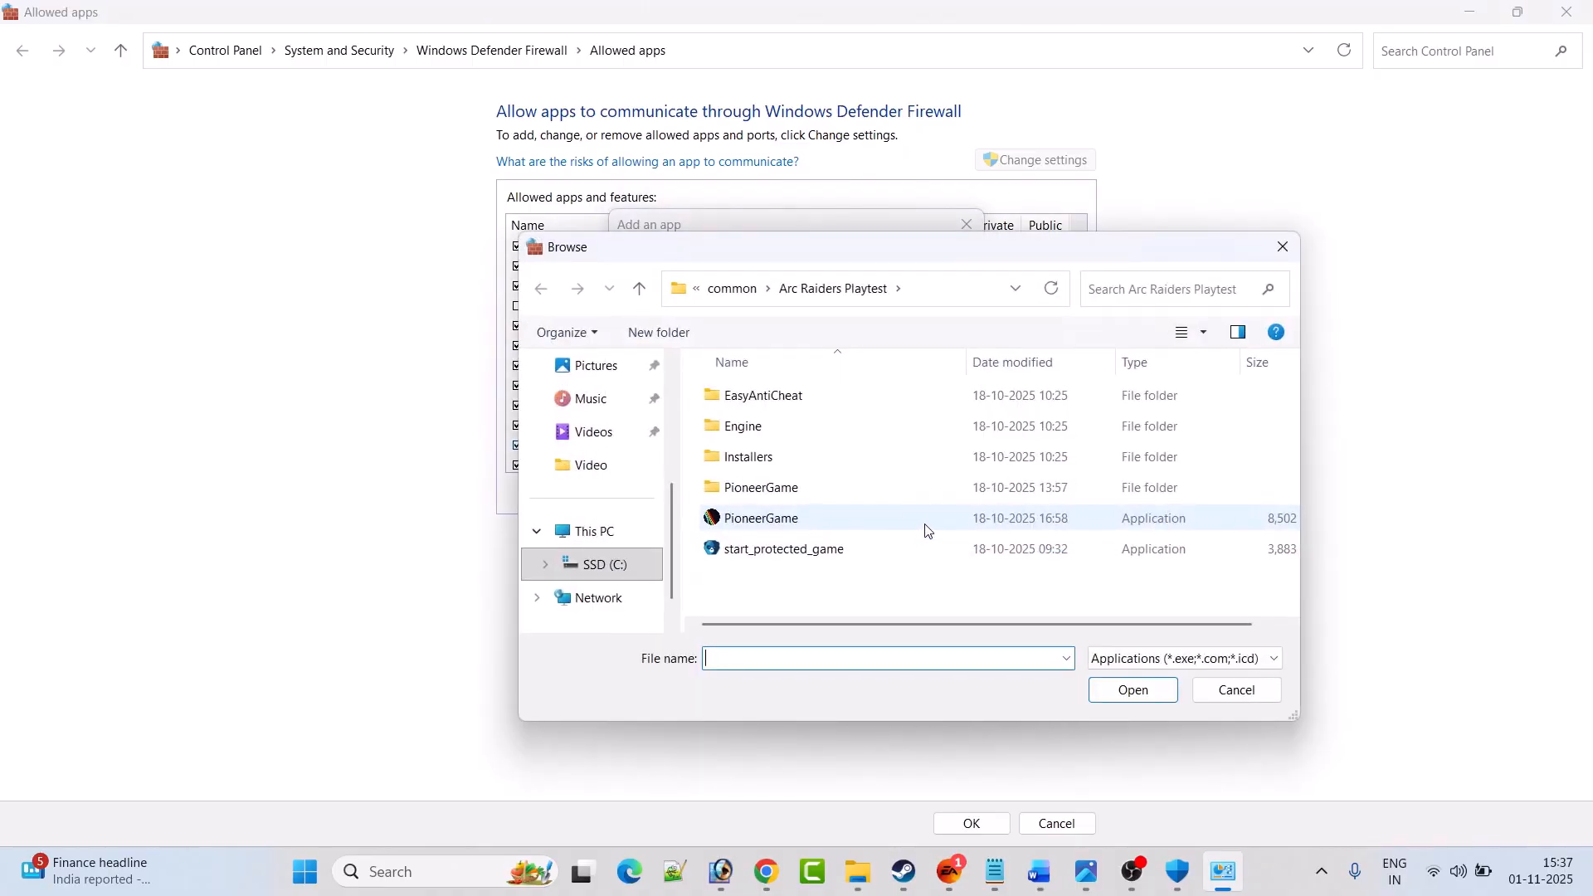
{"action": "double_click", "coordinate": [759, 487]}
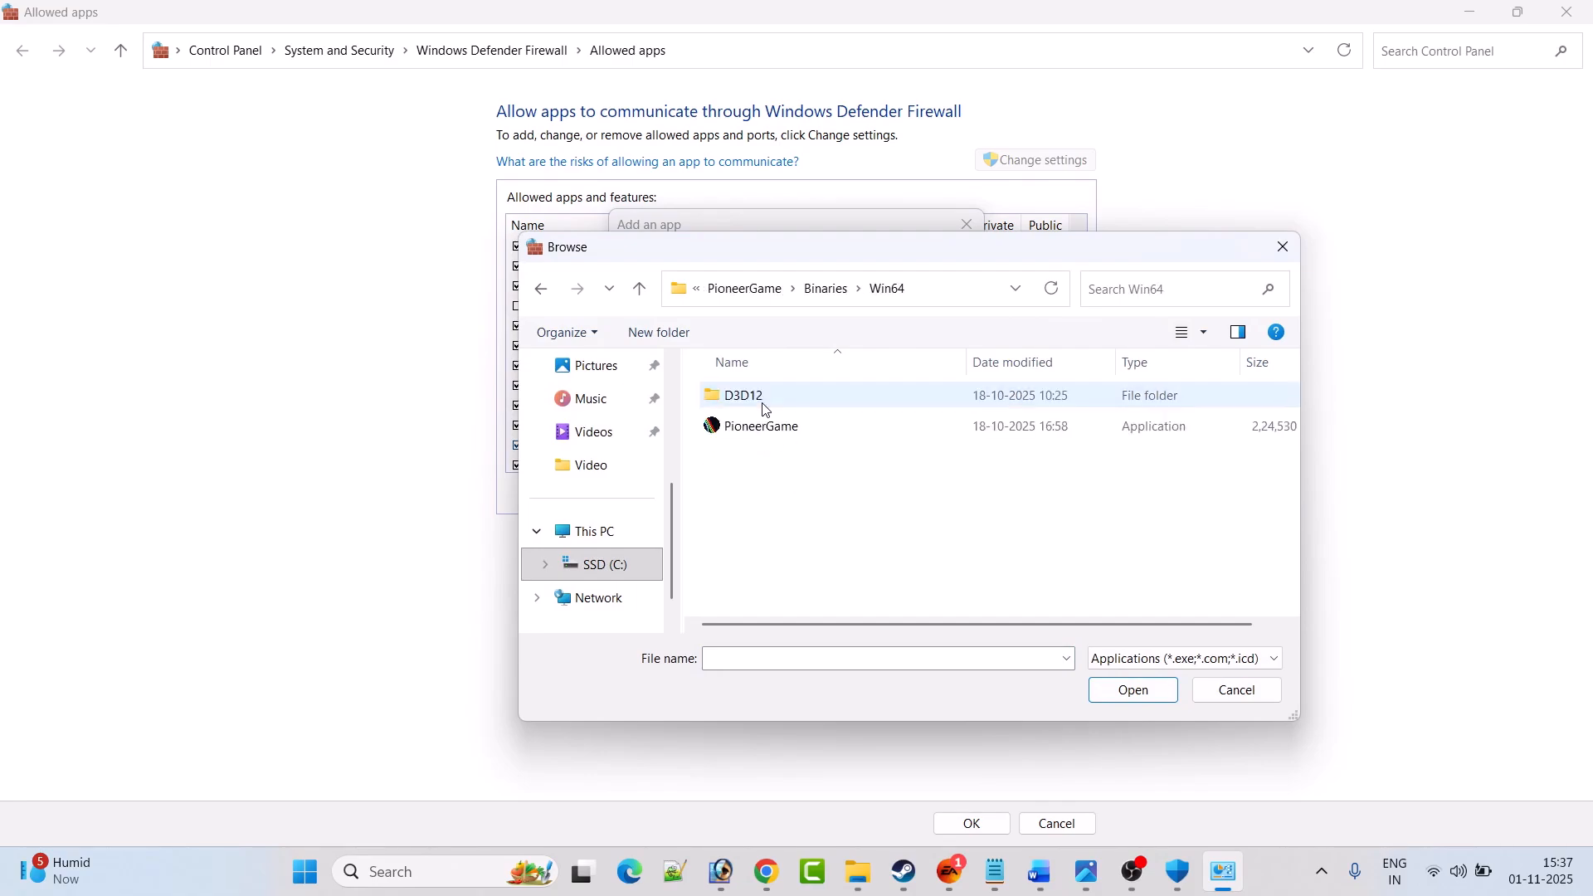
{"action": "left_click", "coordinate": [760, 426]}
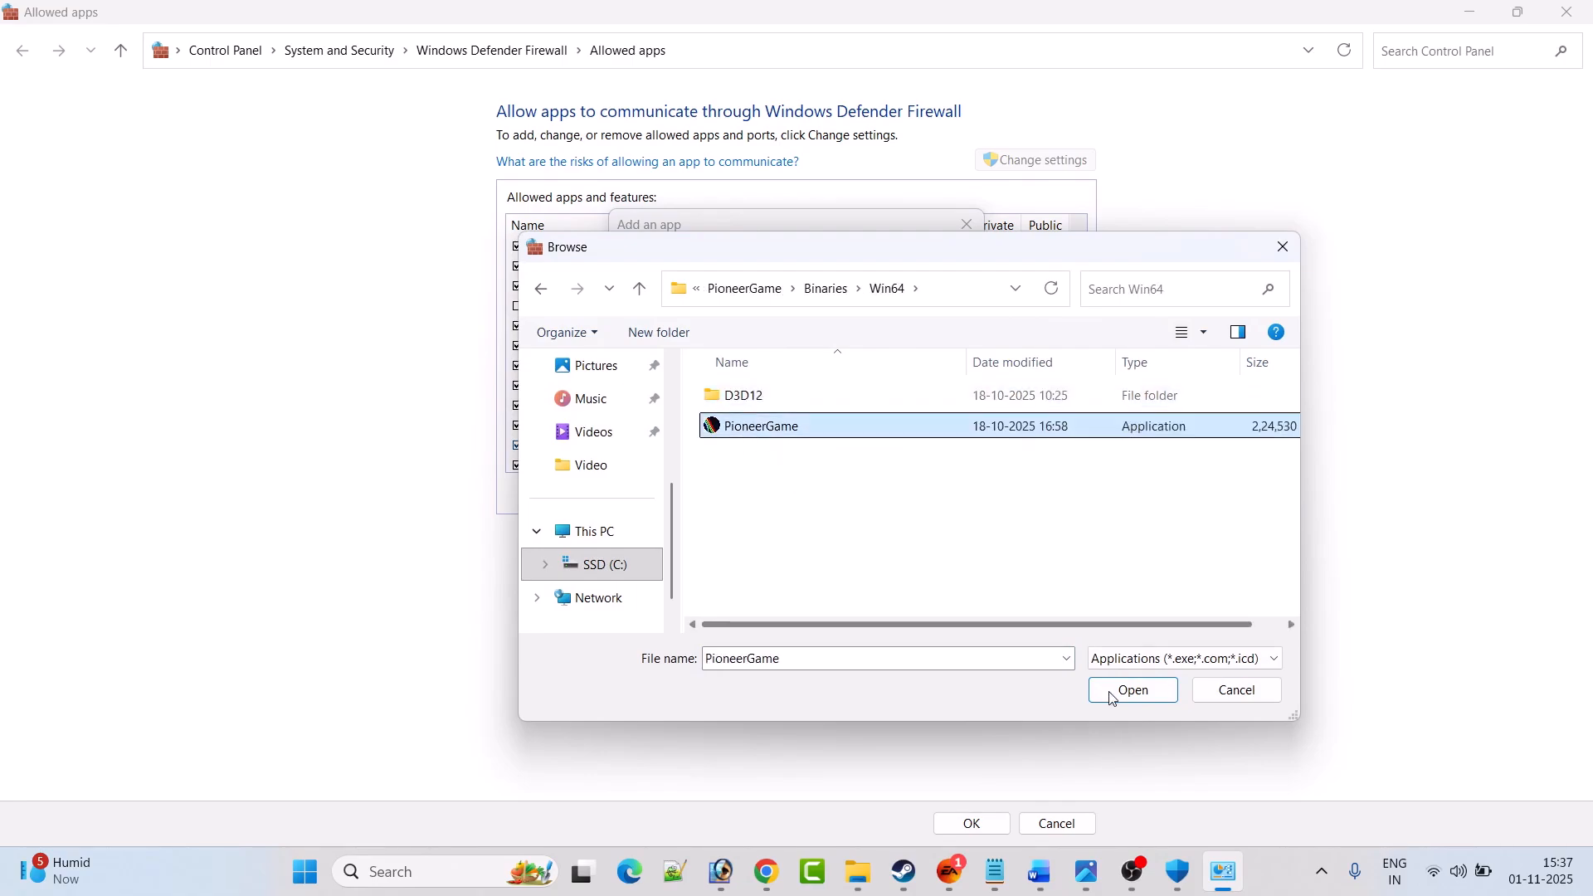
{"action": "left_click", "coordinate": [1130, 689]}
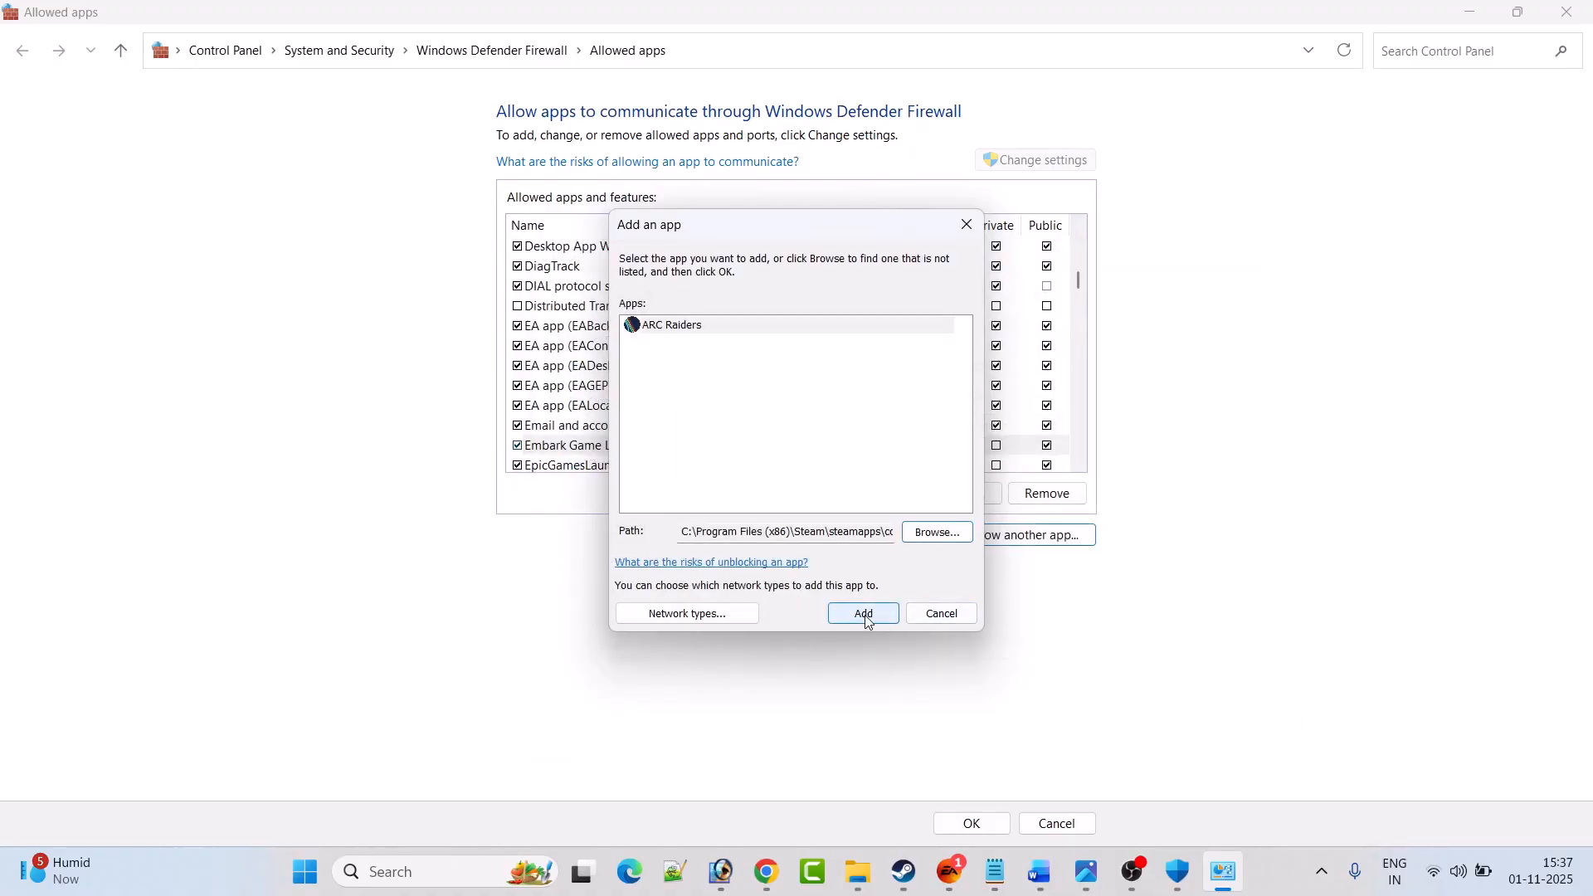
{"action": "left_click", "coordinate": [861, 614]}
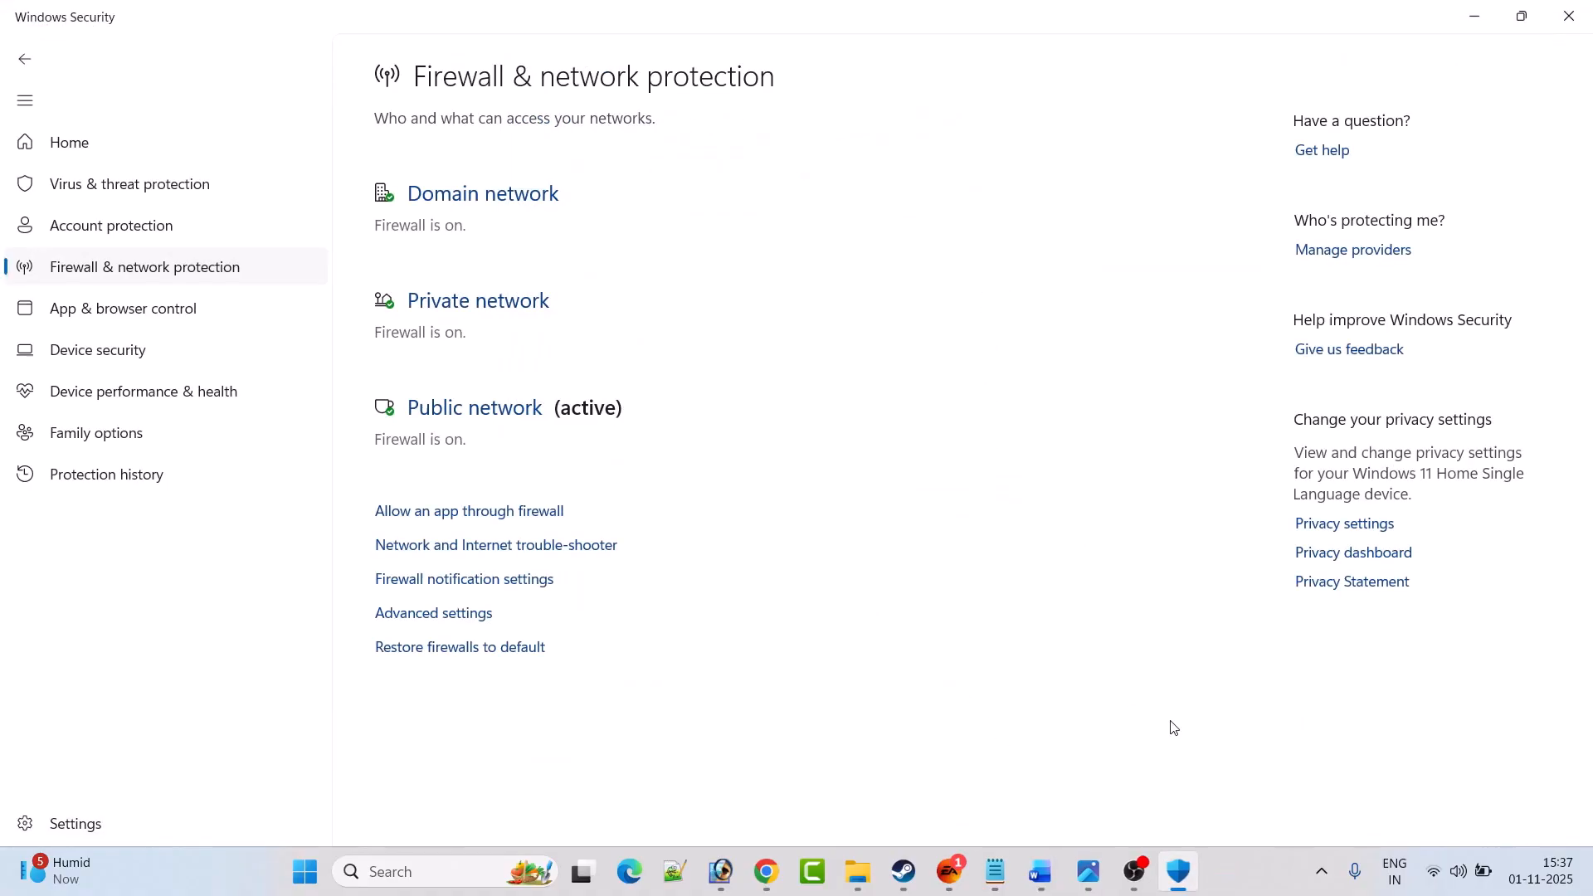
- Return to the Word guide and read Fix 4 on allowing the game exe in antivirus
{"action": "left_click", "coordinate": [1115, 871]}
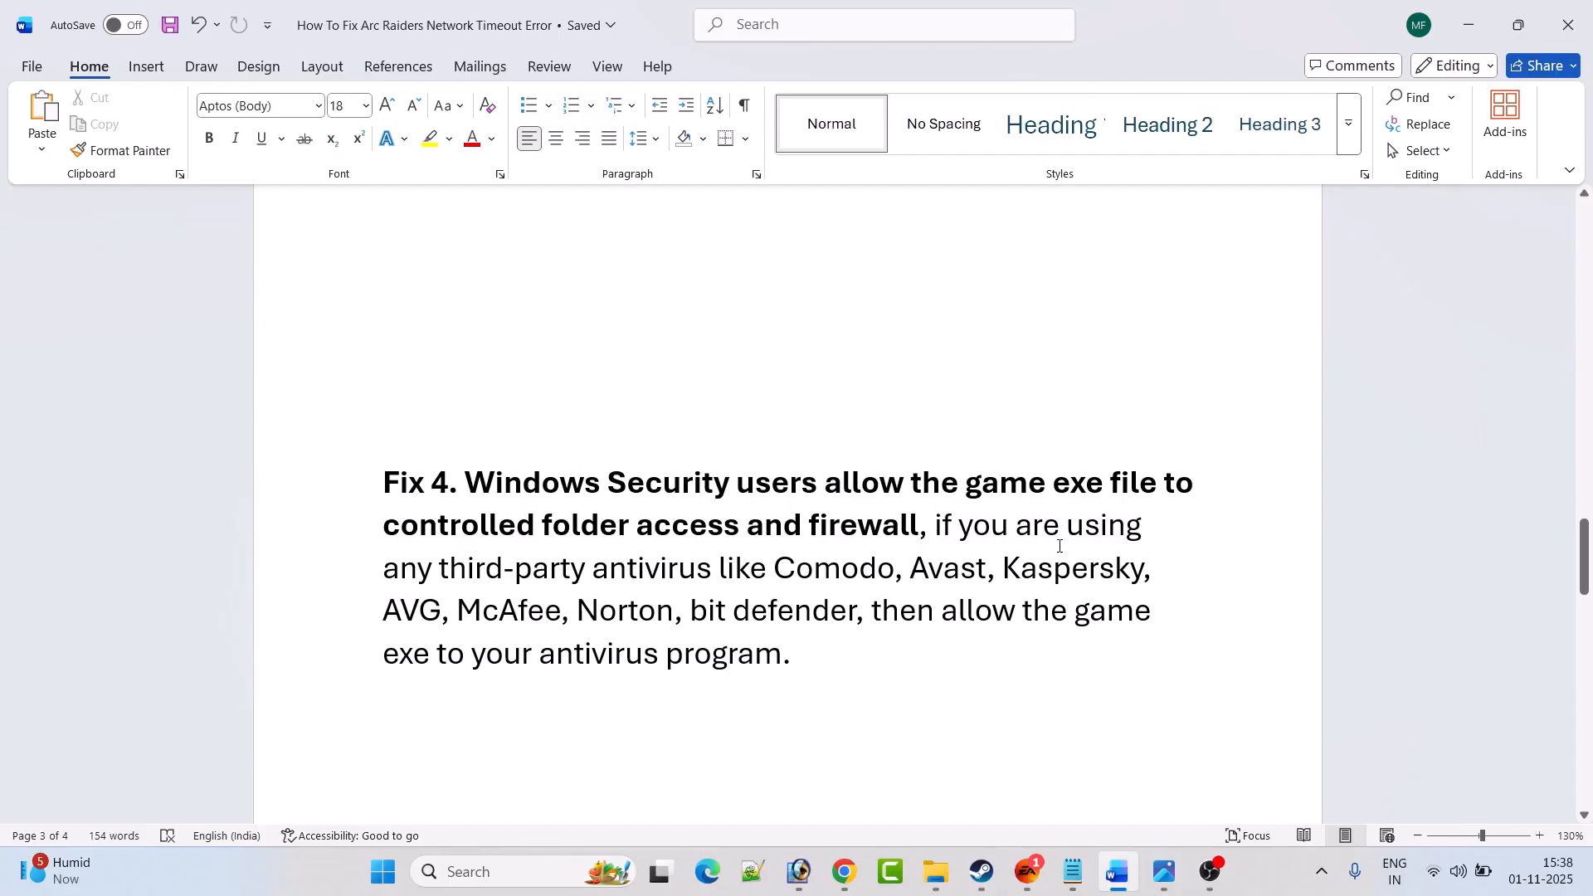
{"action": "mouse_move", "coordinate": [682, 596]}
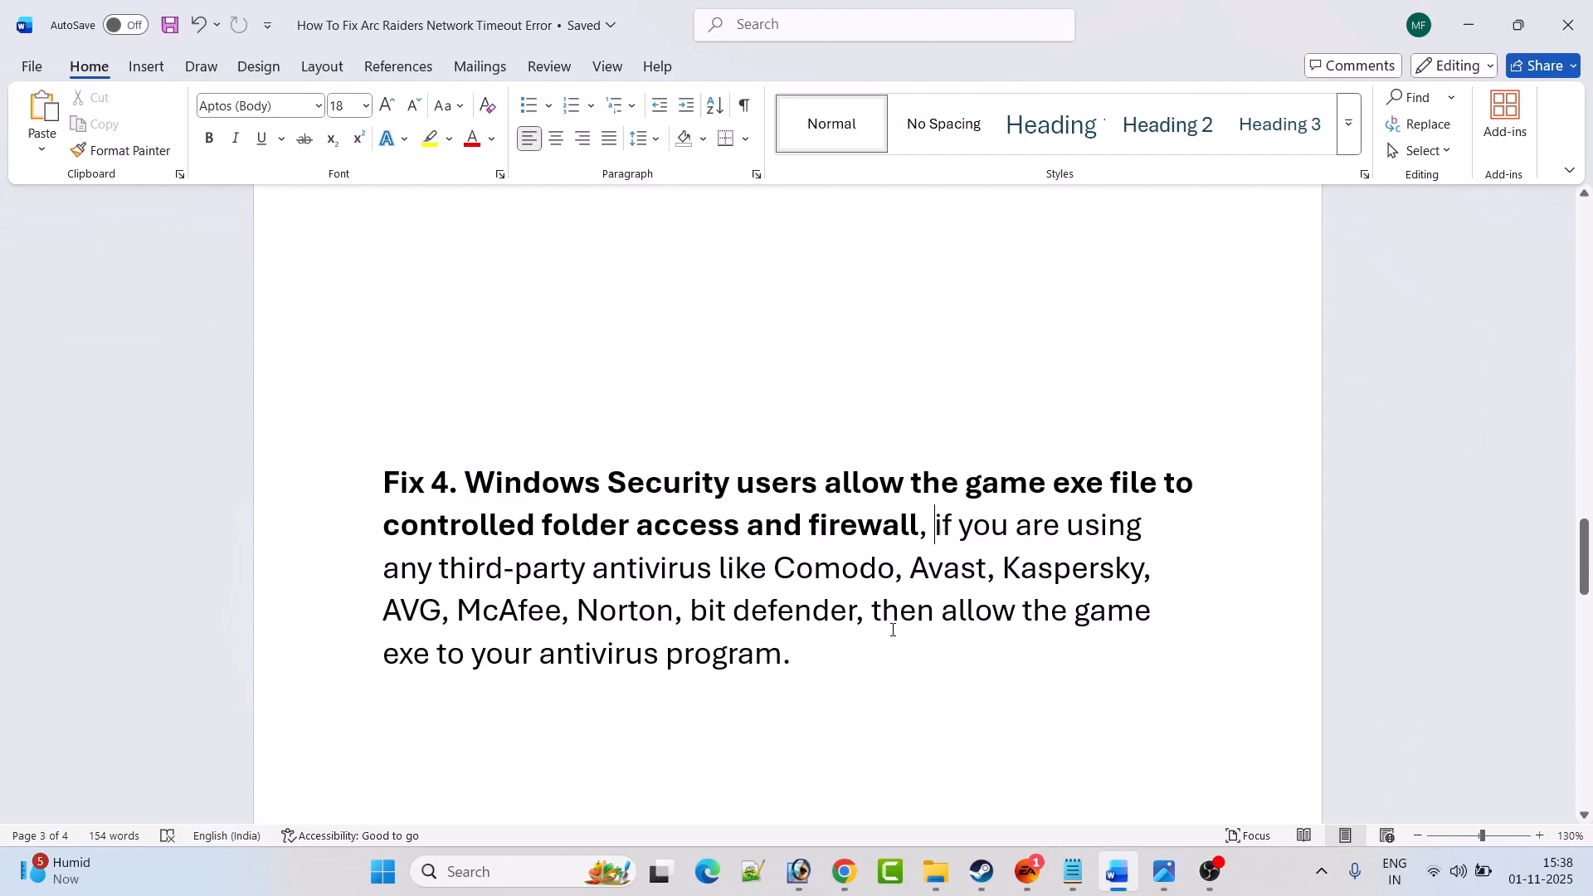
{"action": "mouse_move", "coordinate": [804, 662]}
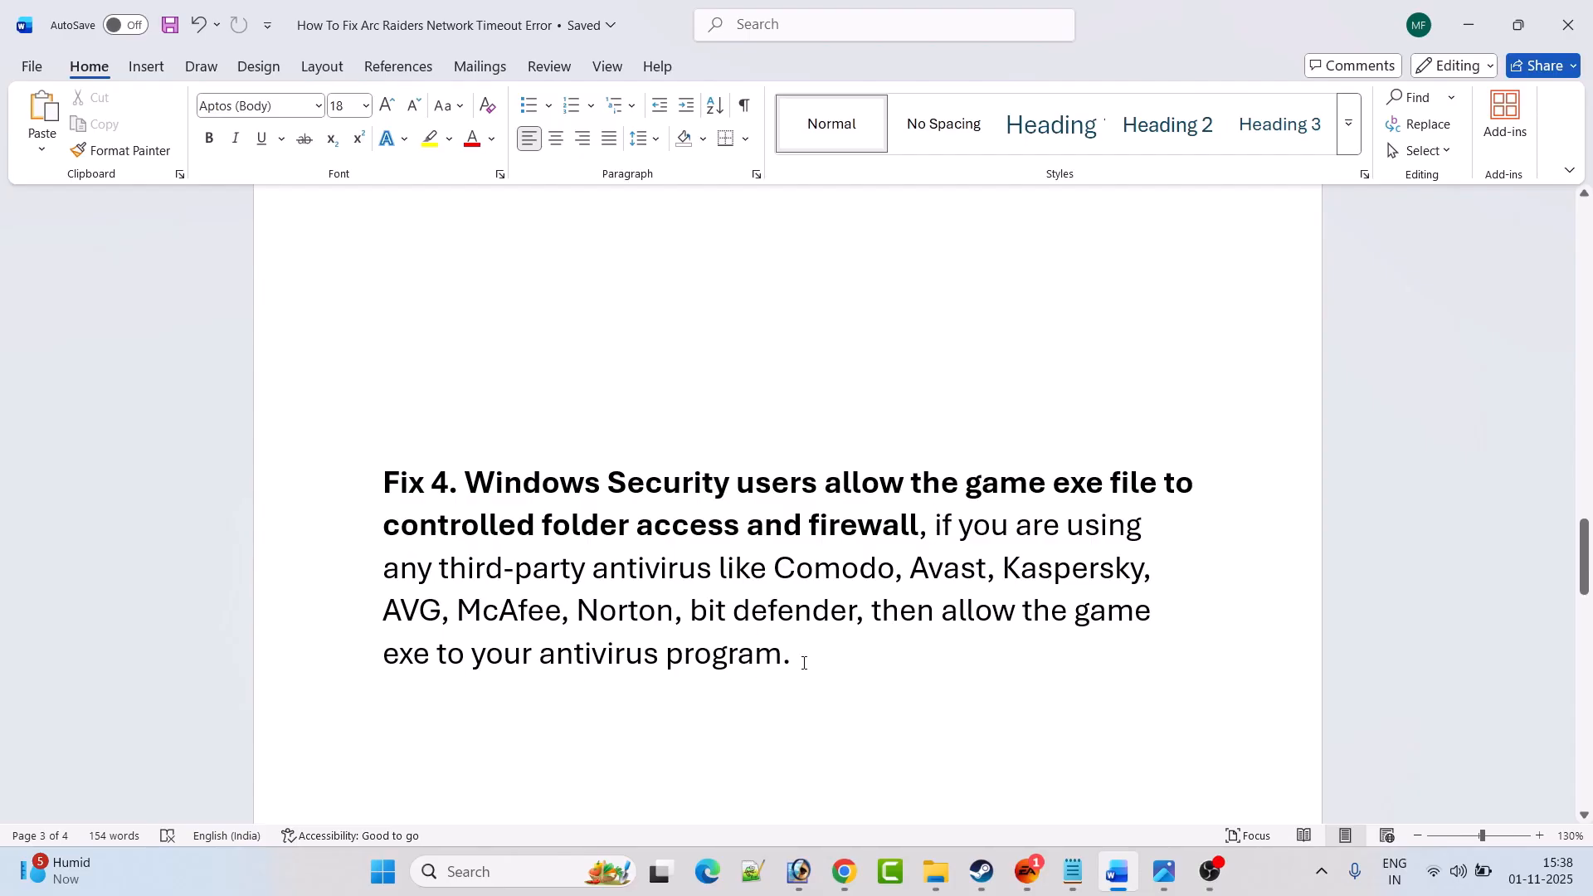
{"action": "left_click", "coordinate": [935, 525]}
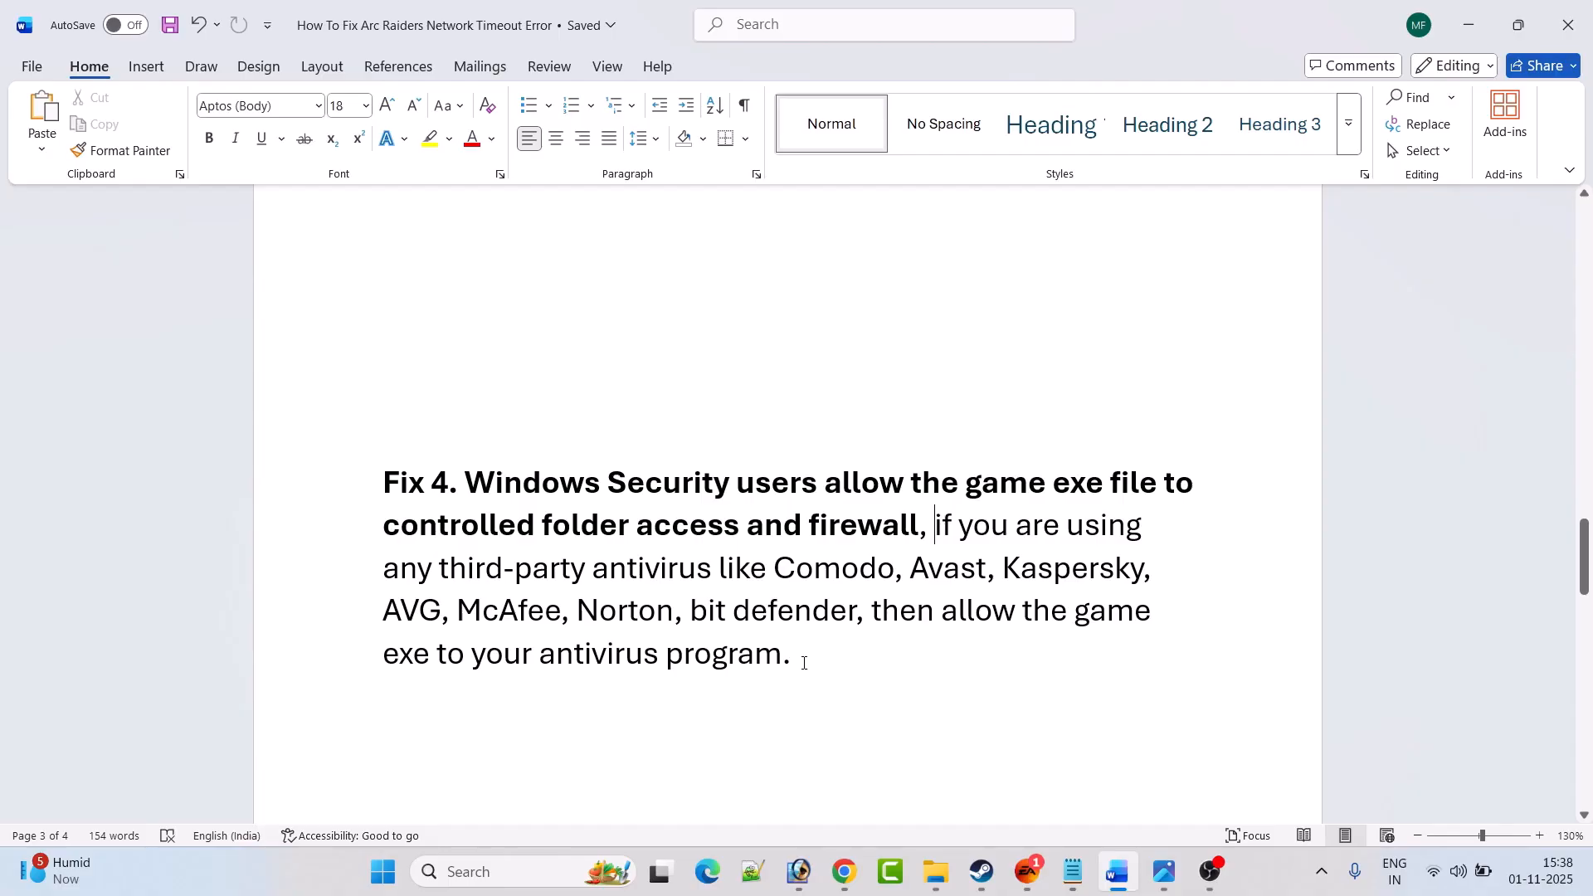
{"action": "scroll", "scroll_direction": "down", "scroll_amount": 3}
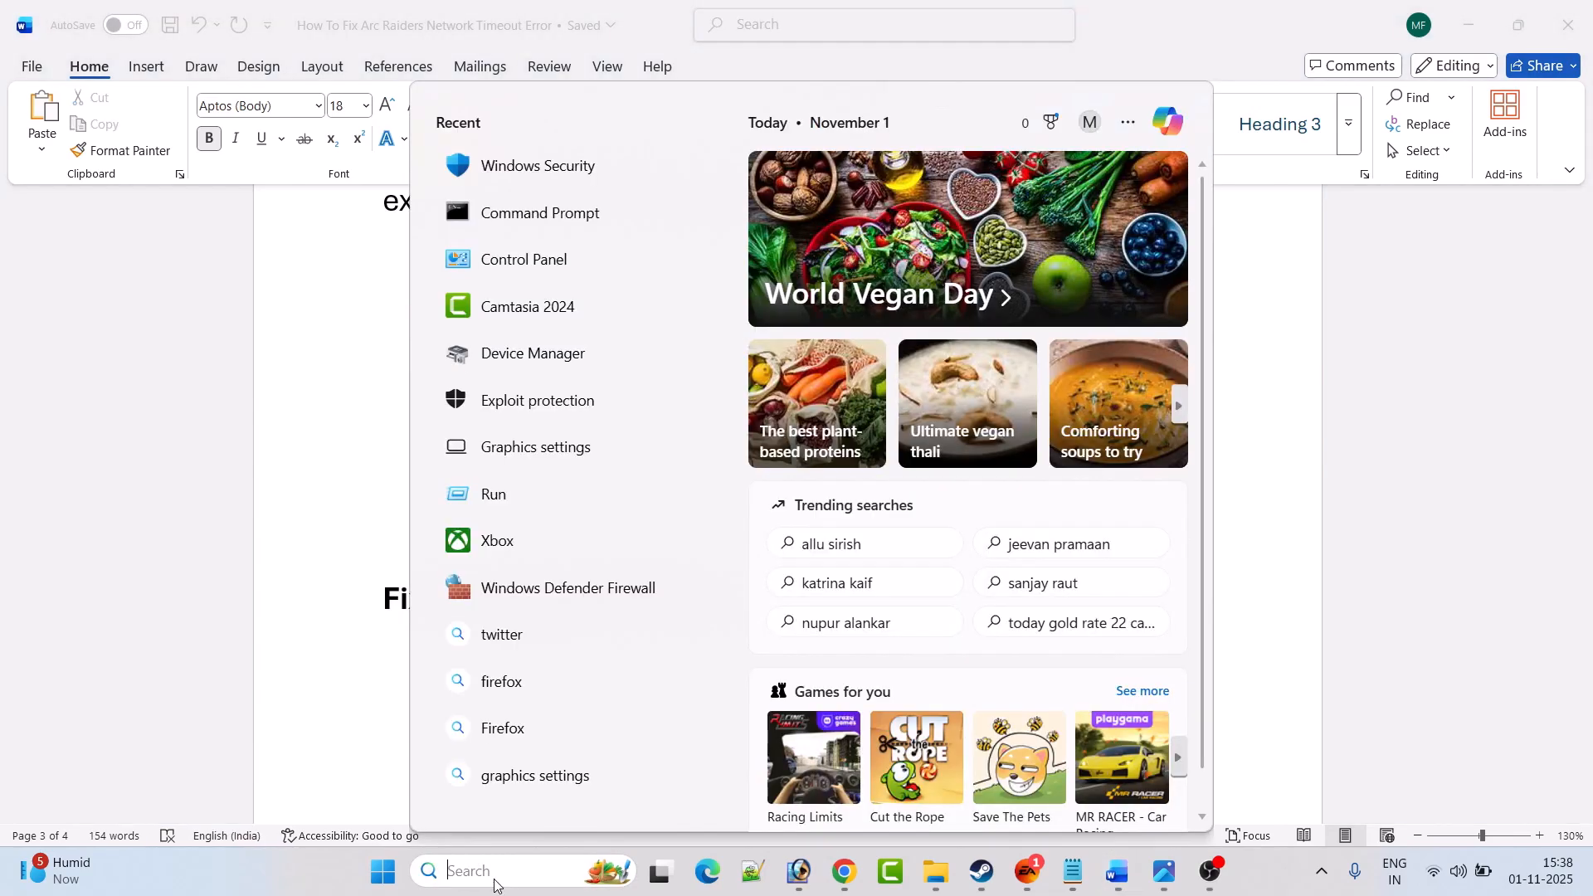
- Set the Wi-Fi IPv4 DNS servers to 8.8.8.8 and 8.8.4.4 via Network and Sharing Center
{"action": "left_click", "coordinate": [851, 389]}
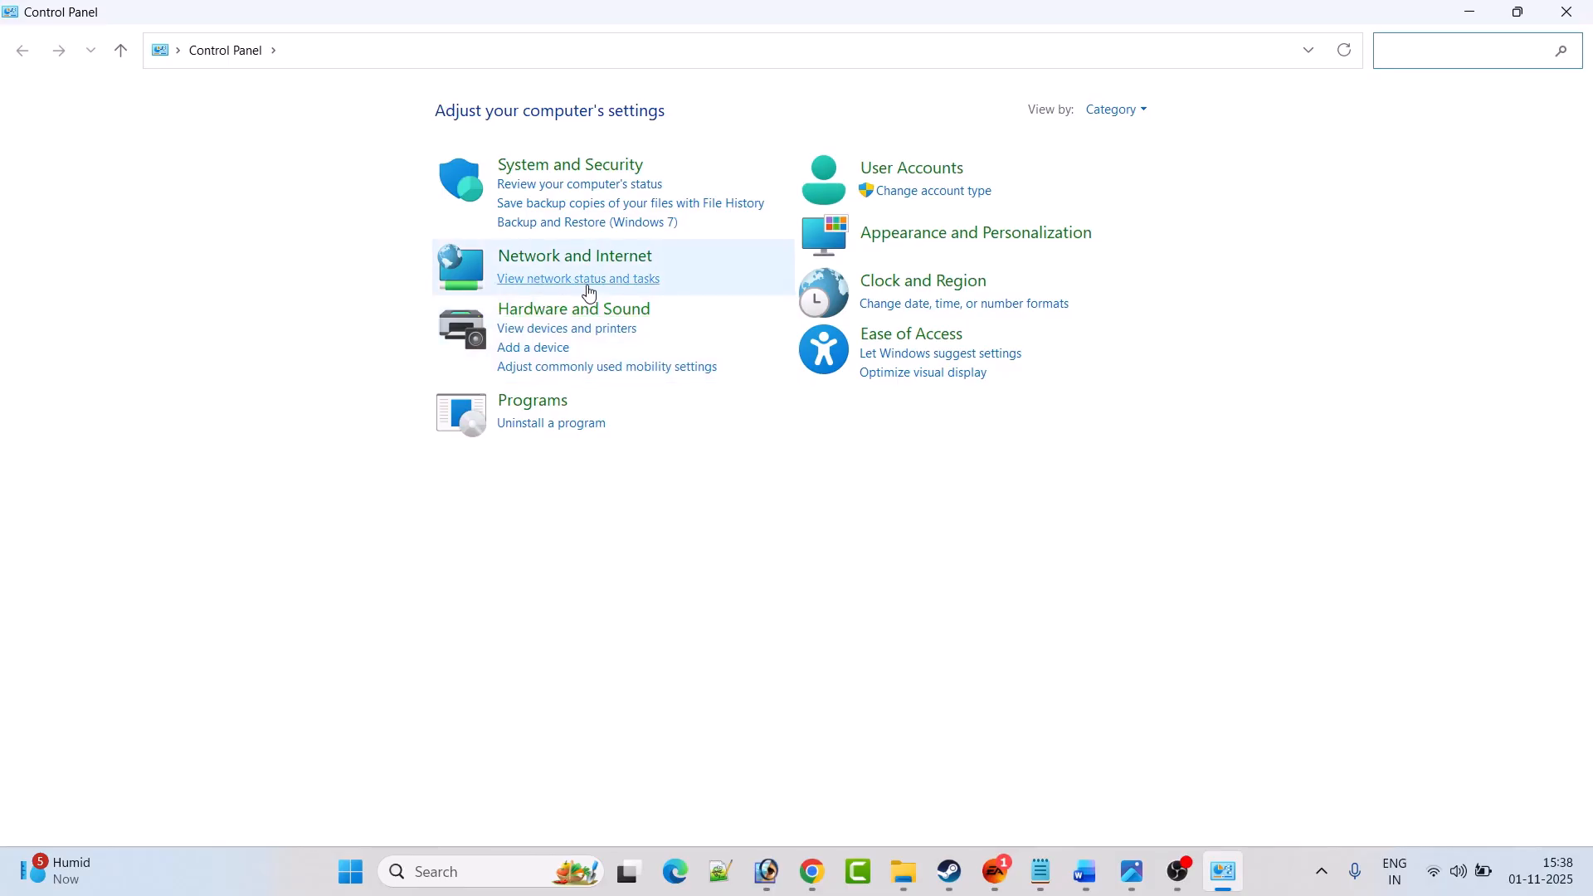
{"action": "left_click", "coordinate": [578, 277]}
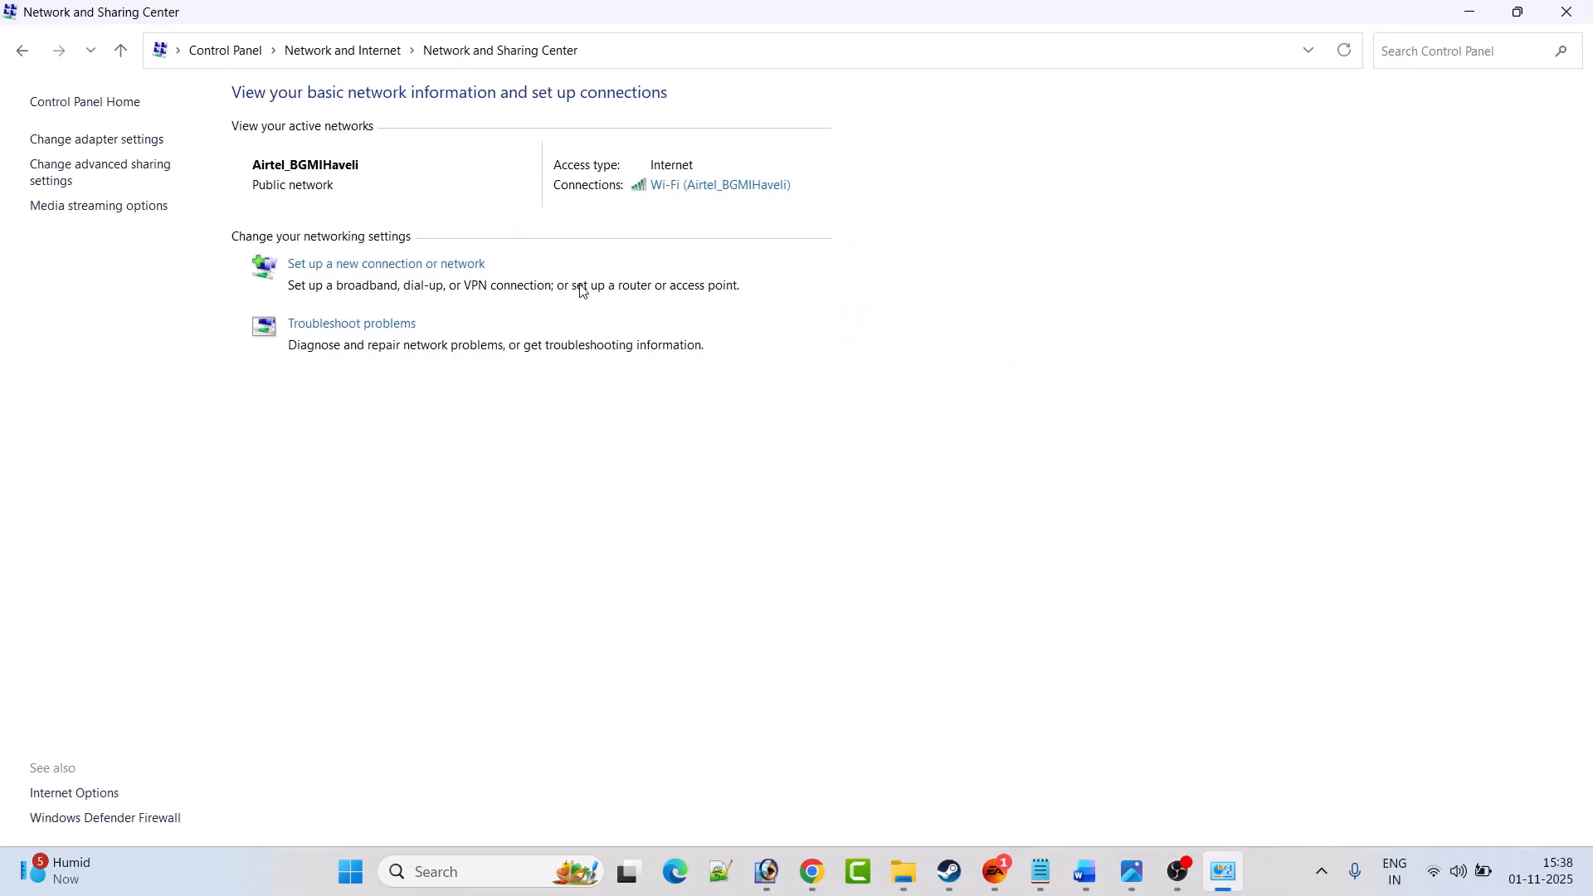
{"action": "left_click", "coordinate": [719, 184]}
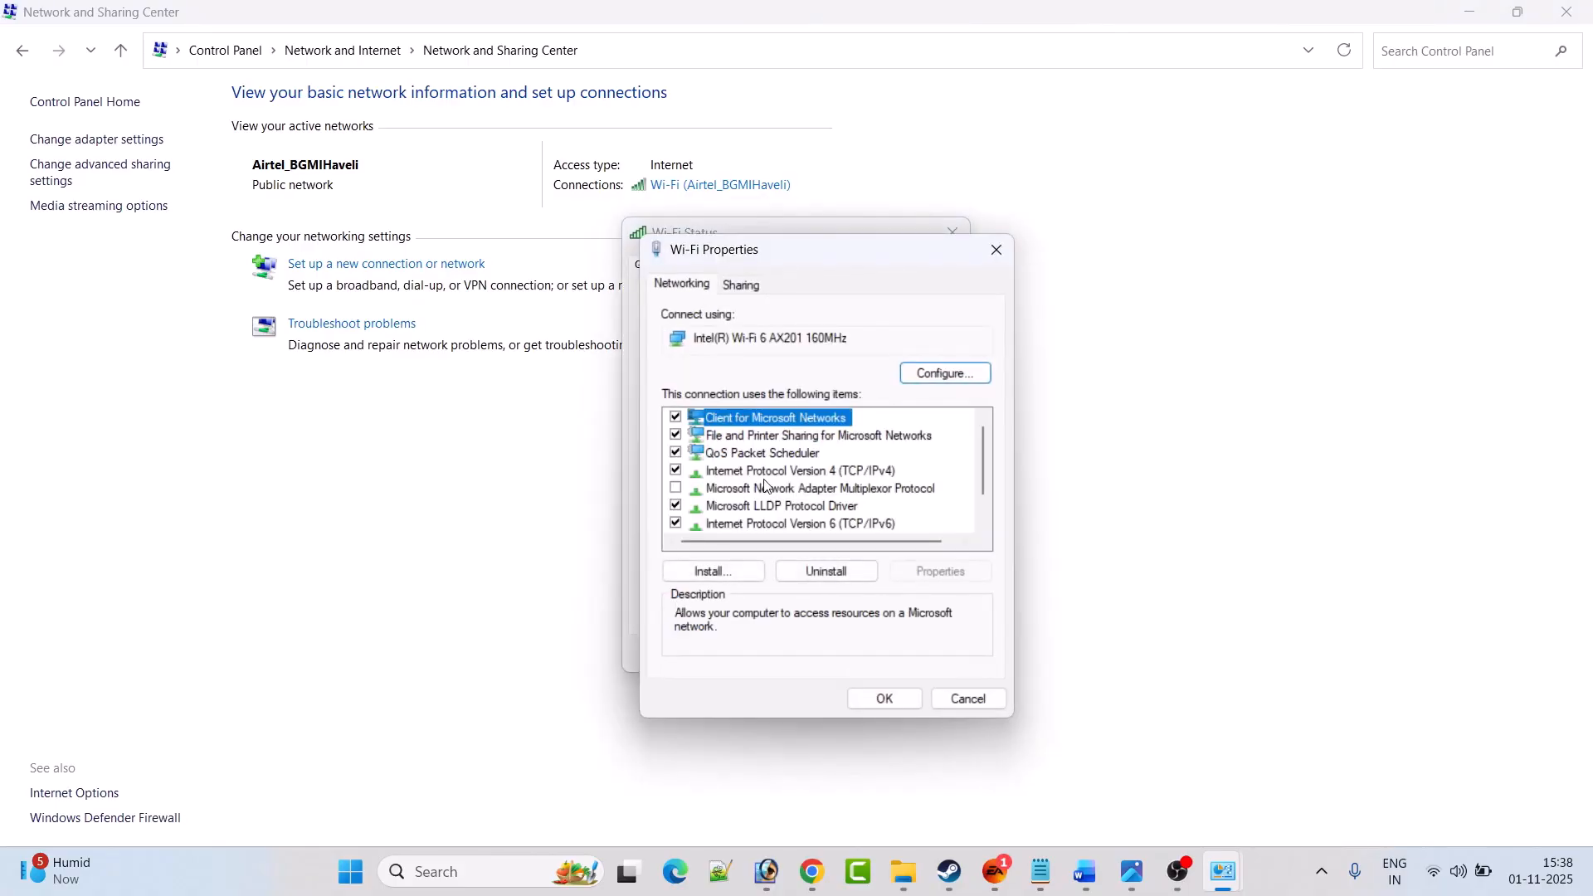
{"action": "left_click", "coordinate": [801, 470]}
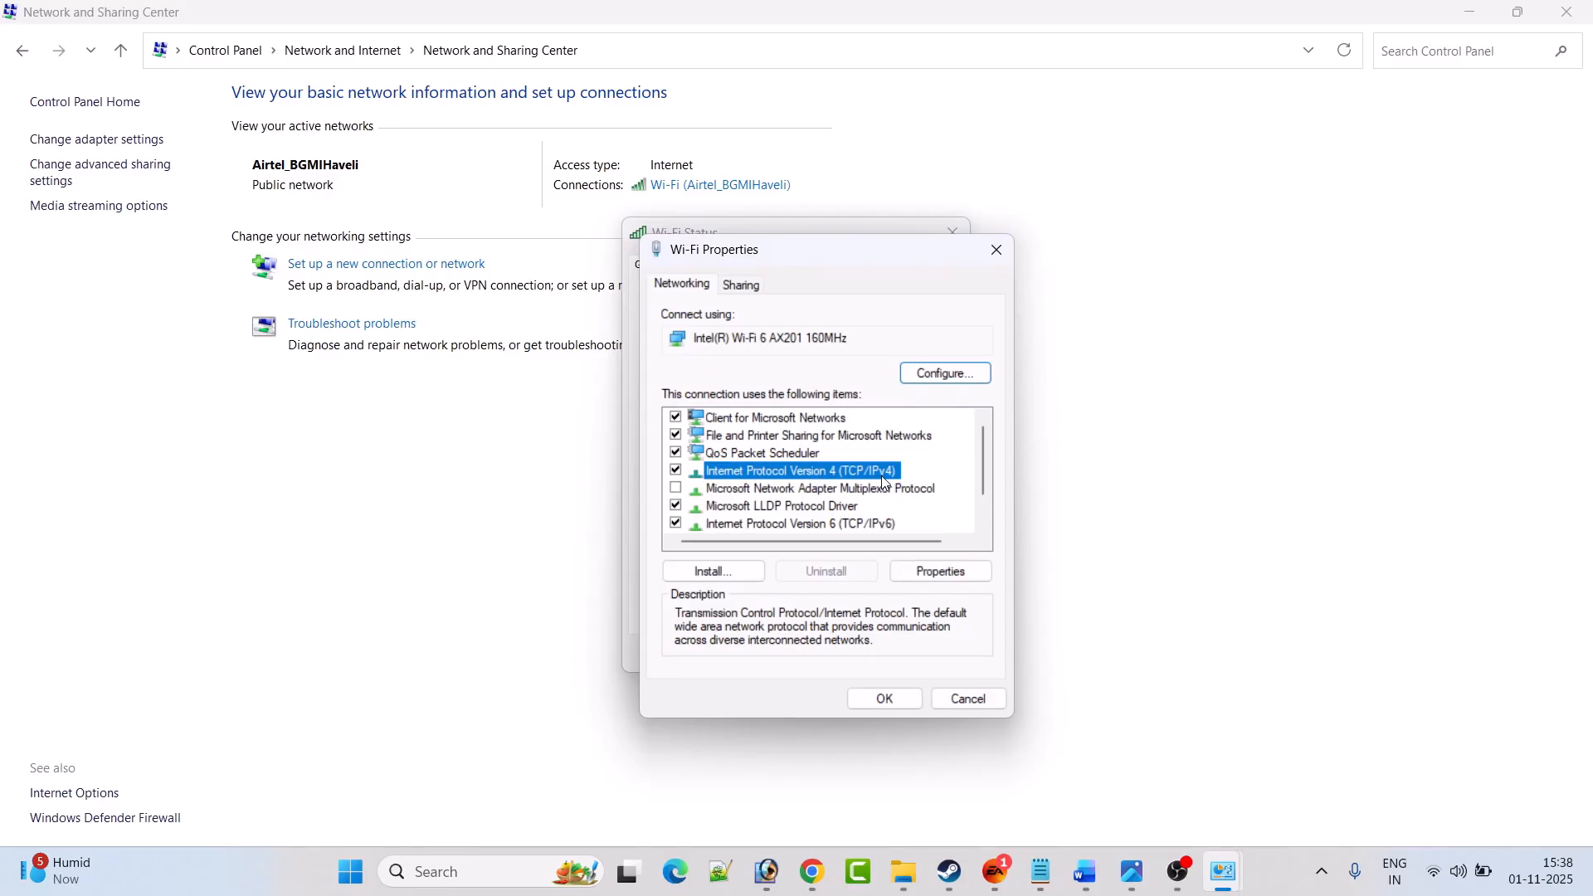
{"action": "left_click", "coordinate": [938, 570]}
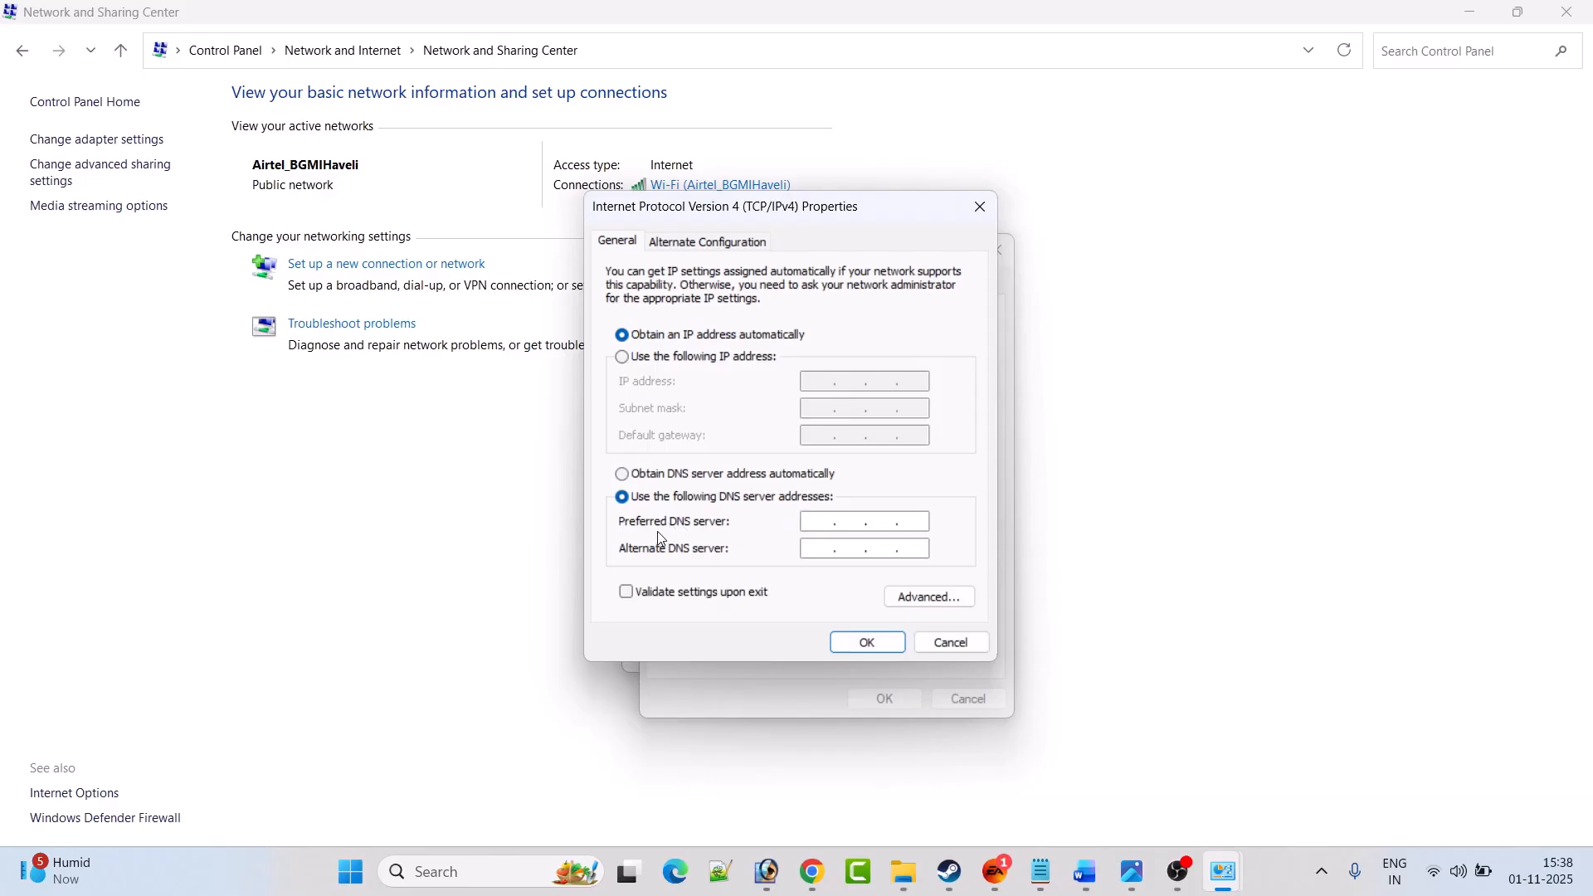
{"action": "type", "text": "8 . 8 ."}
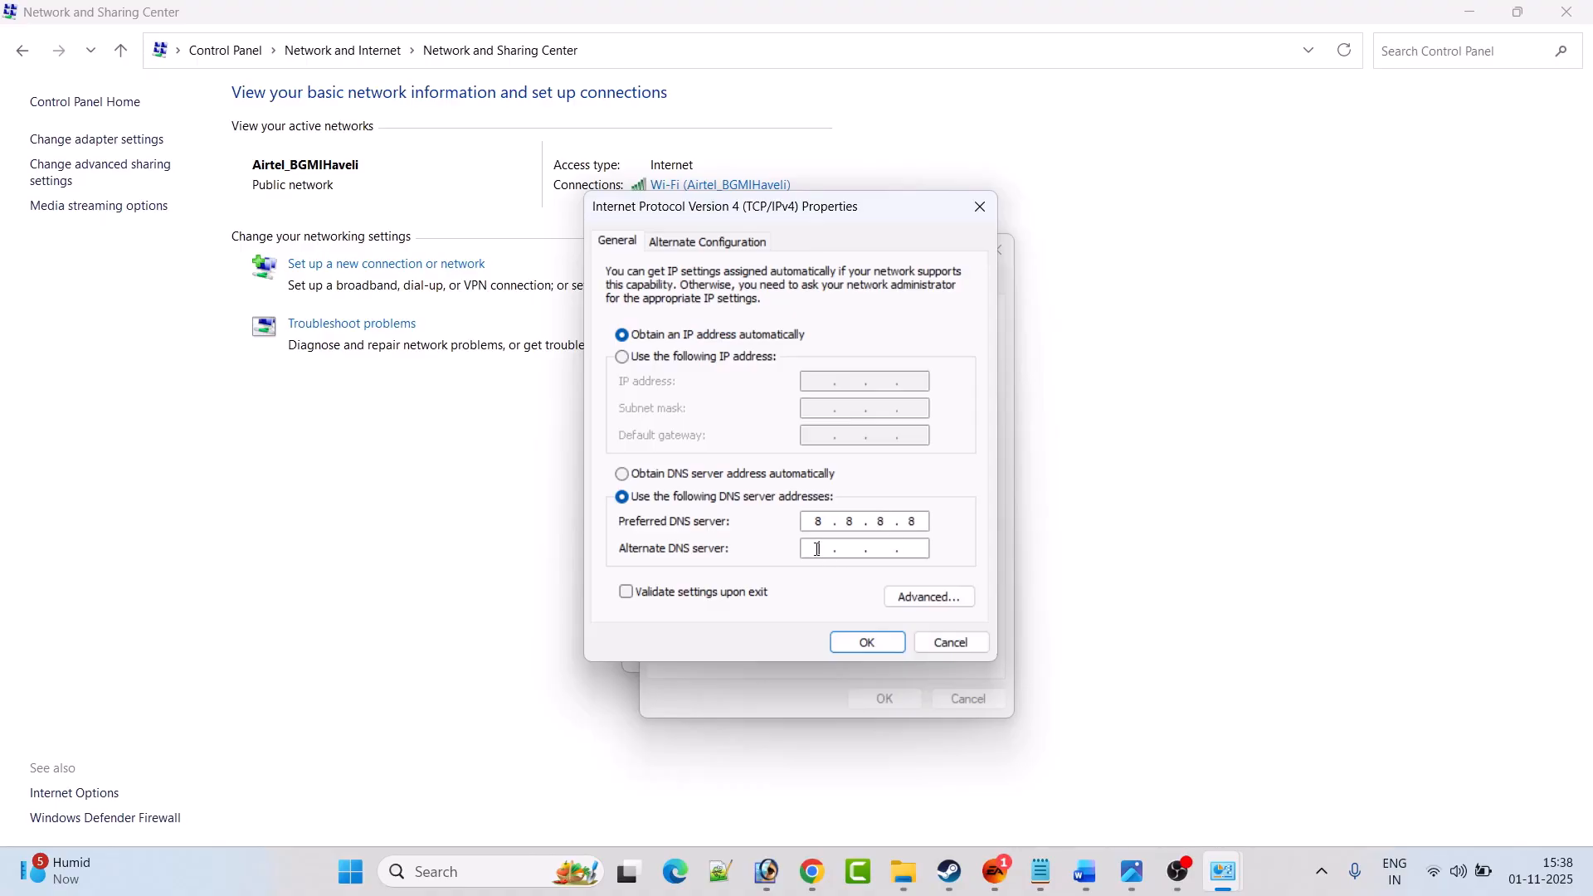
{"action": "type", "text": "8.8.4."}
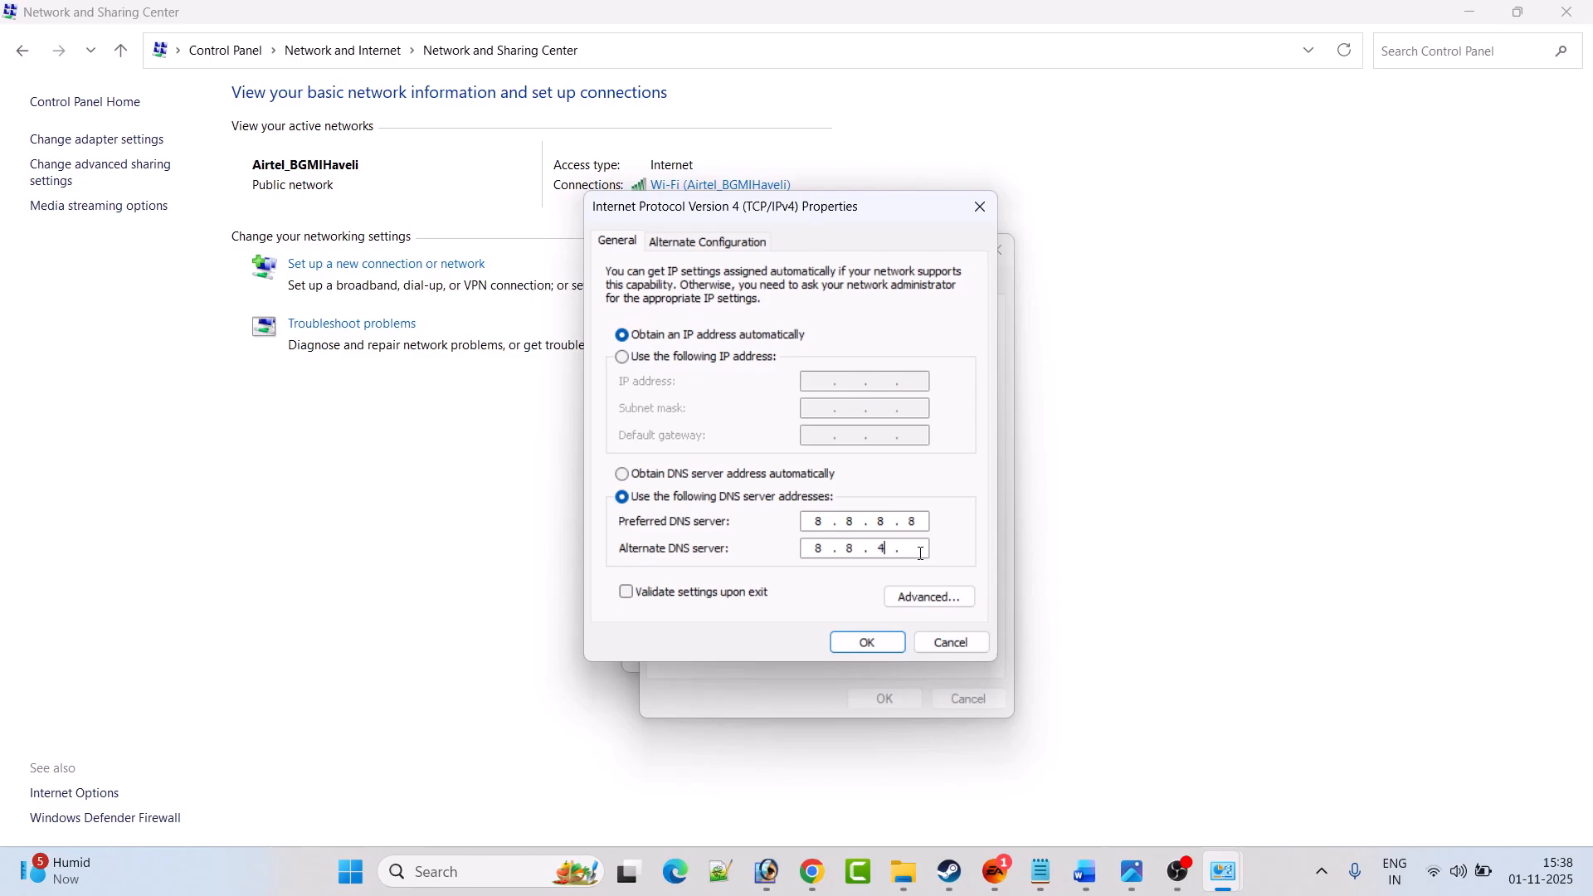
{"action": "left_click", "coordinate": [865, 641]}
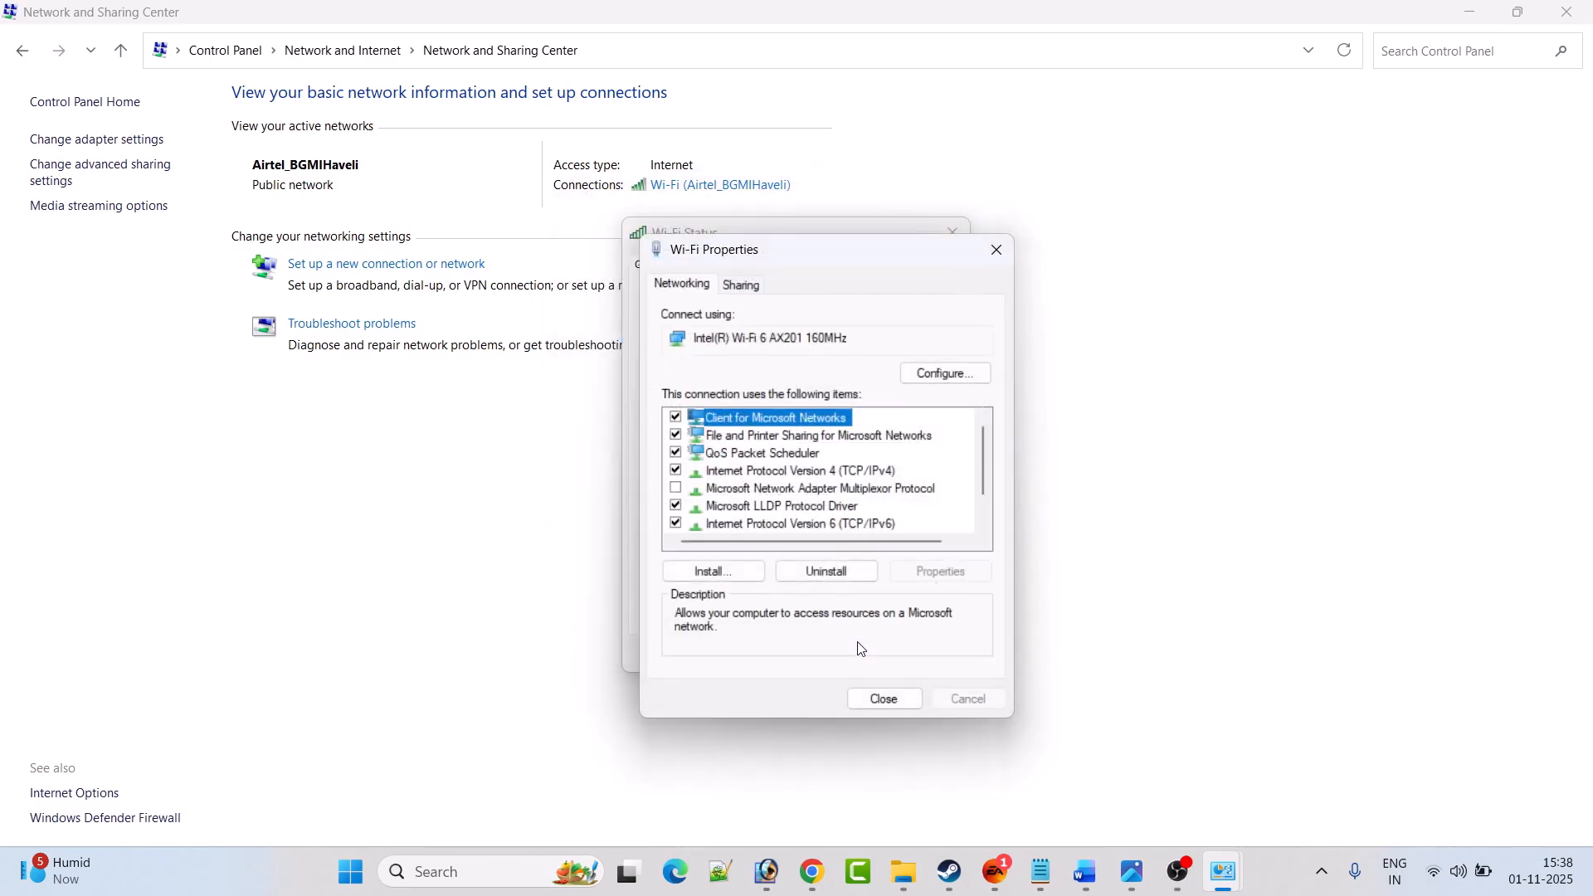
{"action": "left_click", "coordinate": [882, 698]}
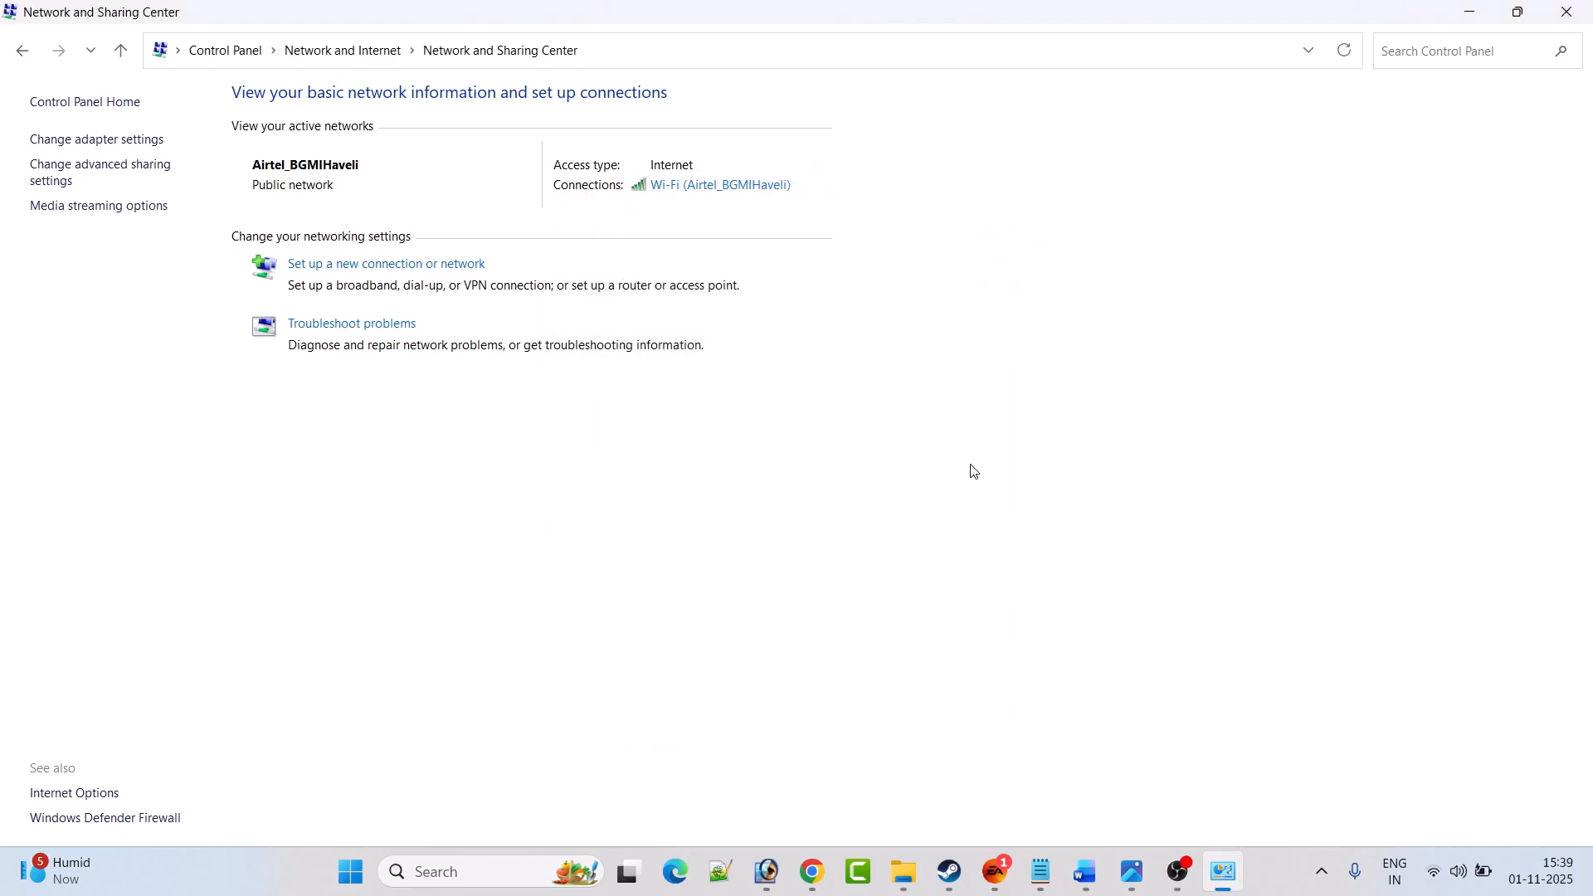
{"action": "mouse_move", "coordinate": [1071, 729]}
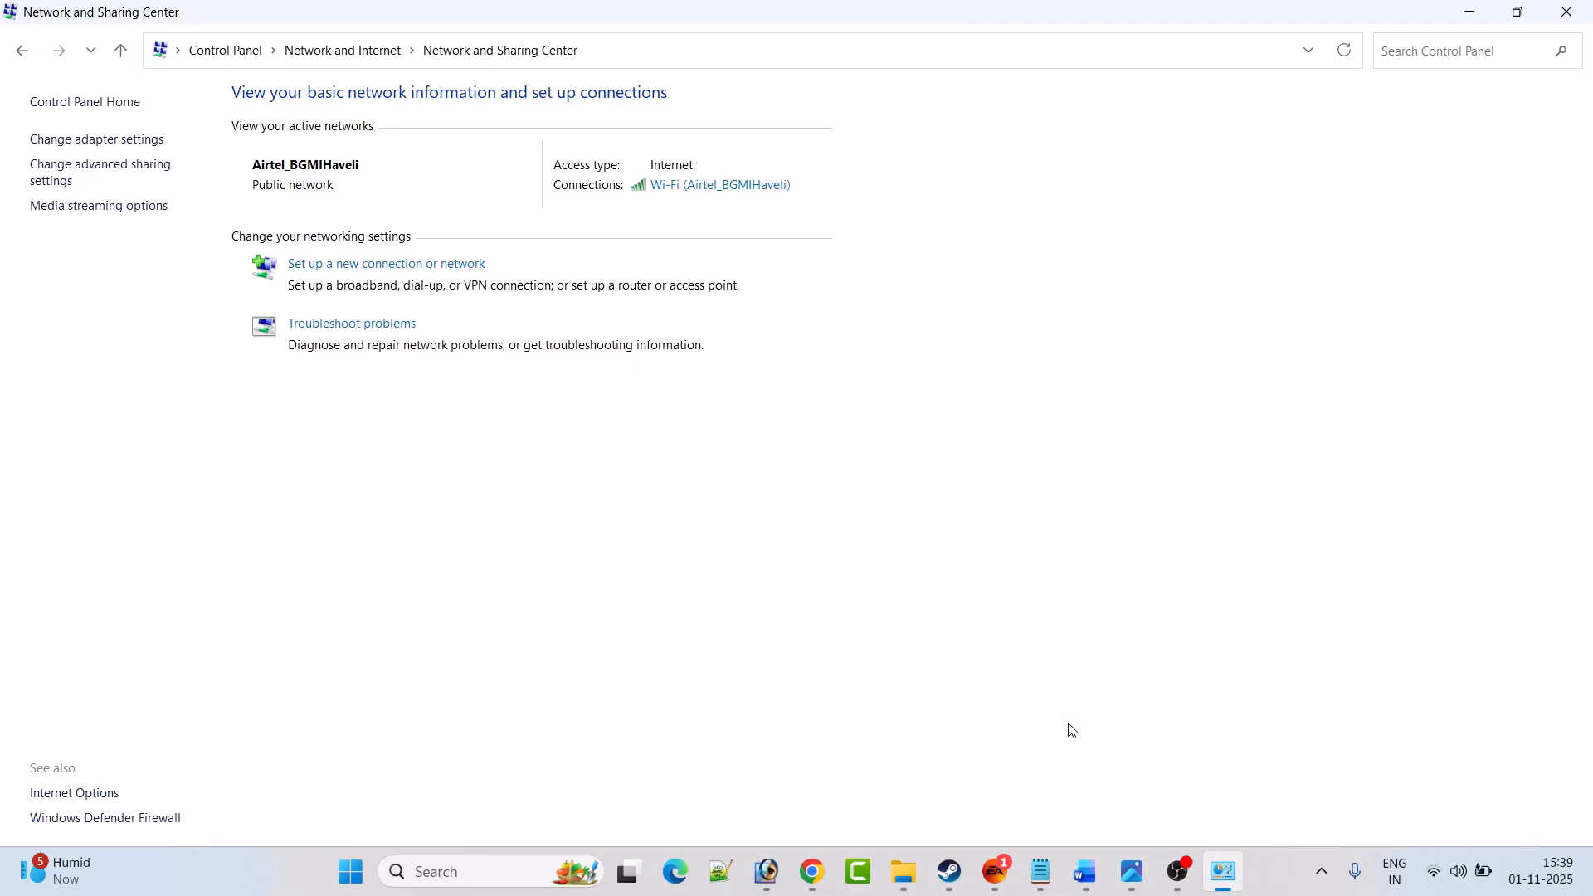
{"action": "left_click", "coordinate": [1083, 870]}
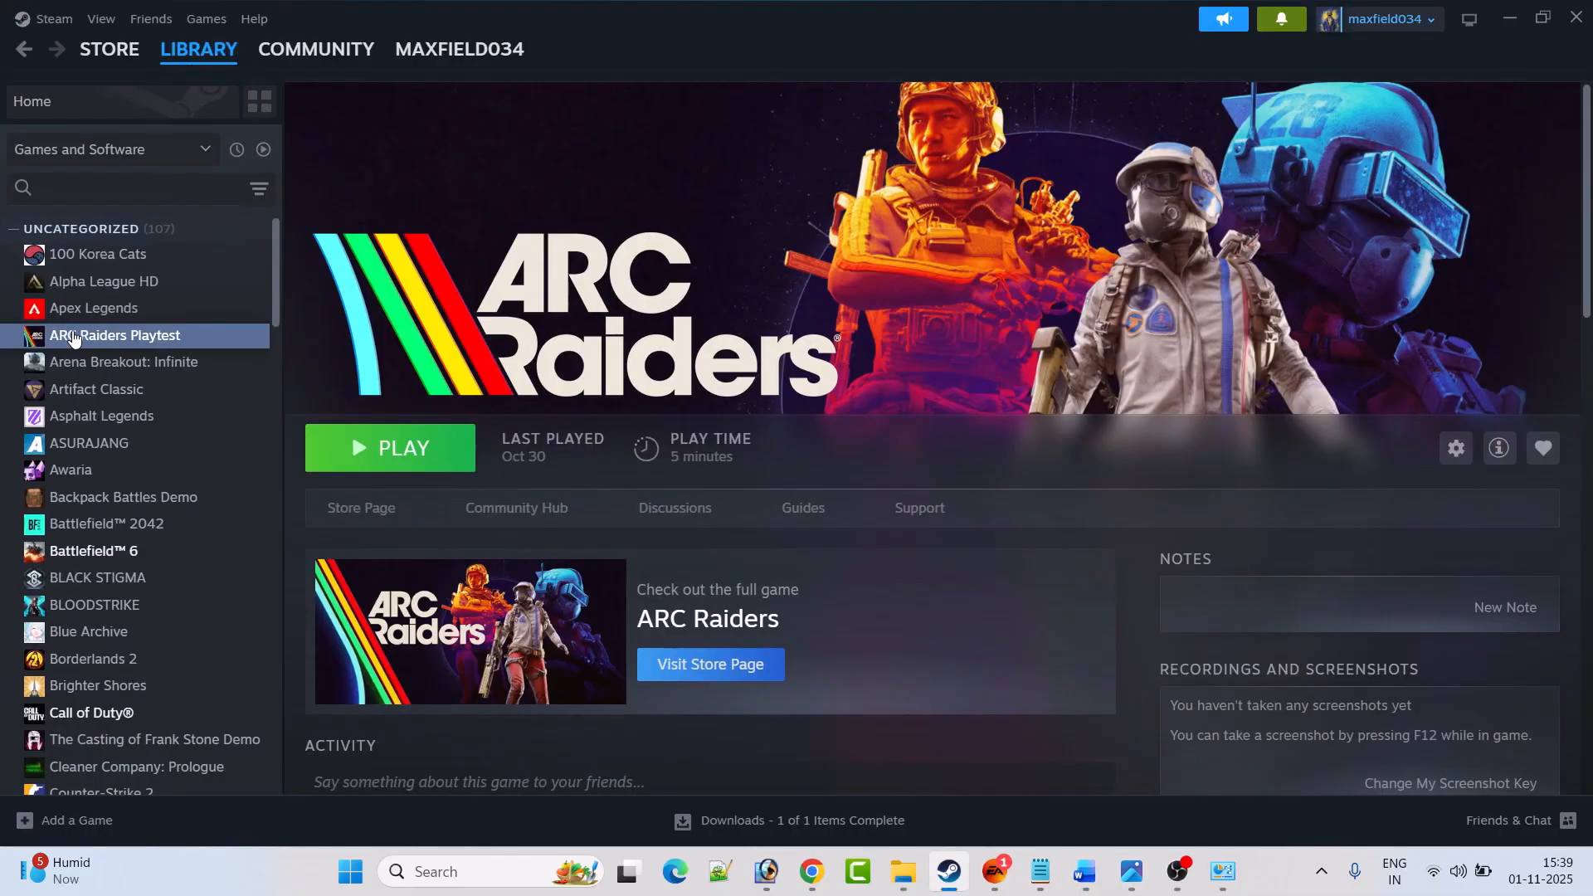
- Verify ARC Raiders Playtest's files from its Steam Properties Installed Files page
{"action": "right_click", "coordinate": [117, 335]}
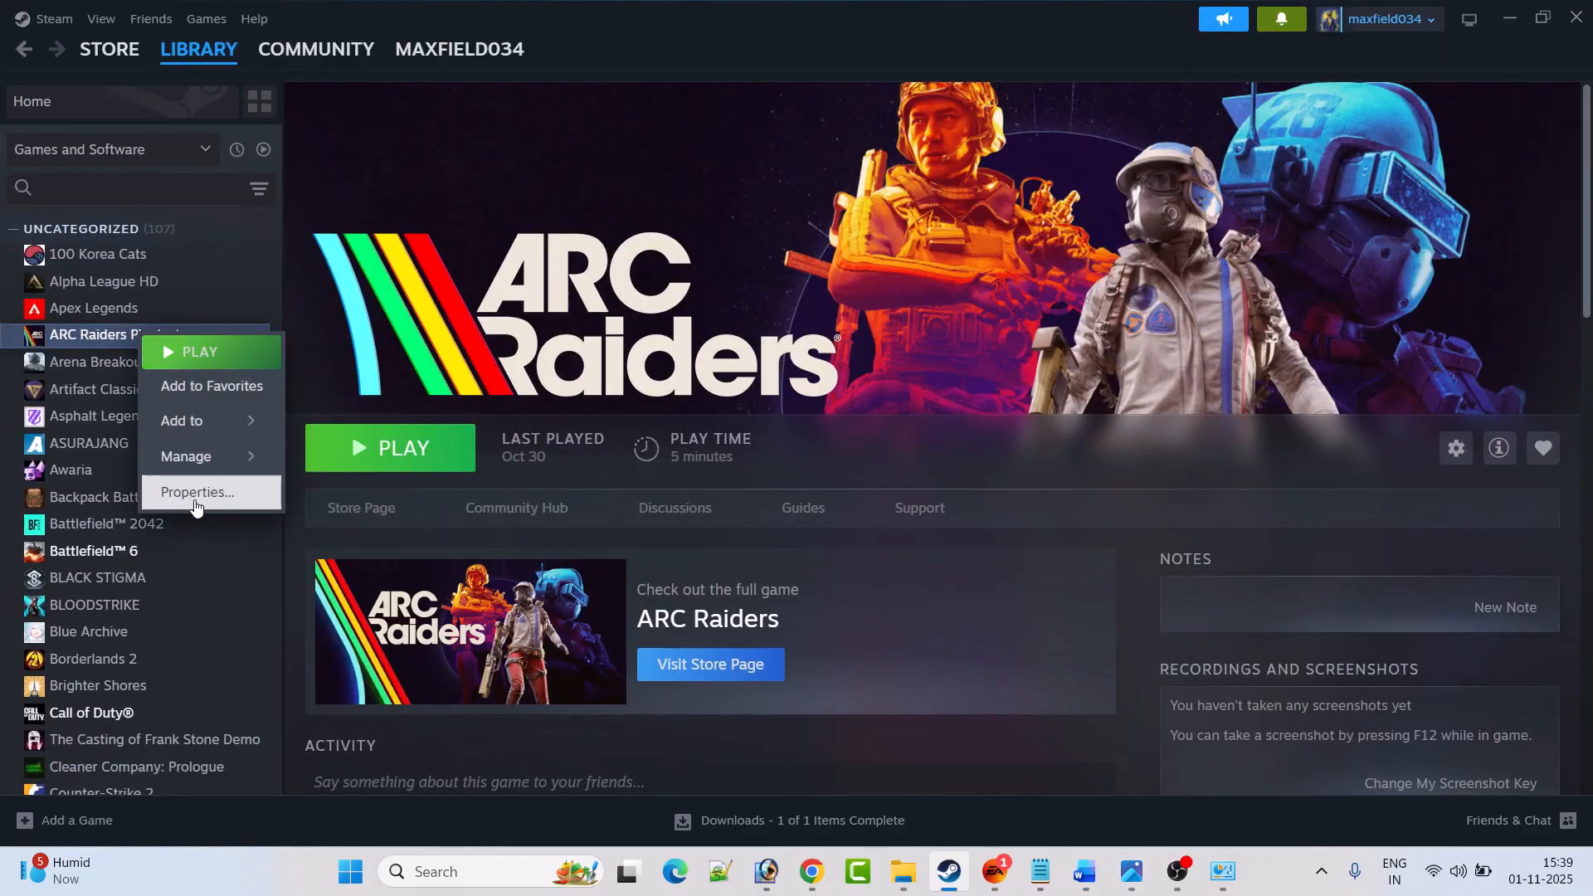
{"action": "left_click", "coordinate": [198, 492]}
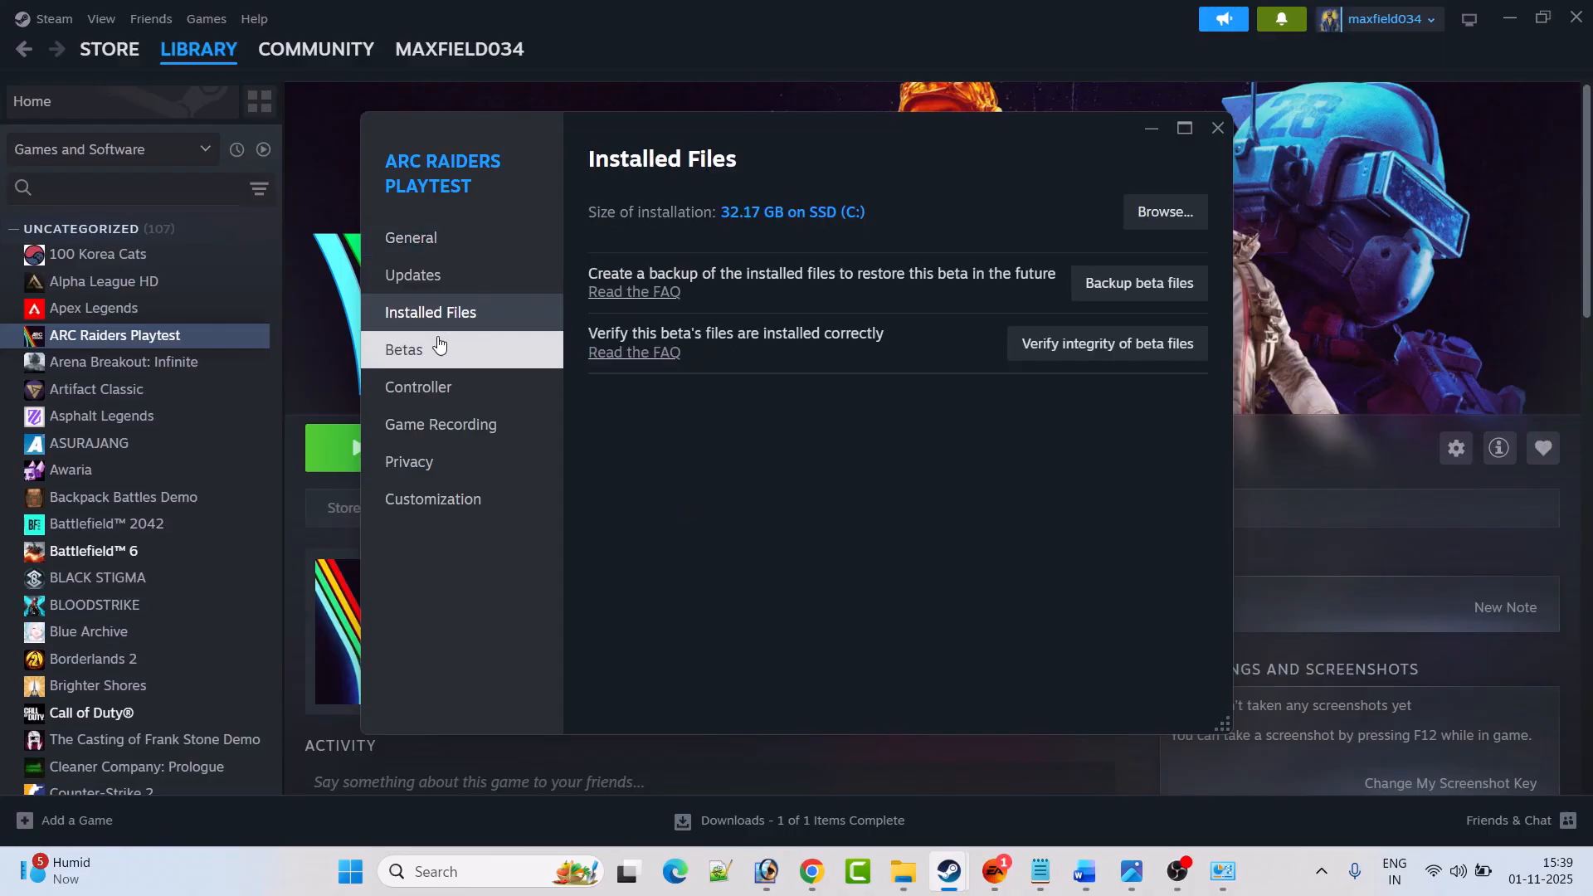
{"action": "mouse_move", "coordinate": [1030, 407]}
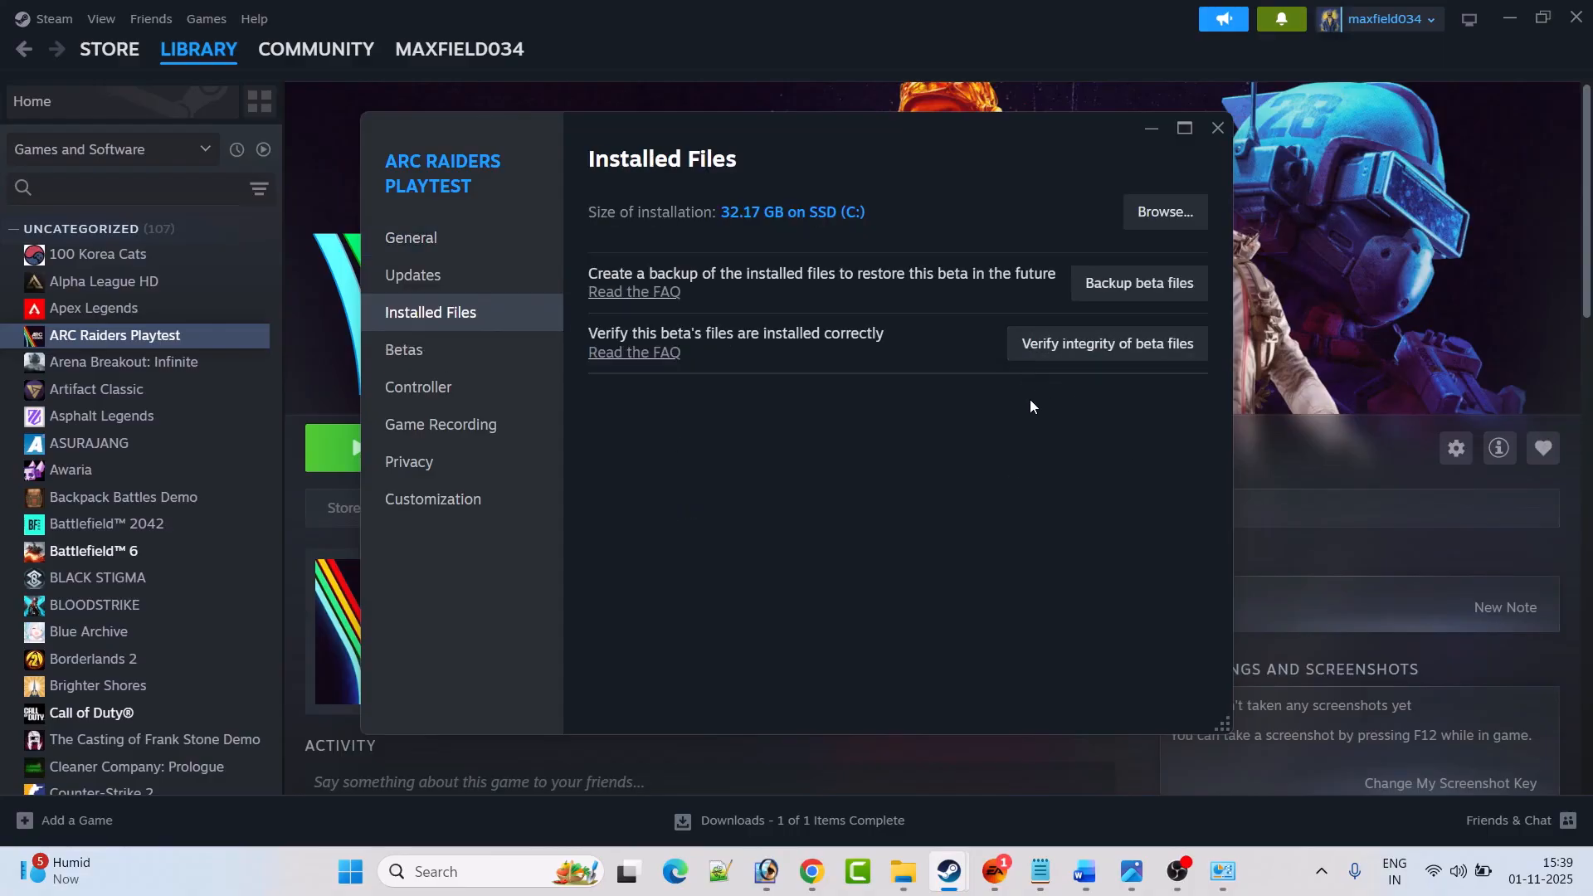
{"action": "mouse_move", "coordinate": [1062, 452]}
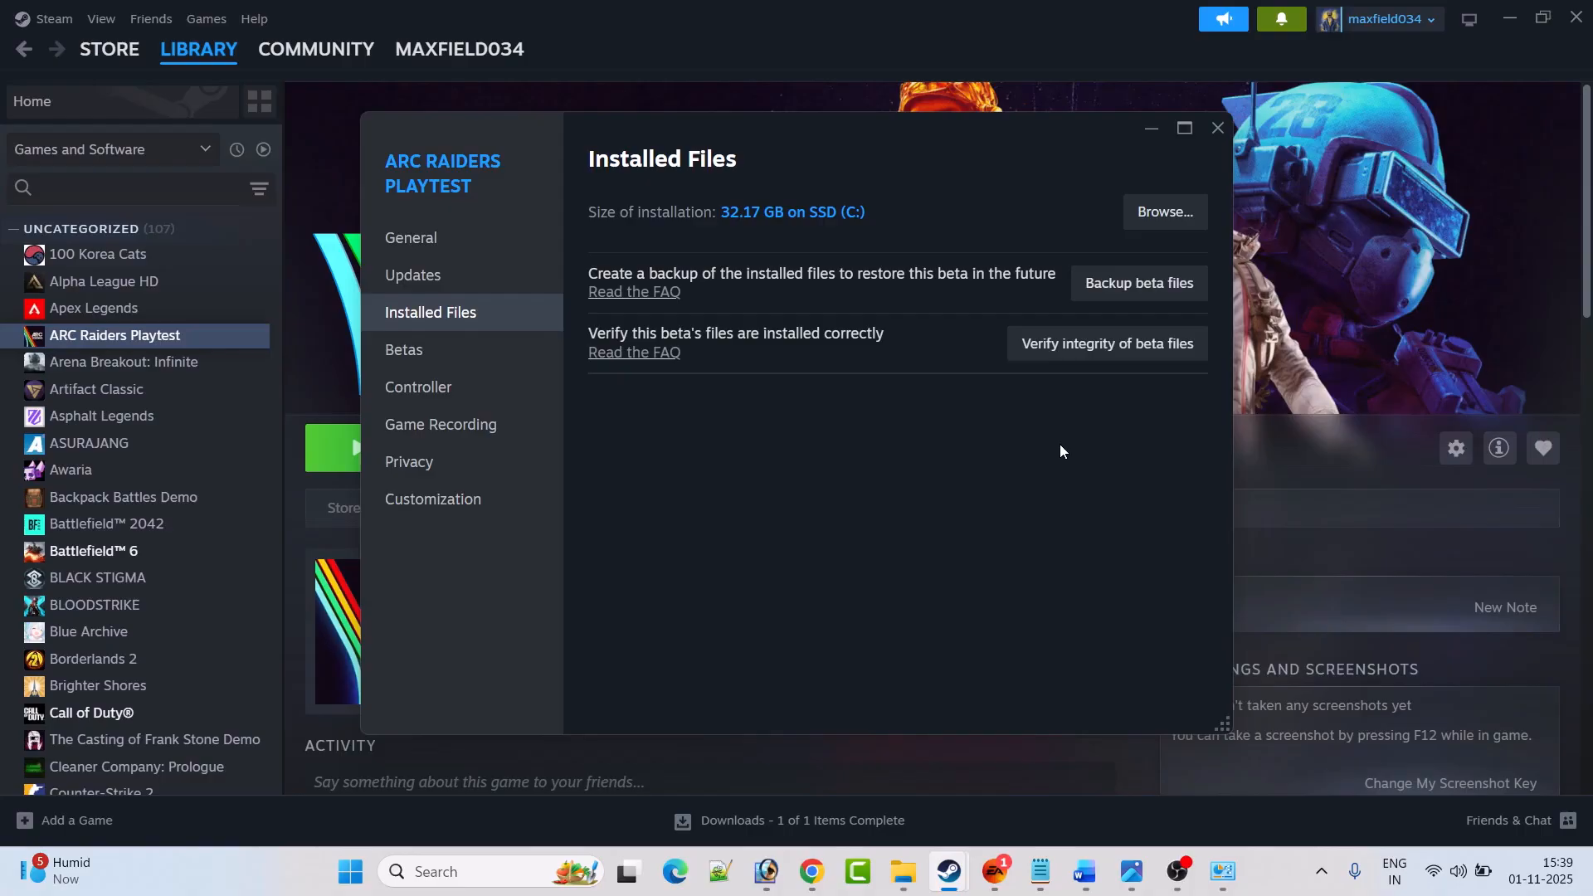
{"action": "left_click", "coordinate": [1217, 127]}
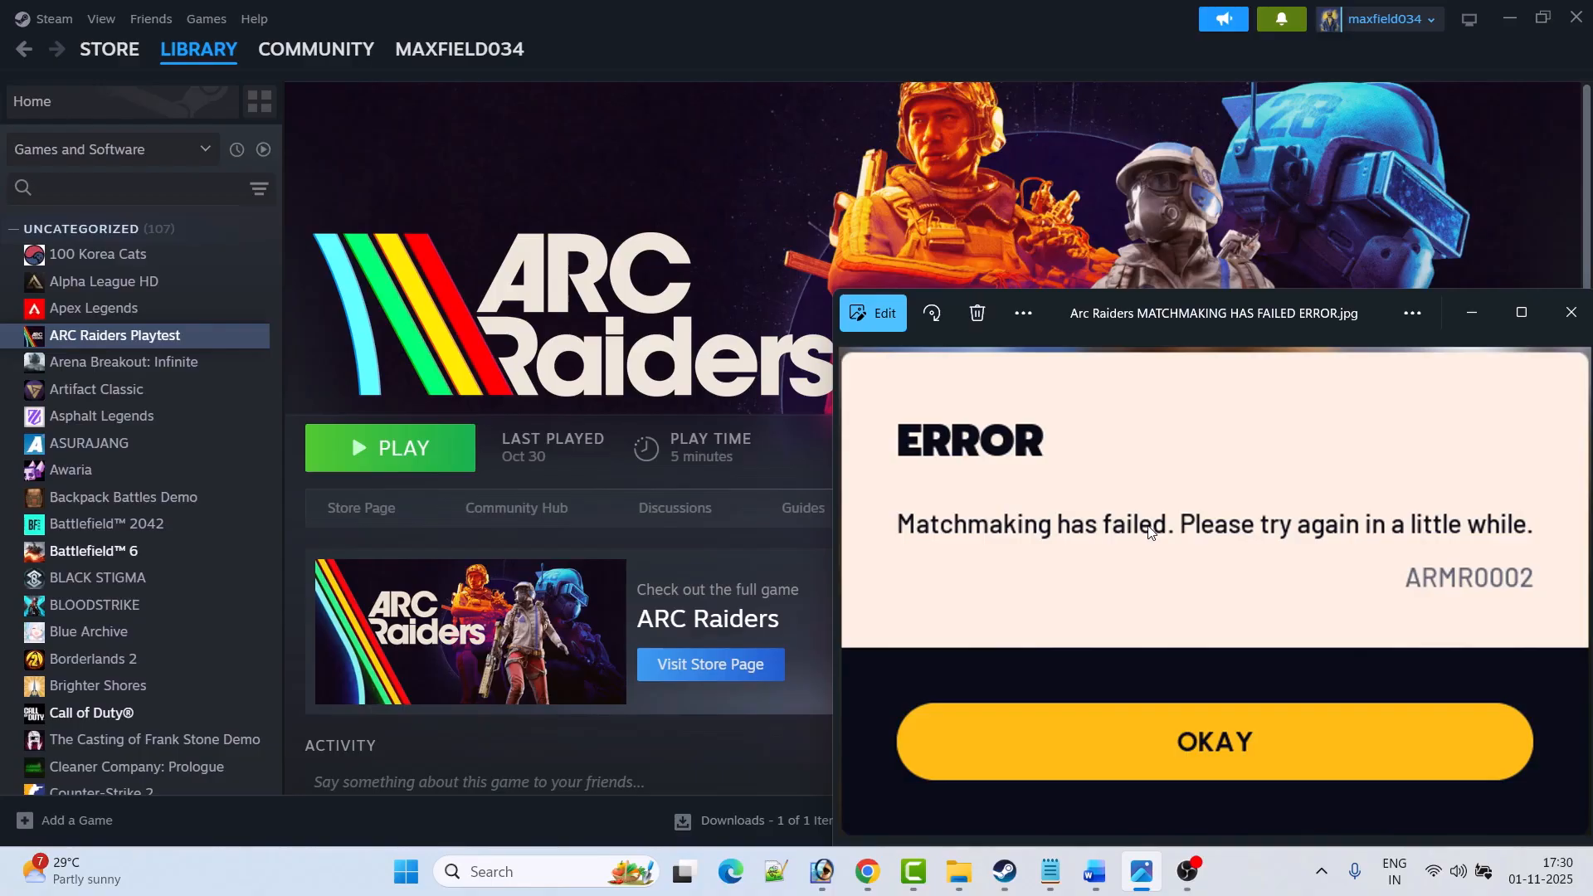
{"action": "mouse_move", "coordinate": [1156, 539]}
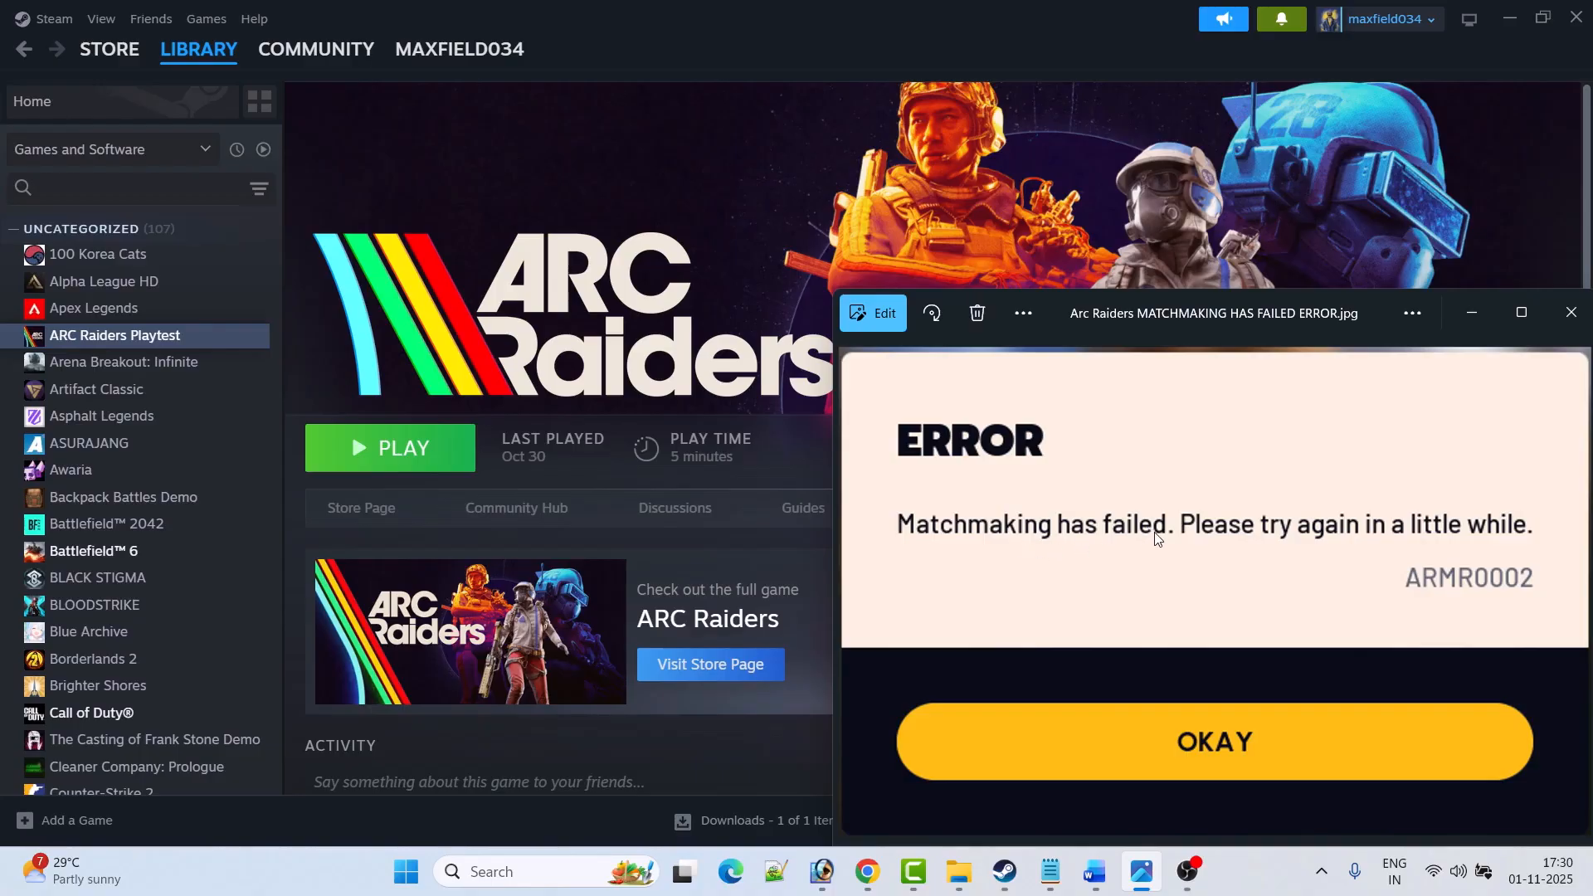